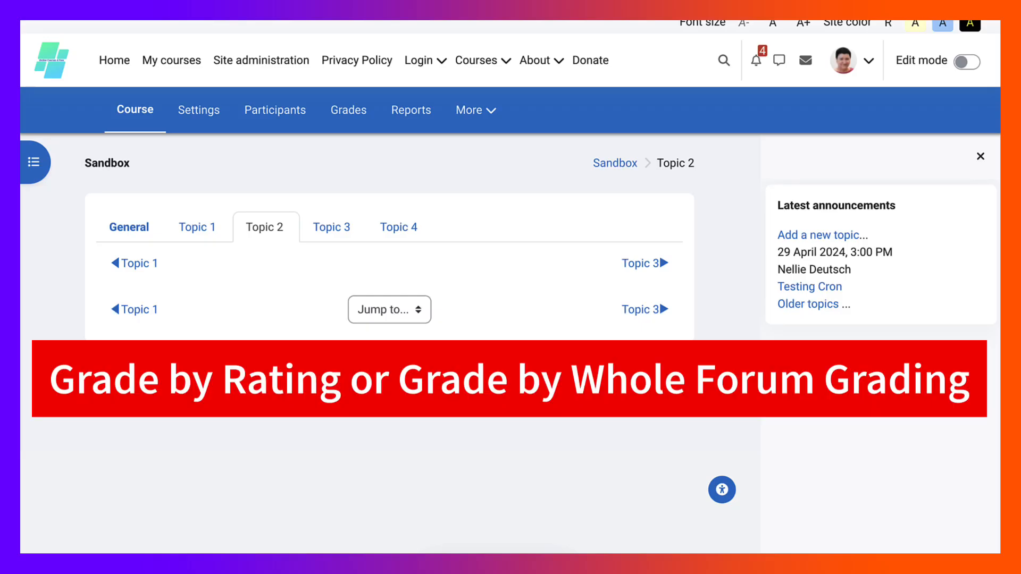
Hide the Latest announcements block drawer on the Topic 2 page
left_click(979, 156)
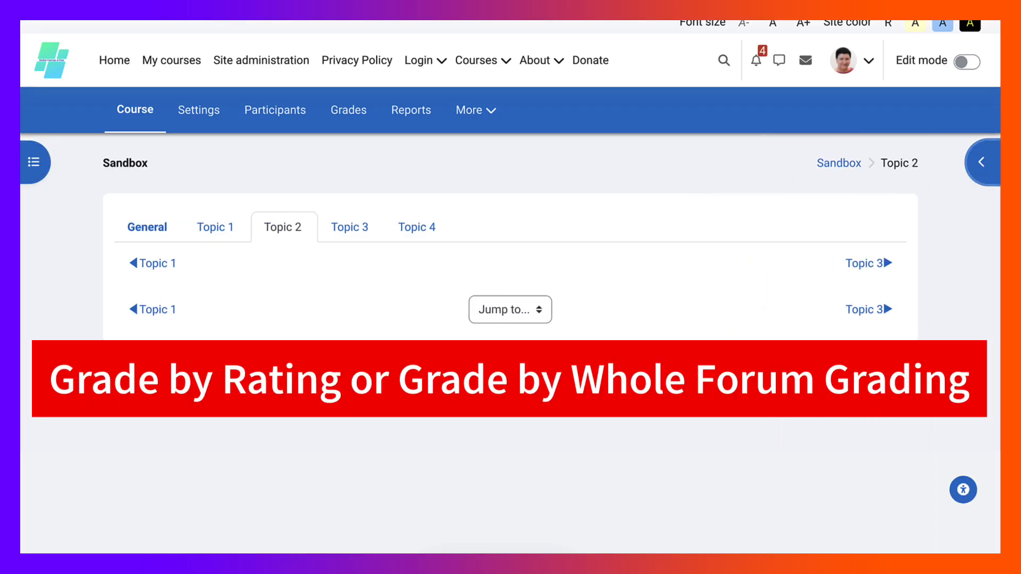
mouse_move(982, 161)
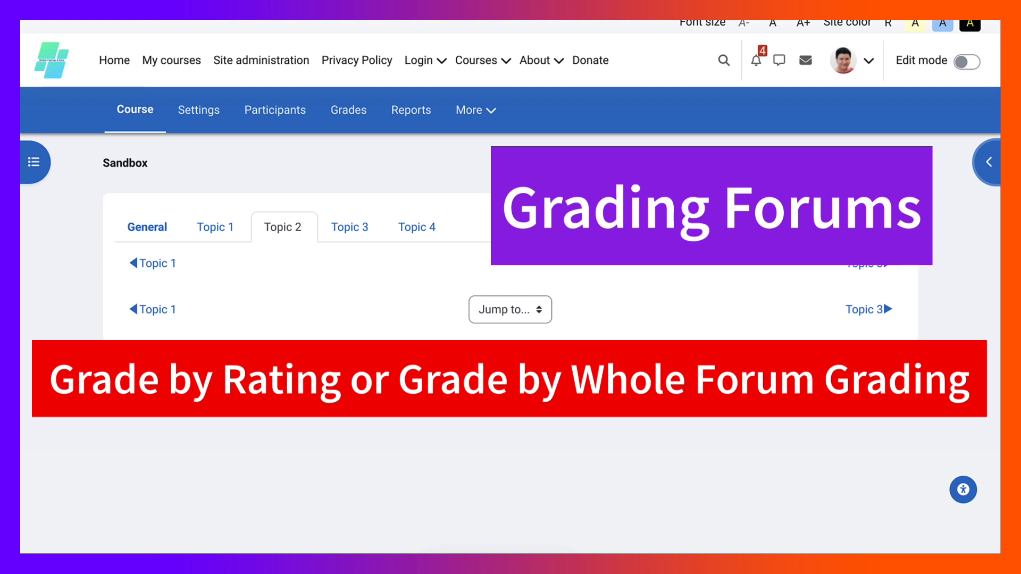
Switch the Sandbox course into Edit mode and bring up the activity chooser for Topic 2
left_click(970, 60)
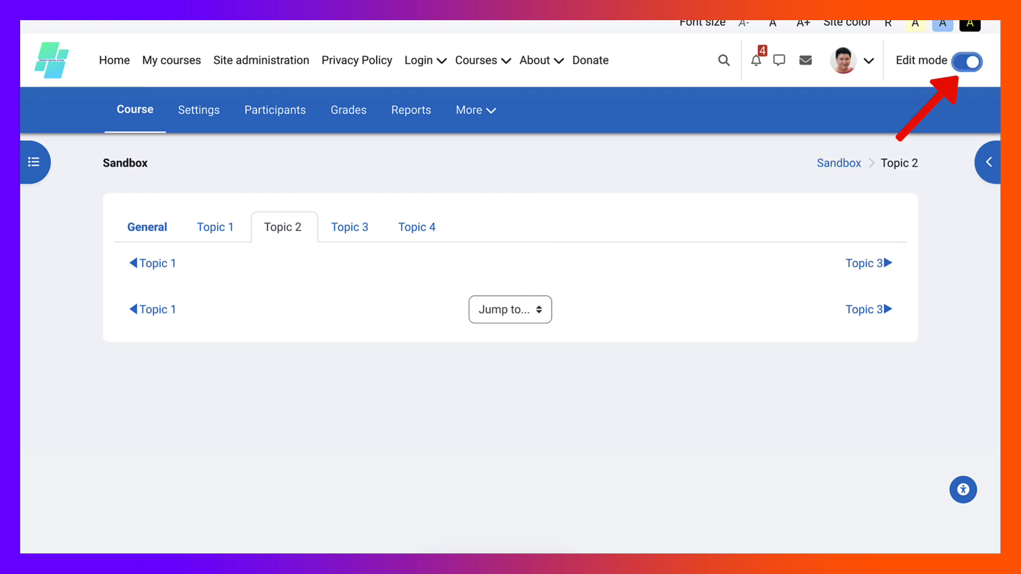
left_click(970, 59)
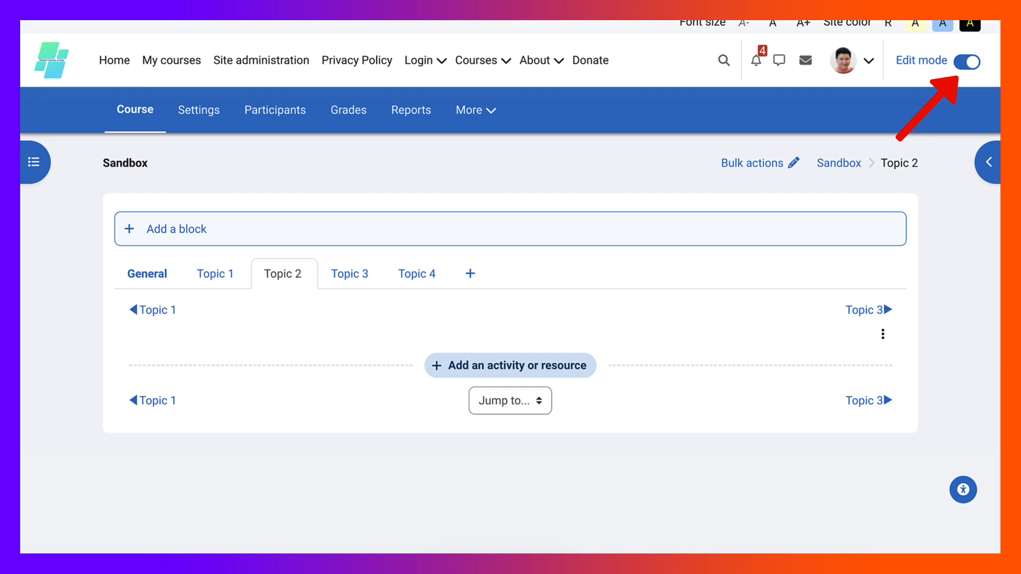
mouse_move(177, 228)
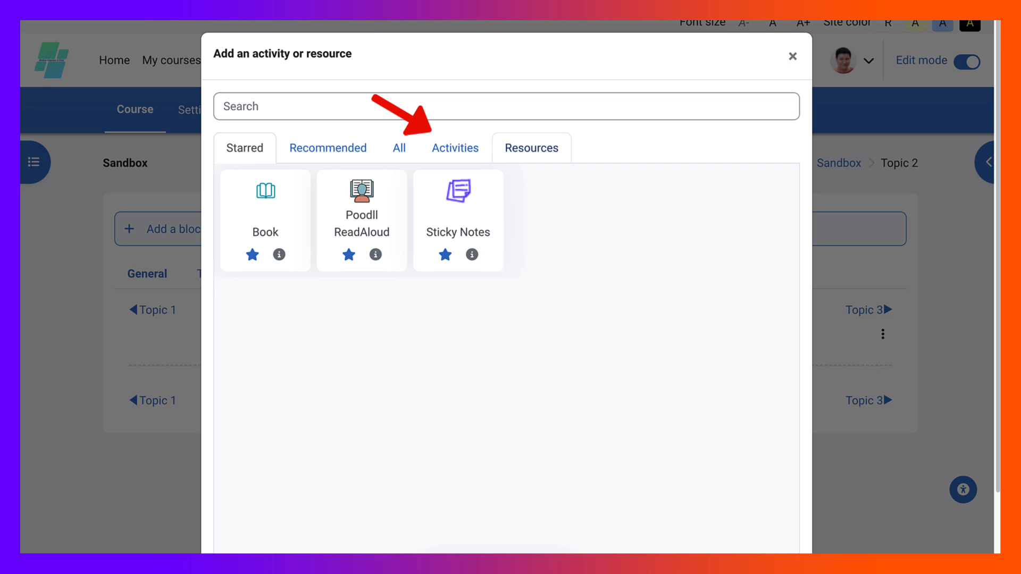
Filter the chooser to Activities and start a new Forum activity
left_click(454, 148)
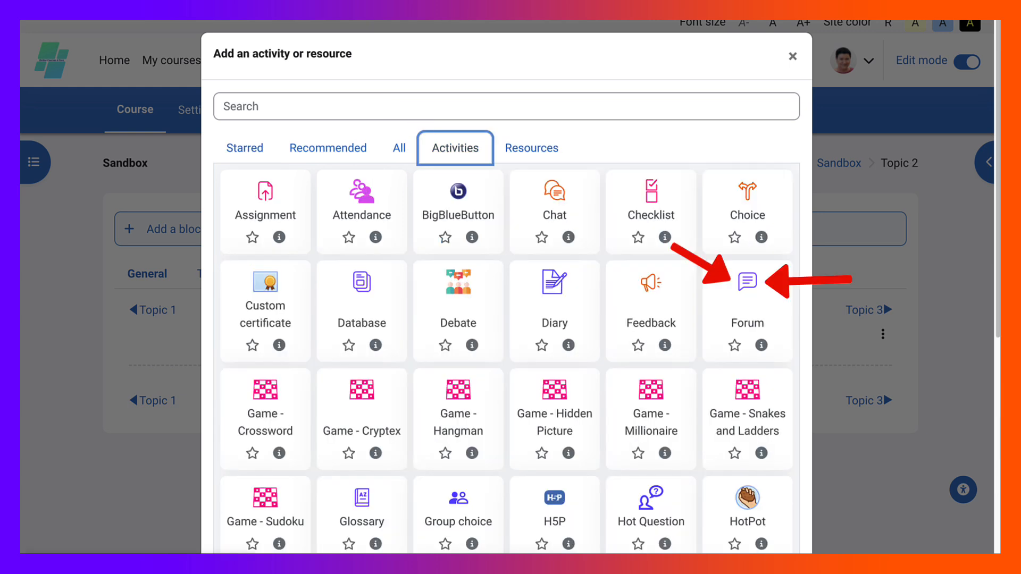
scroll("down", 3)
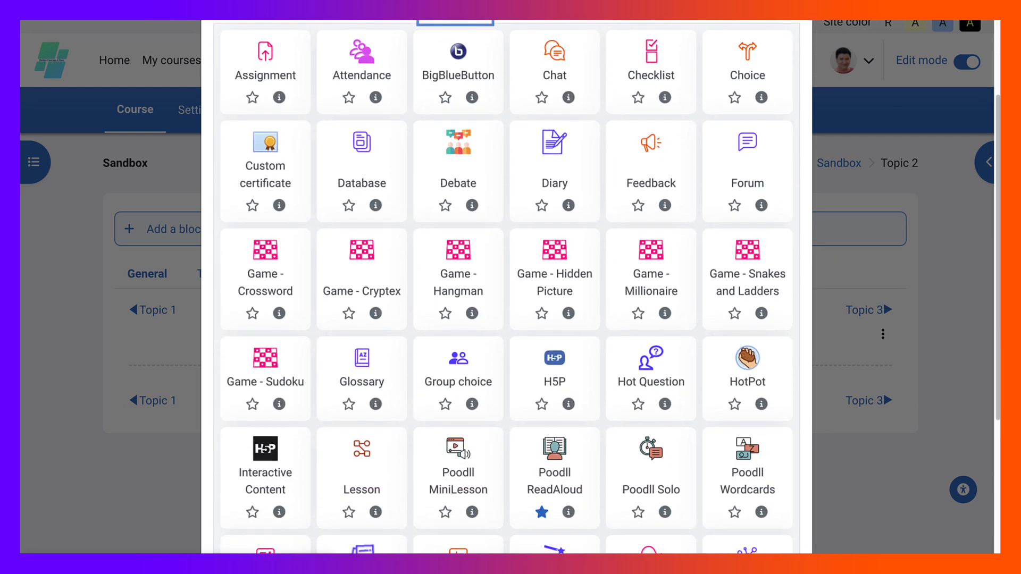
scroll("down", 3)
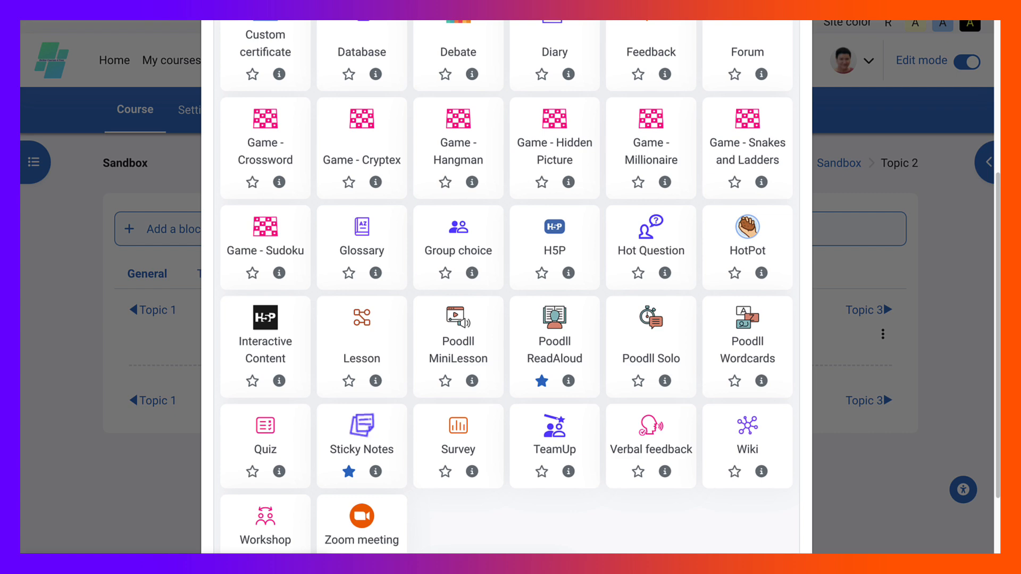
left_click(454, 53)
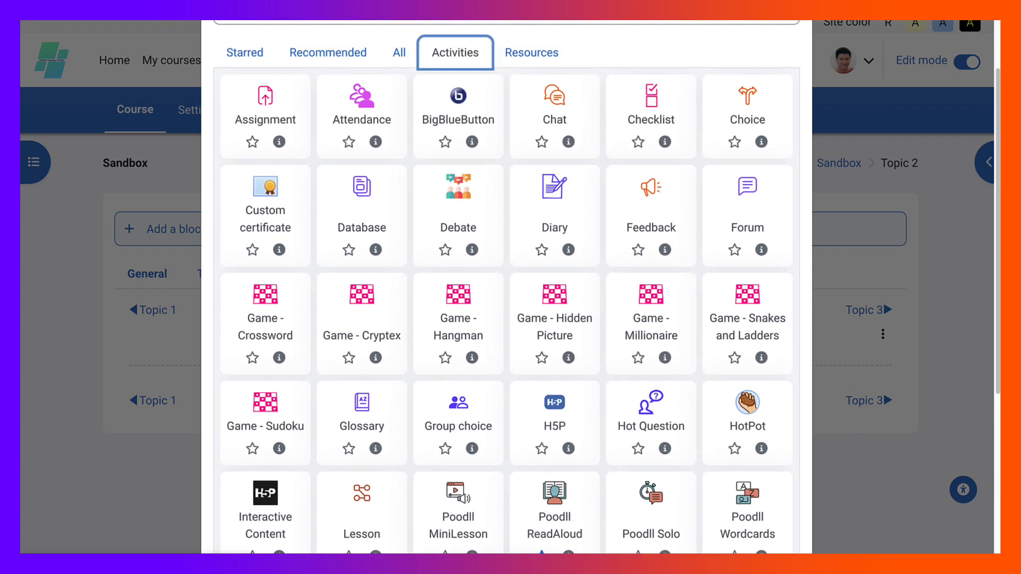
mouse_move(454, 52)
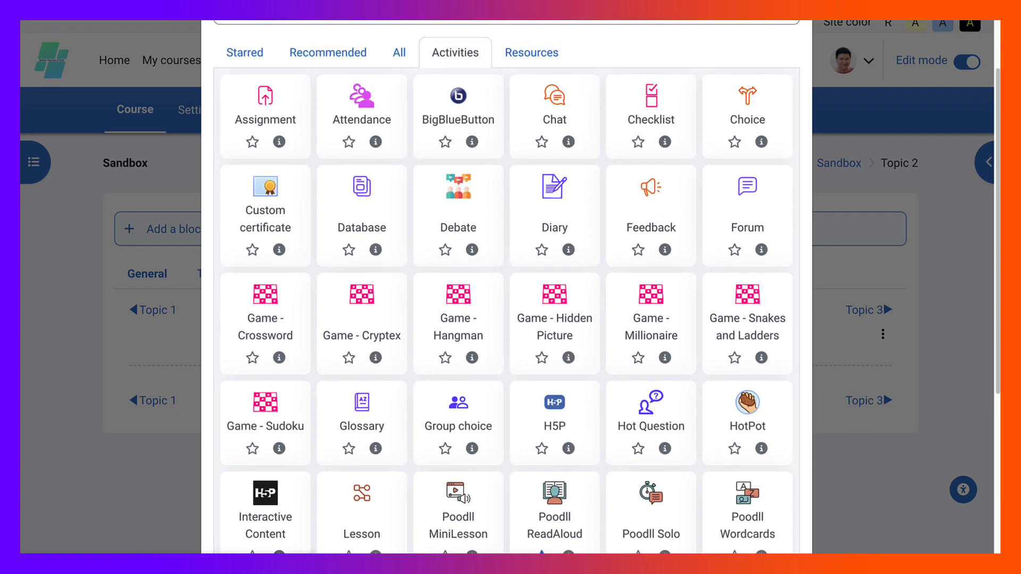
left_click(747, 195)
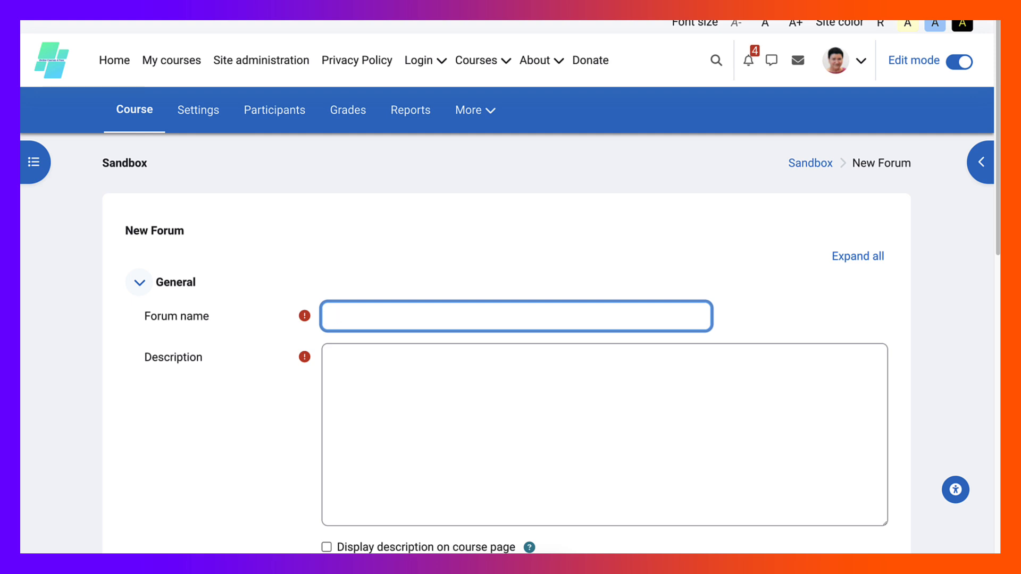
Enter 'Grading by Rating' as the forum name and description
type("Grading")
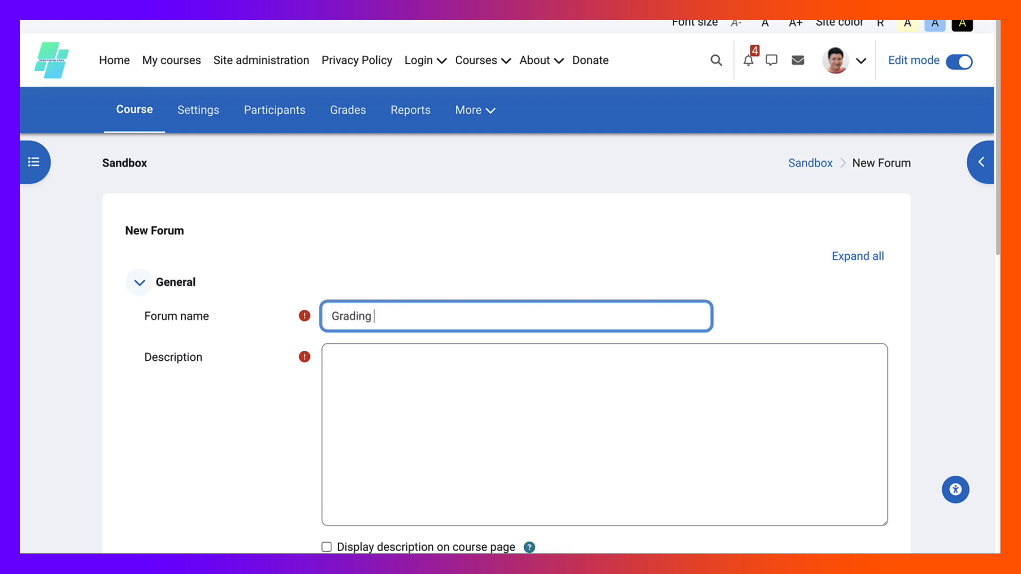
type("by")
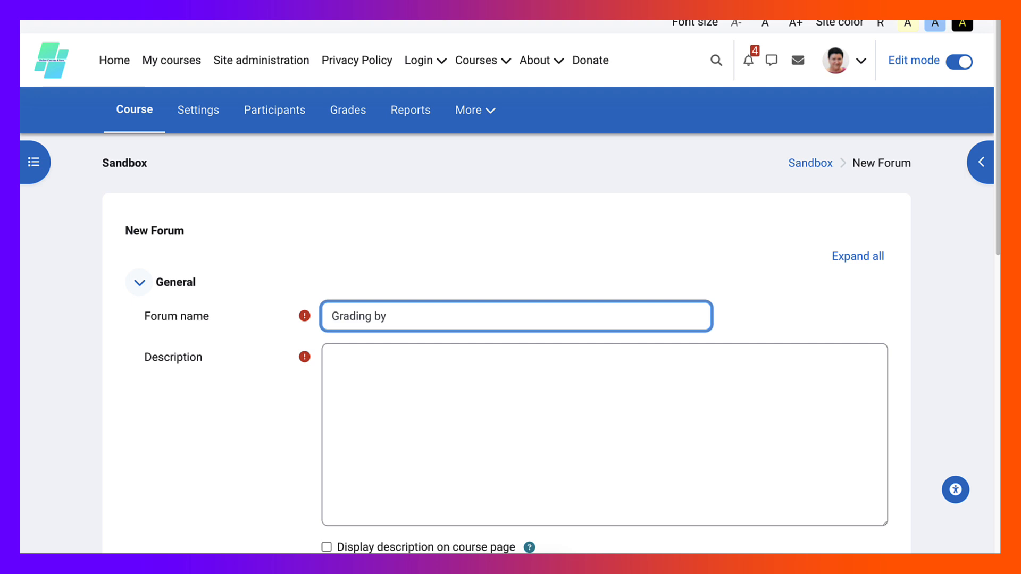
type("Rato")
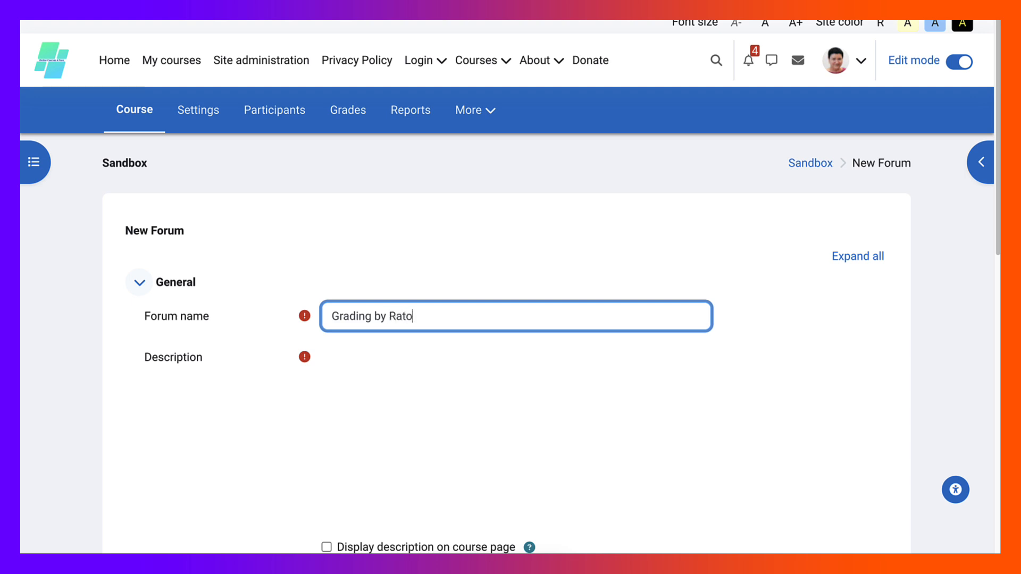
type("ng")
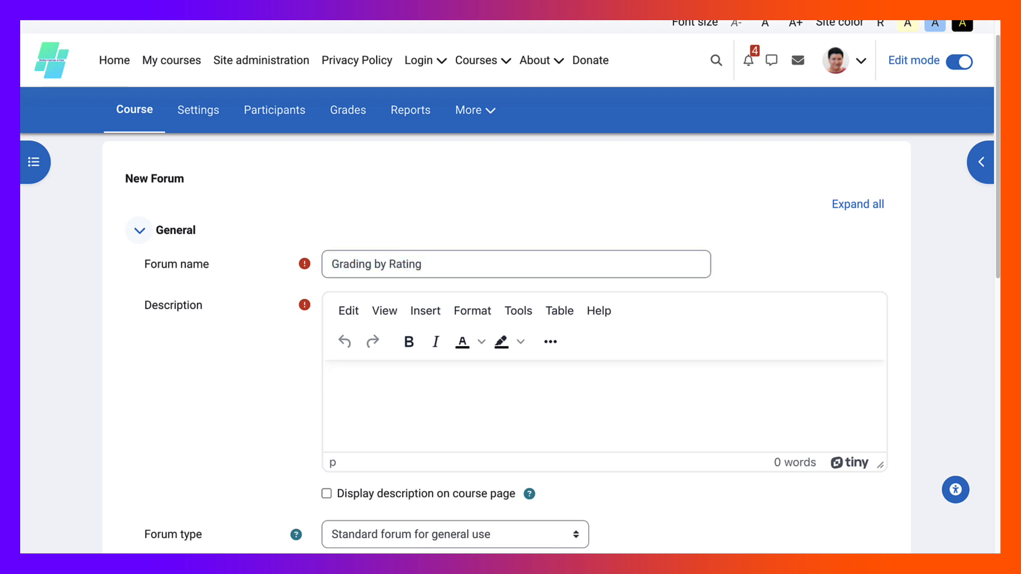
Set Maximum attachment size to 'Uploads are not allowed' for forum posts
scroll("down", 3)
type("Grading by Rating")
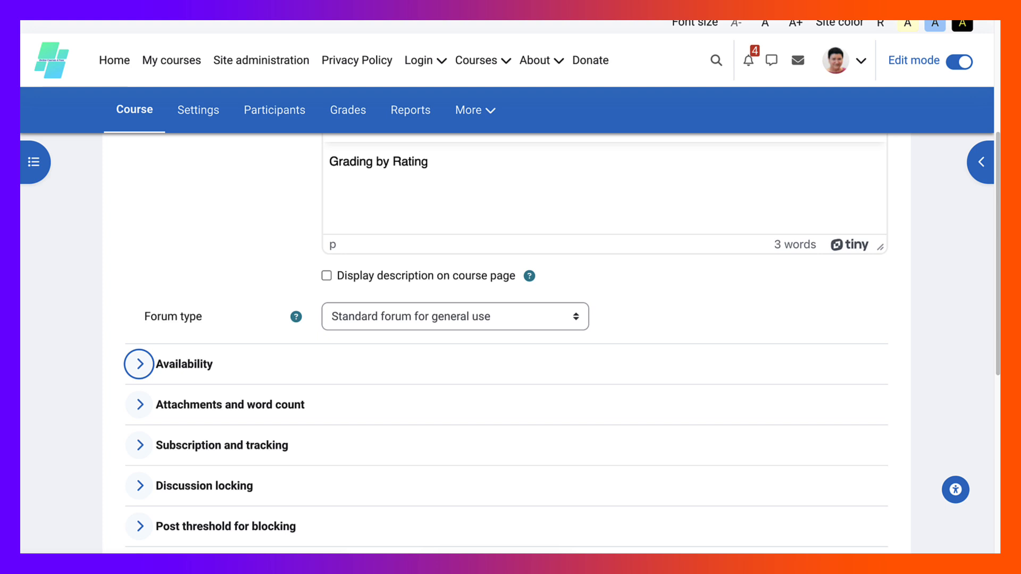
scroll("down", 3)
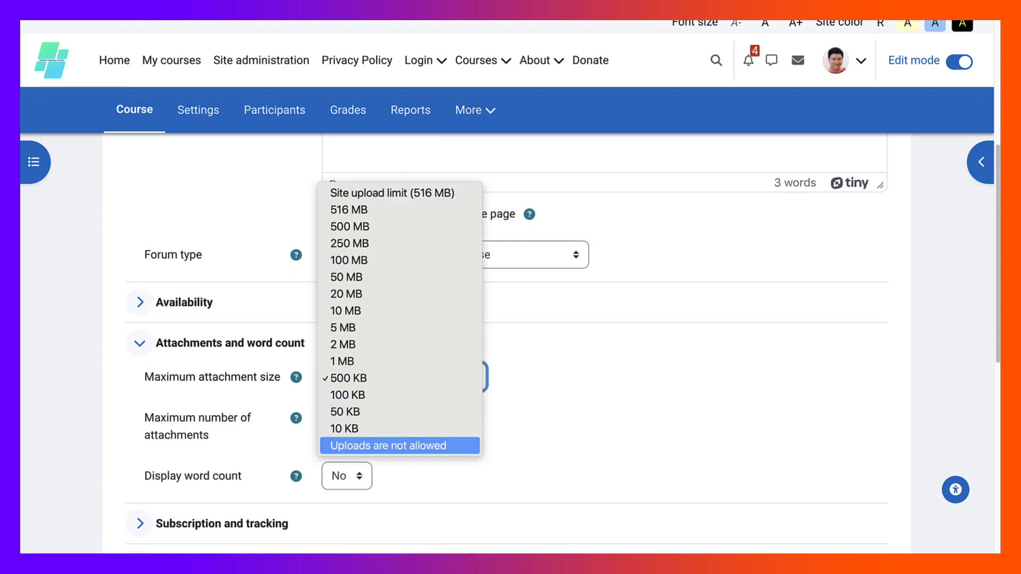
left_click(399, 445)
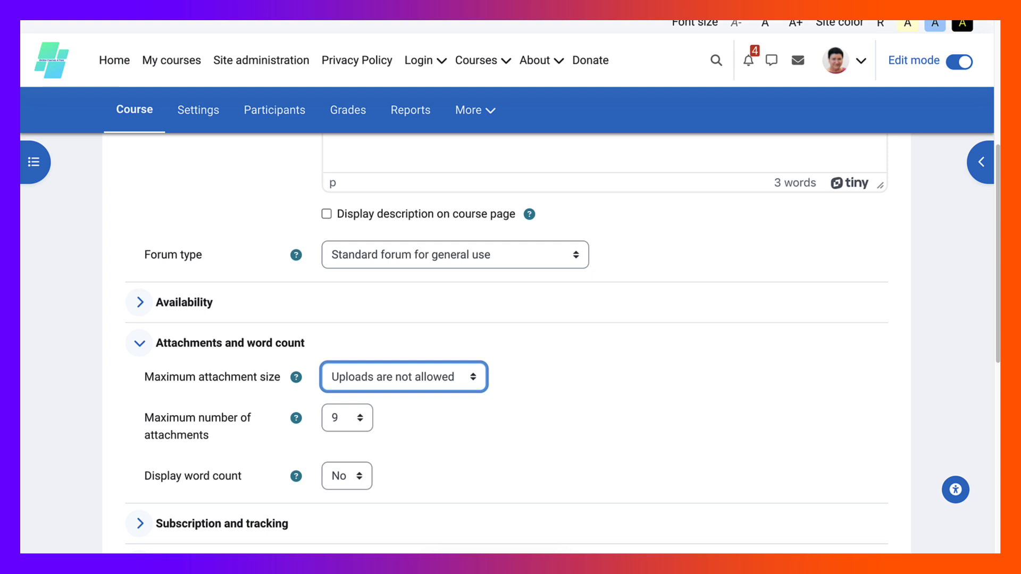
scroll("down", 3)
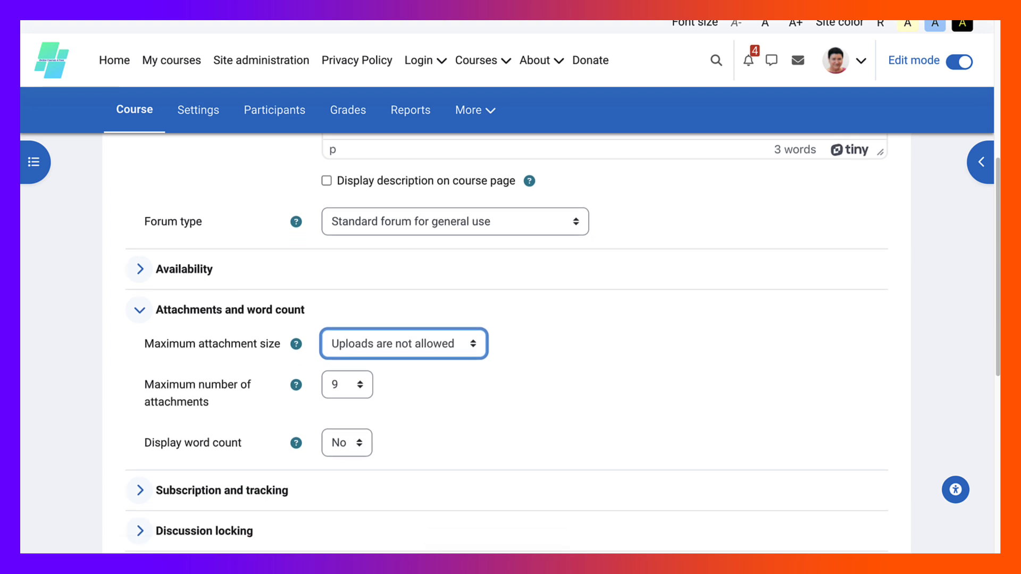
scroll("down", 3)
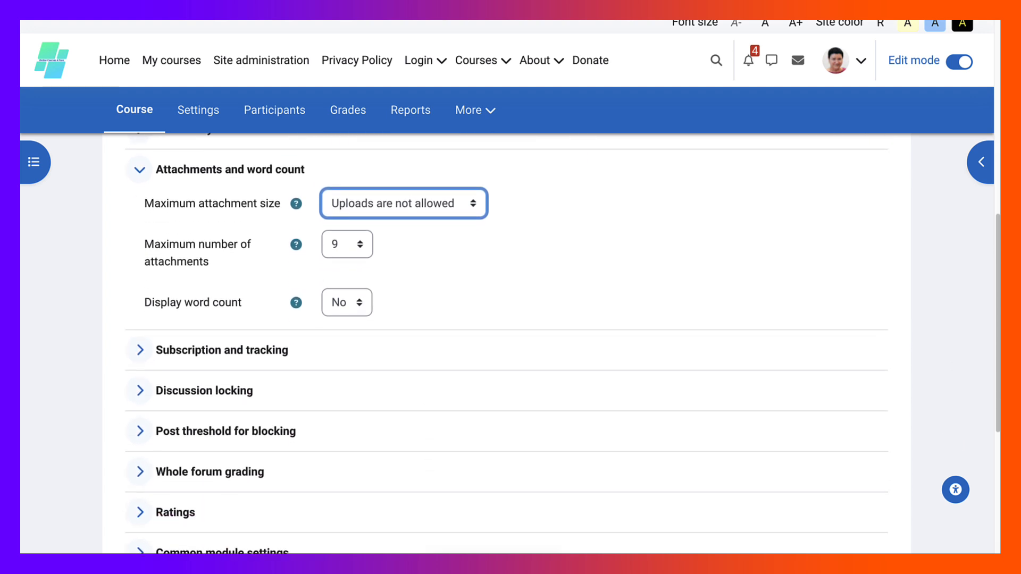
scroll("down", 3)
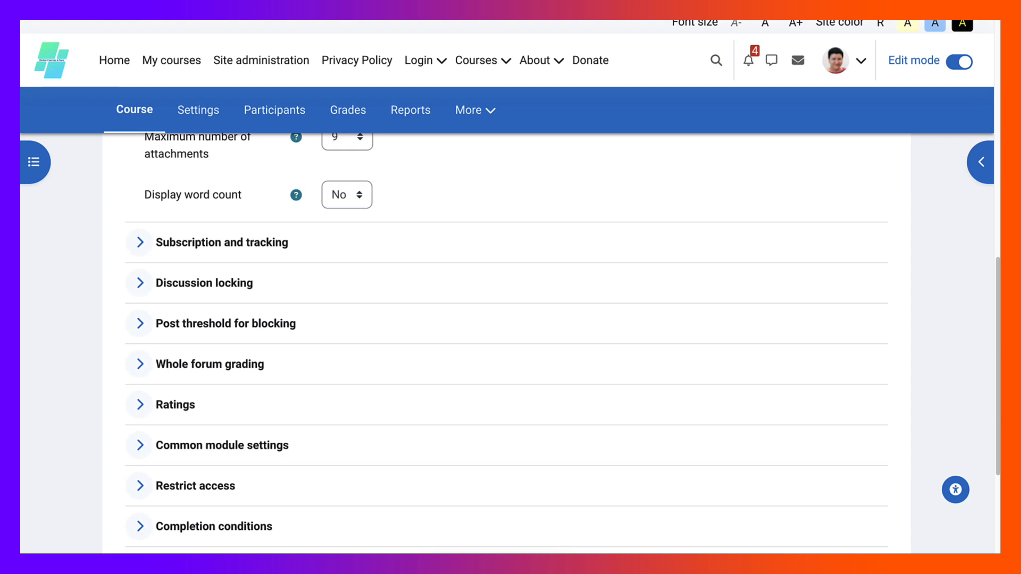
scroll("down", 3)
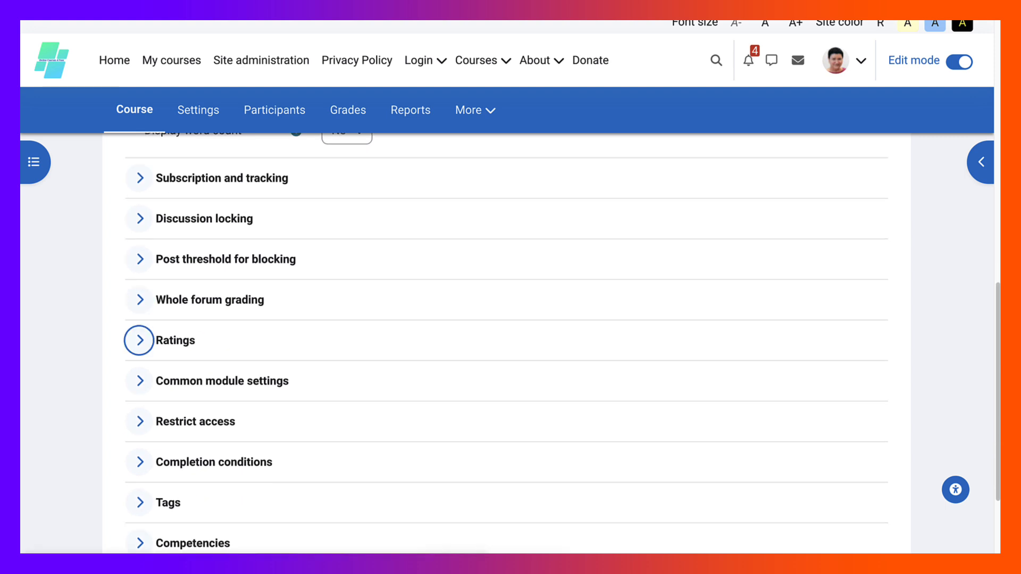
Under Ratings, aggregate ratings by Maximum rating
left_click(138, 341)
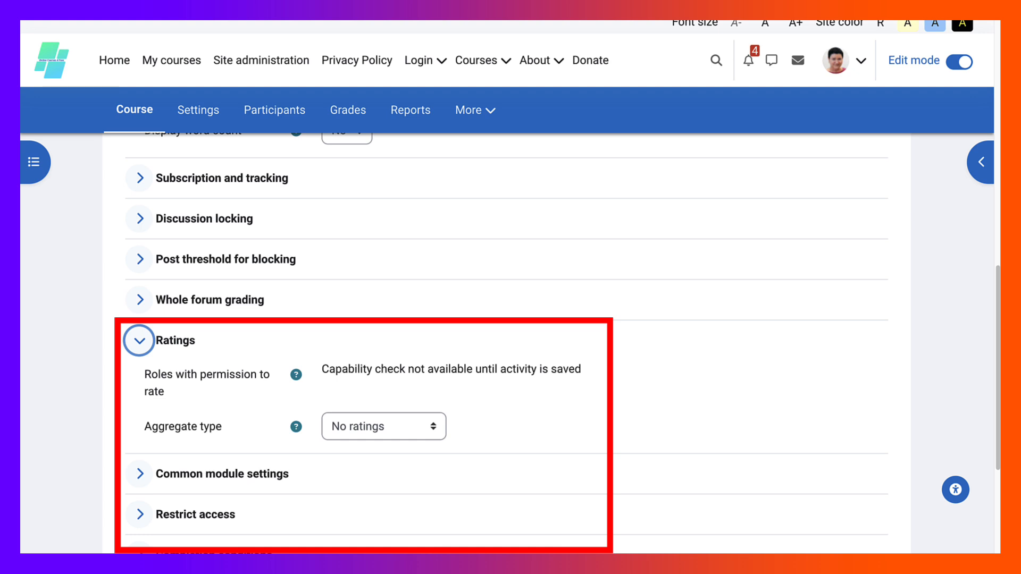
left_click(383, 427)
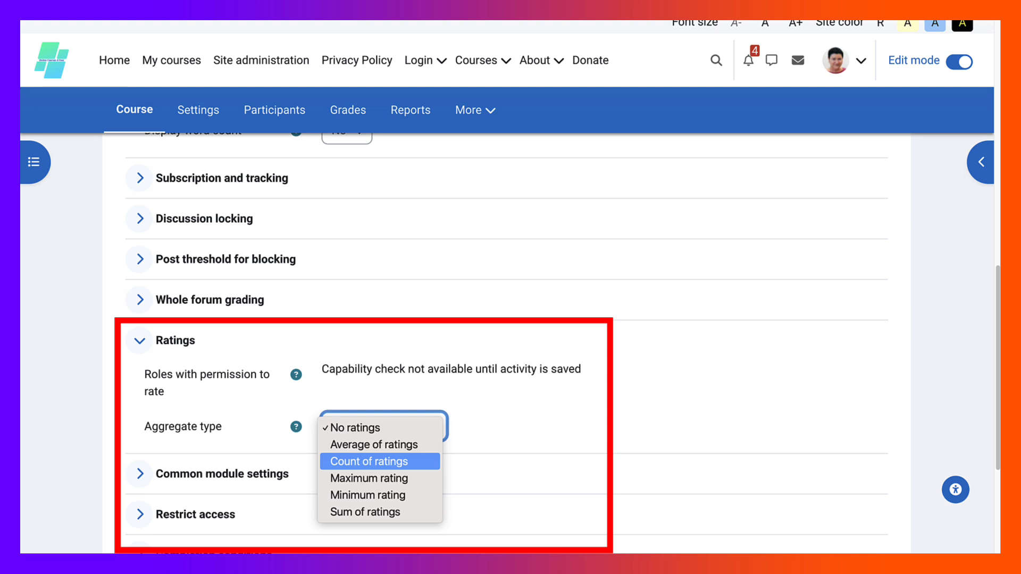
mouse_move(380, 477)
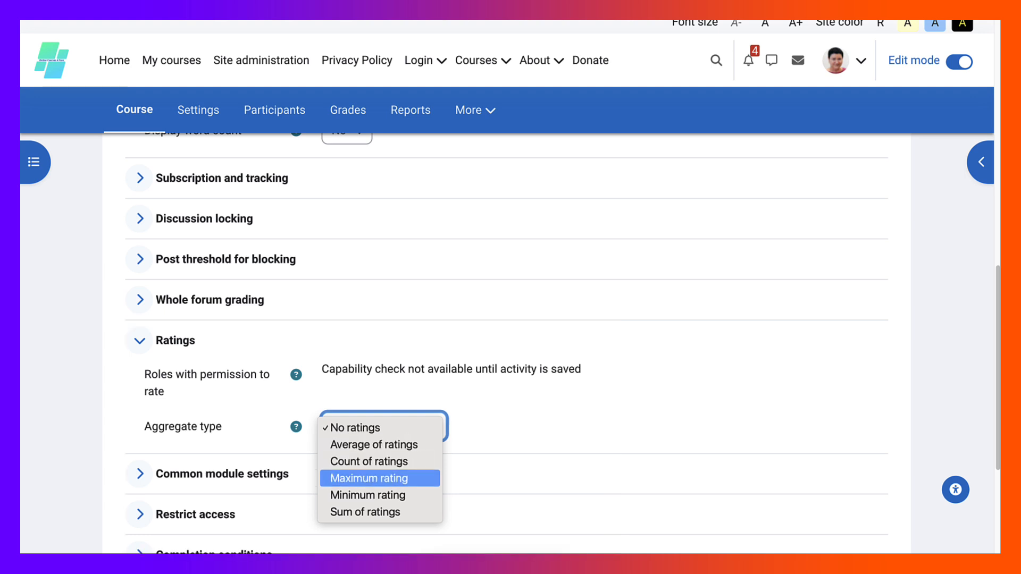
left_click(370, 478)
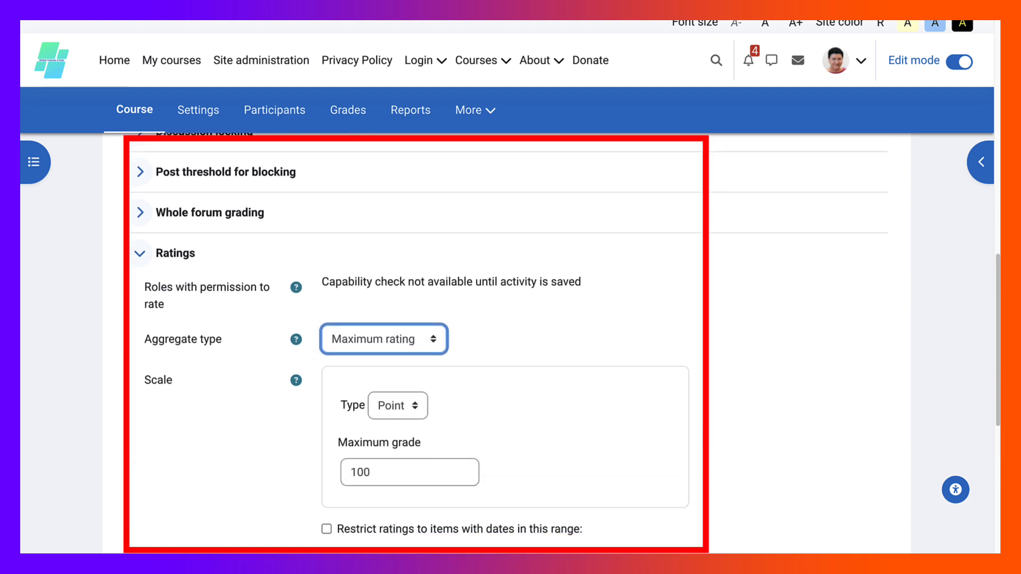
Set Grade to pass to 100 and save and display the forum
scroll("down", 3)
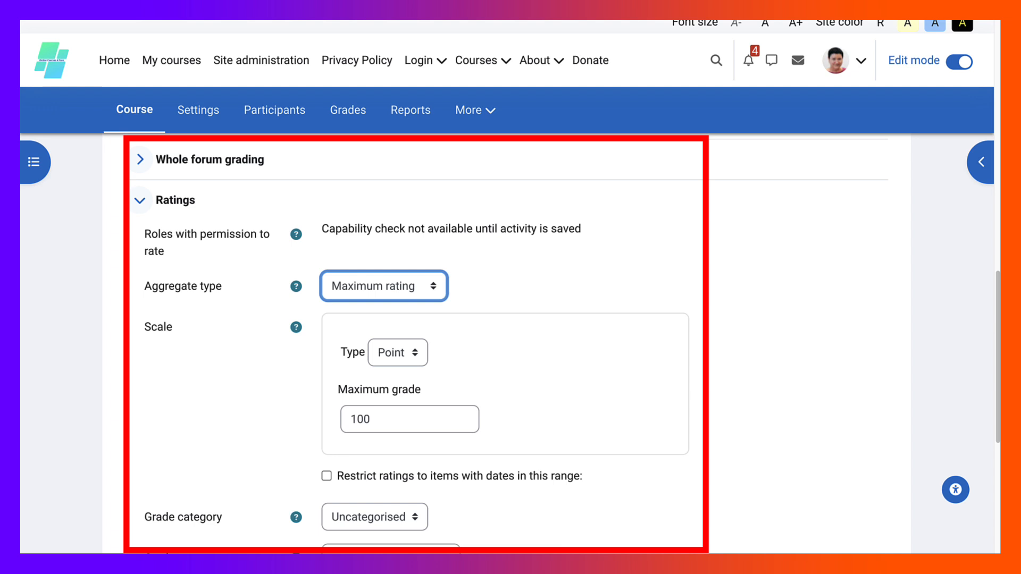
scroll("down", 3)
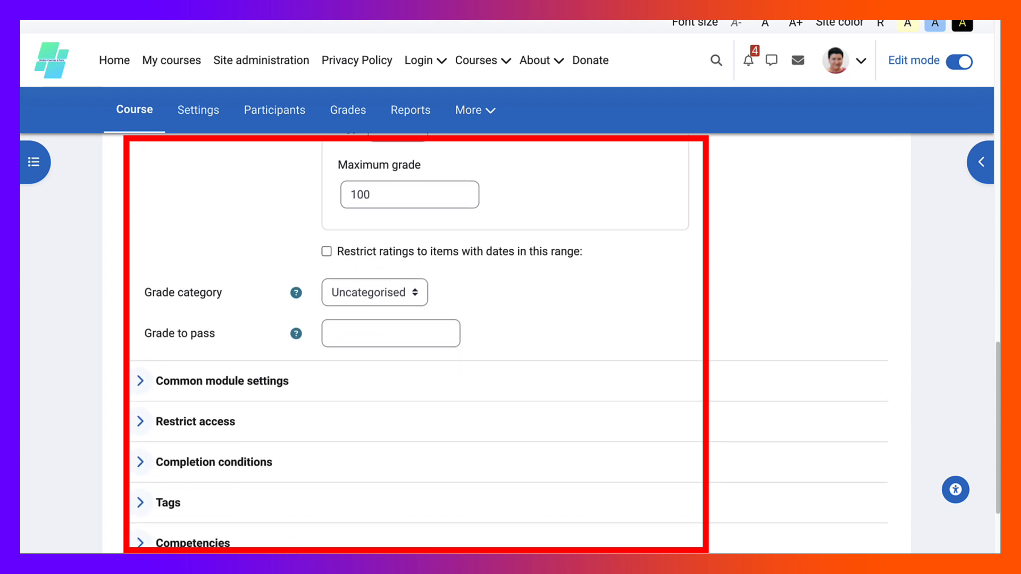
type("100")
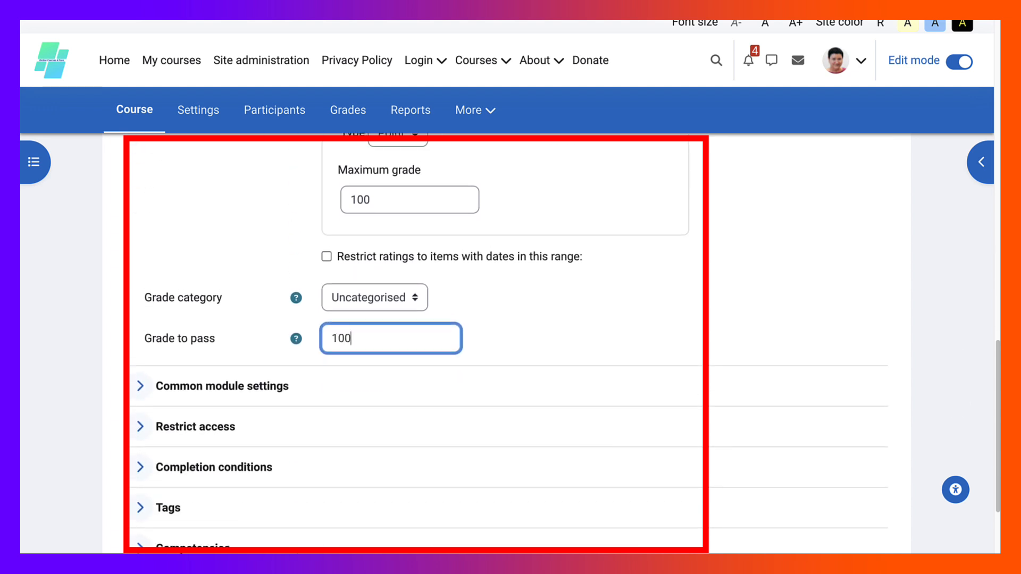
scroll("down", 3)
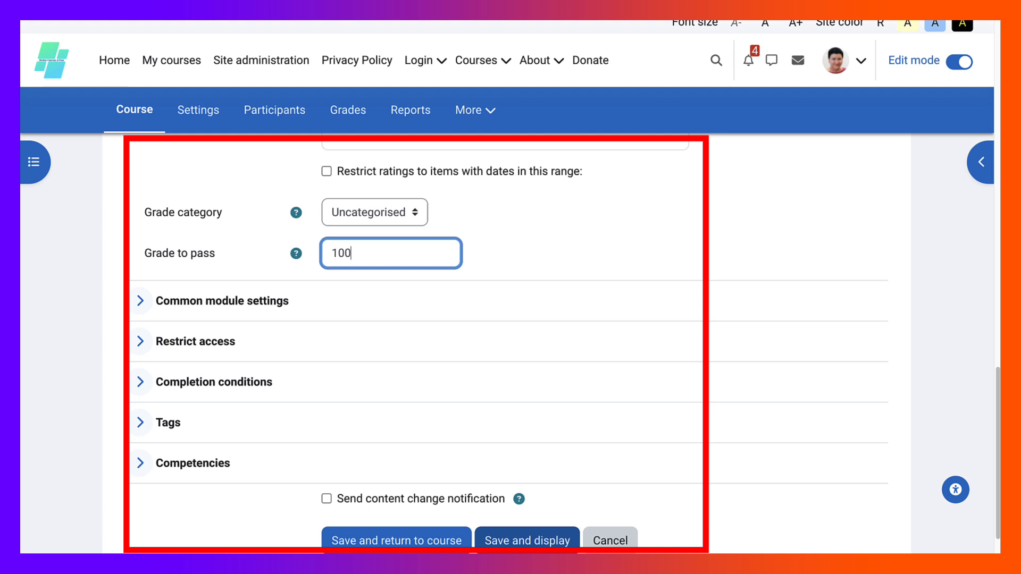
left_click(526, 540)
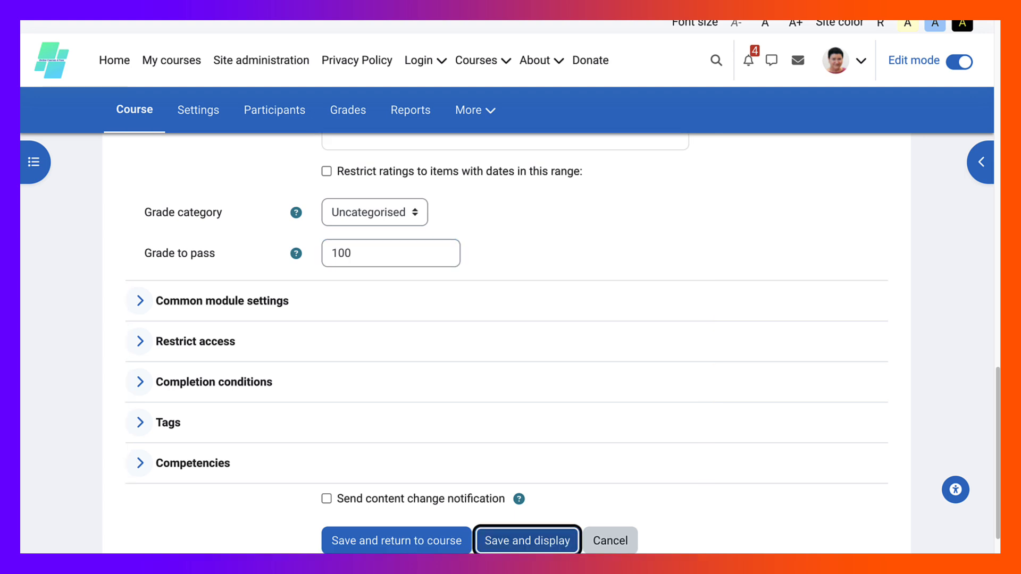
Post a new discussion with subject and message 'Hello' to the Grading by Rating forum
left_click(526, 541)
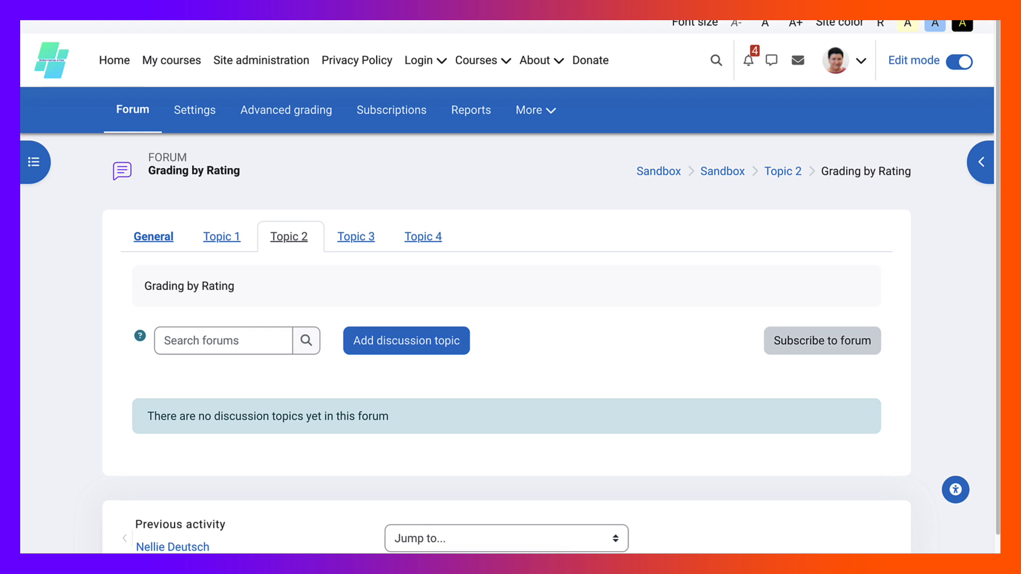
left_click(405, 340)
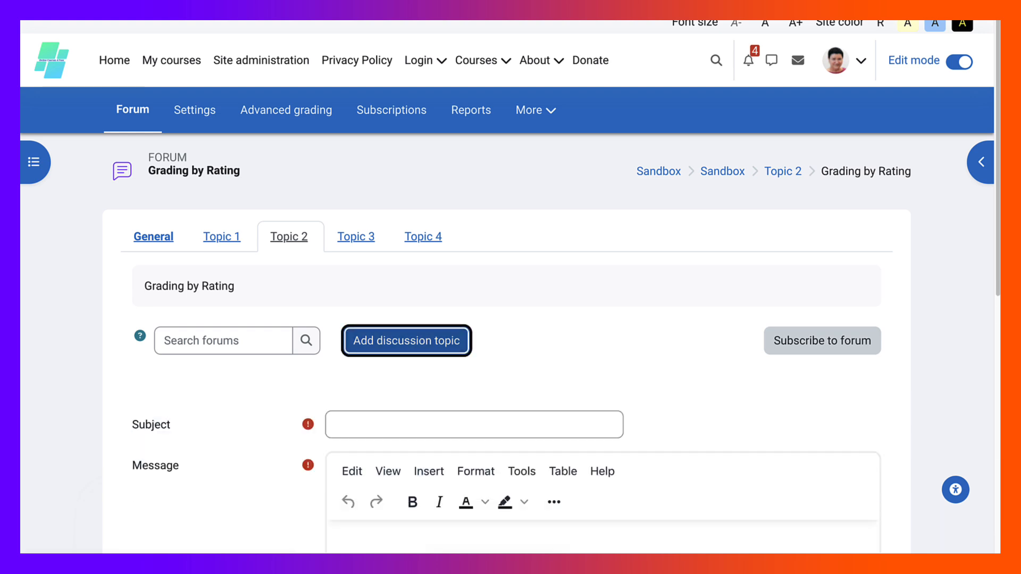
left_click(473, 425)
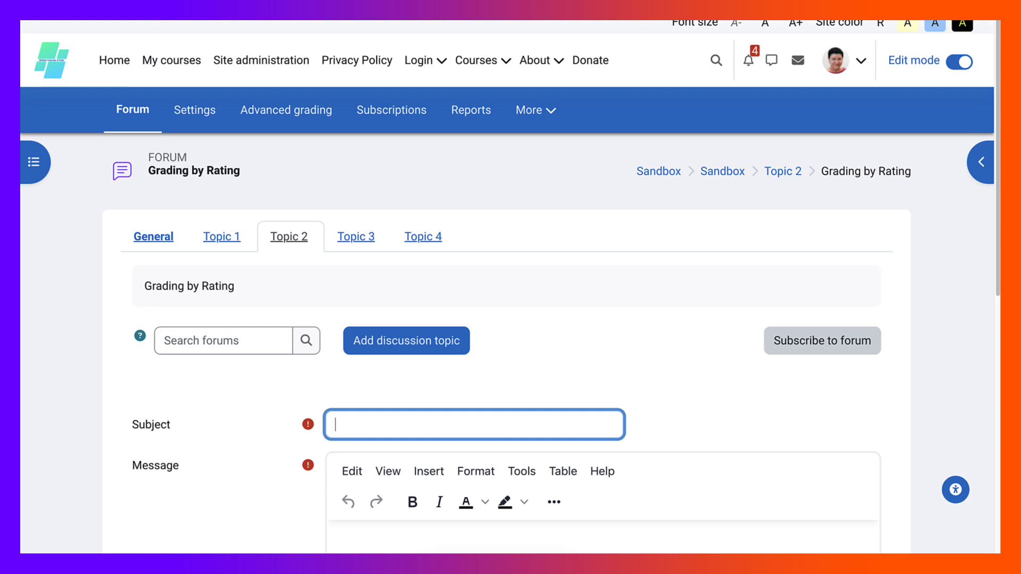
type("Hello")
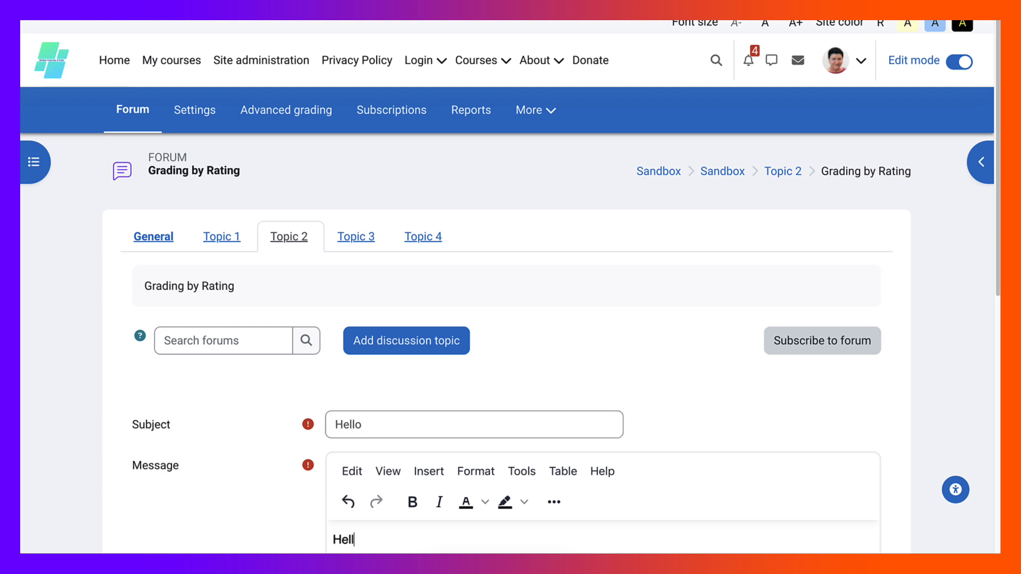
scroll("down", 3)
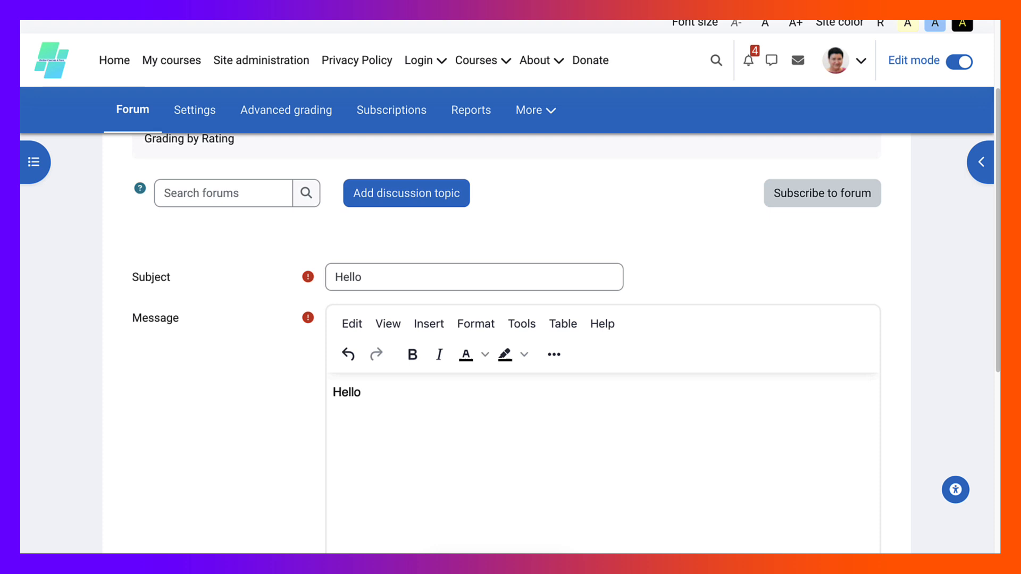
scroll("down", 3)
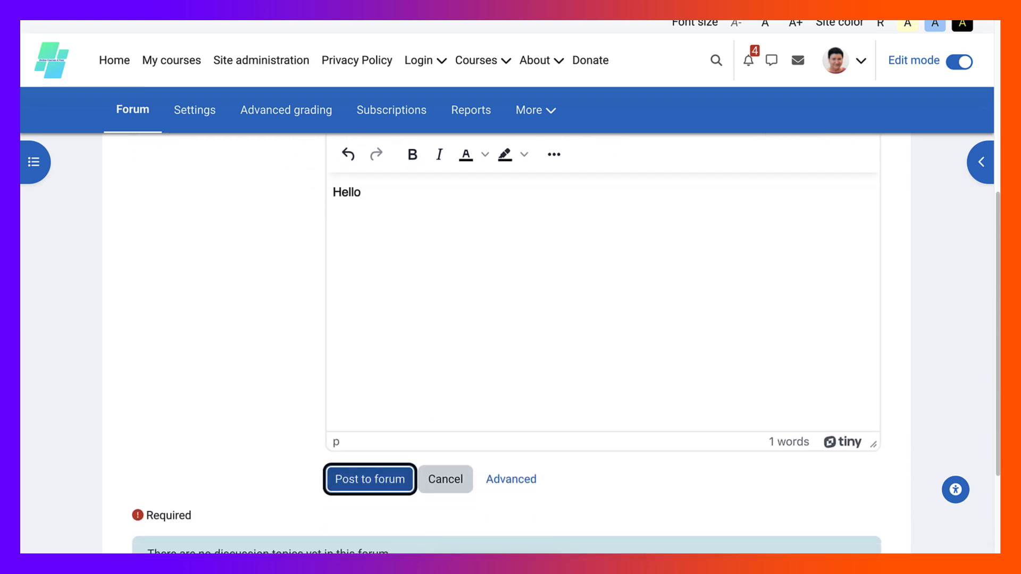
left_click(369, 479)
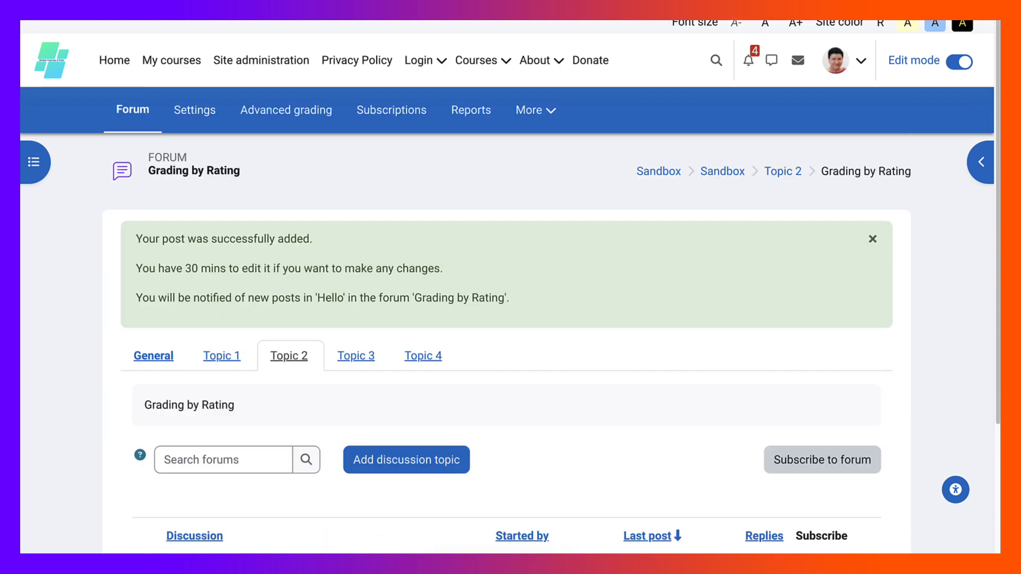
scroll("down", 3)
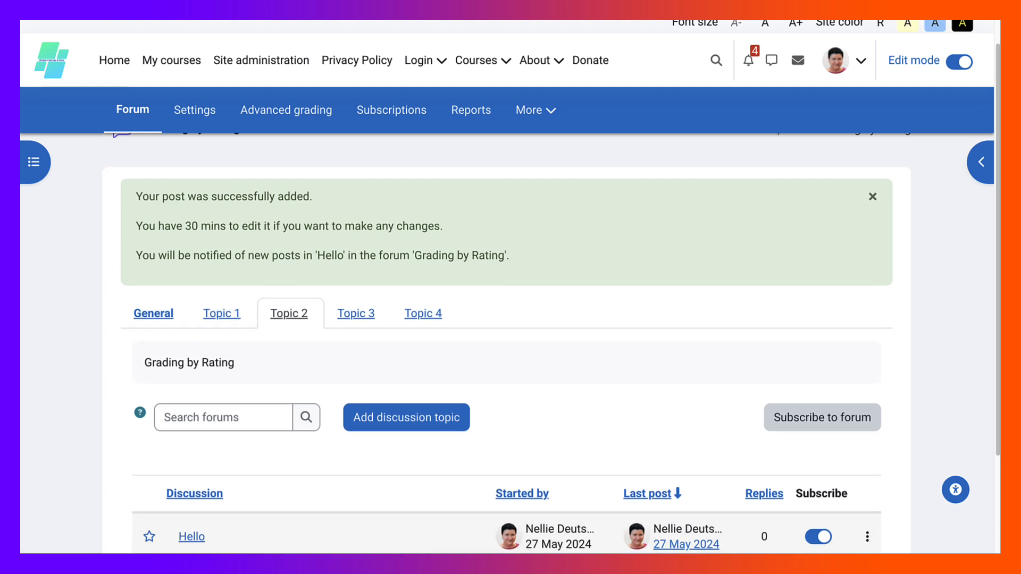
scroll("up", 3)
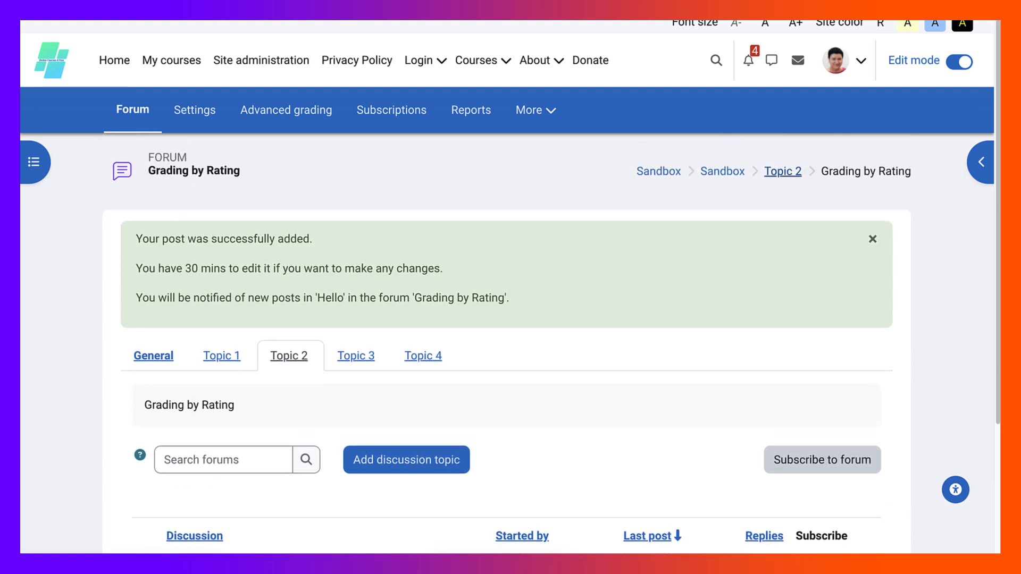
Return to Topic 2 and start adding a second Forum activity
left_click(781, 170)
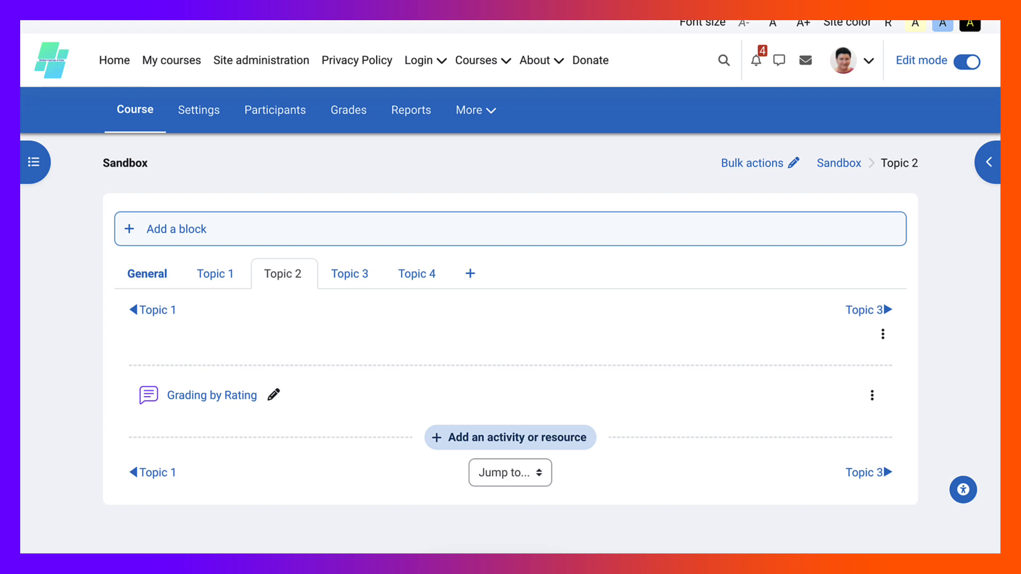
mouse_move(510, 437)
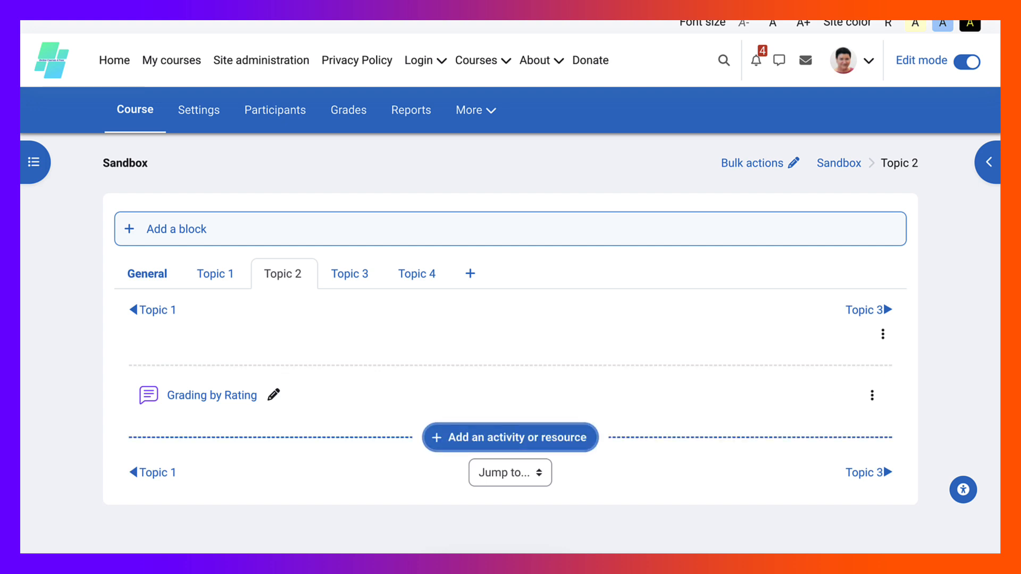
left_click(510, 437)
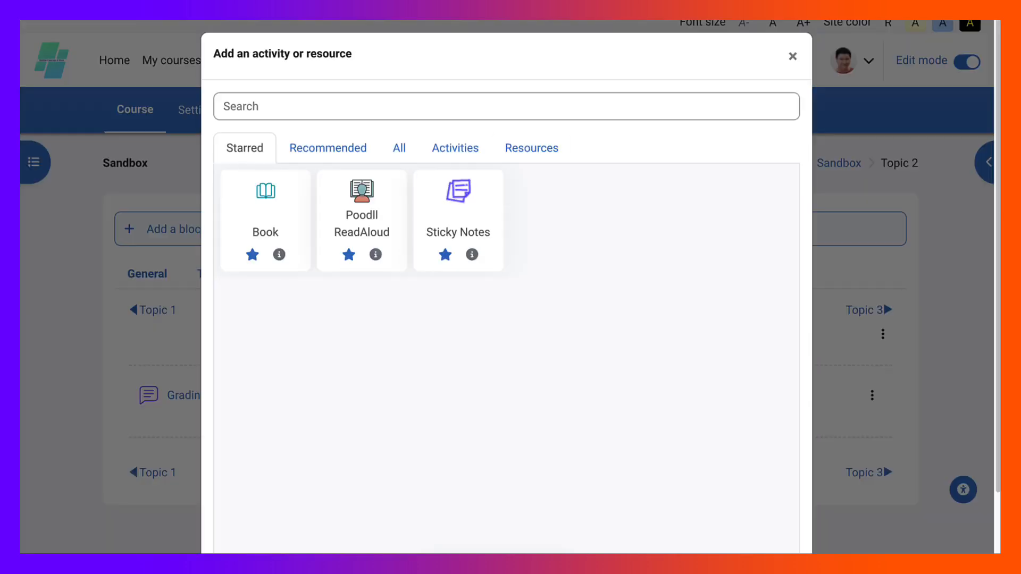
left_click(454, 148)
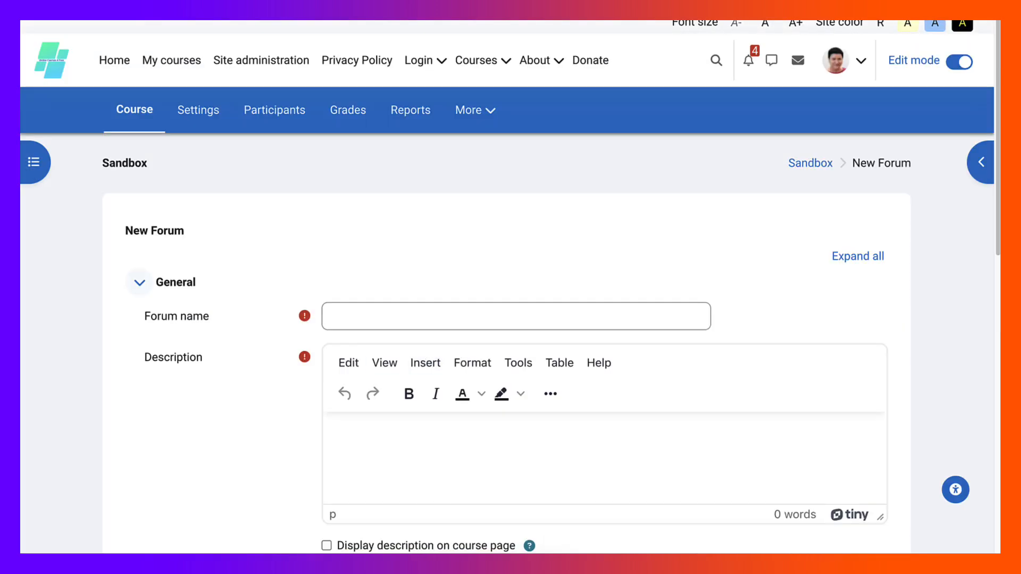
Enter 'Whole Forum Grading' as the new forum's name
scroll("down", 3)
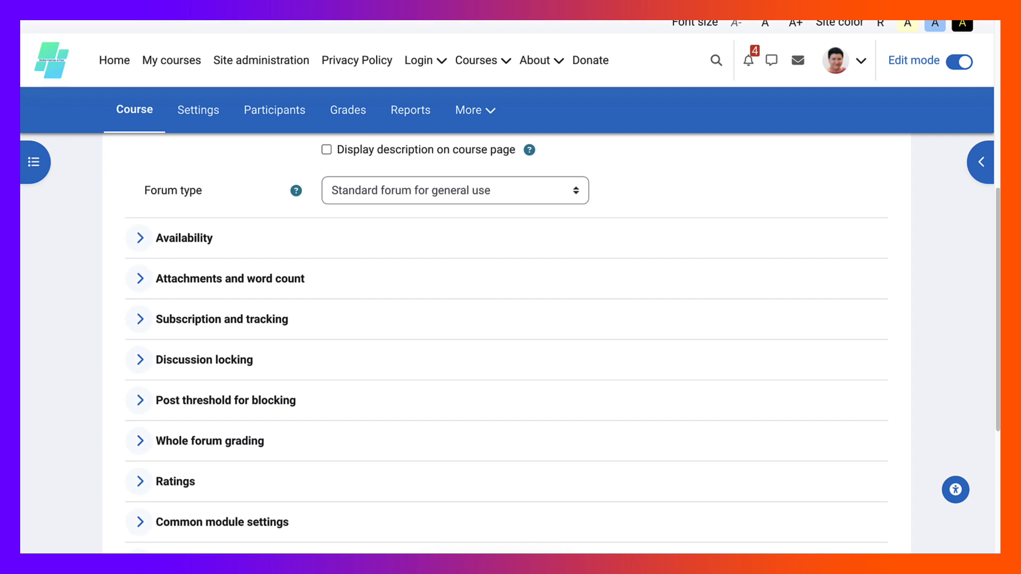
scroll("down", 3)
type("W")
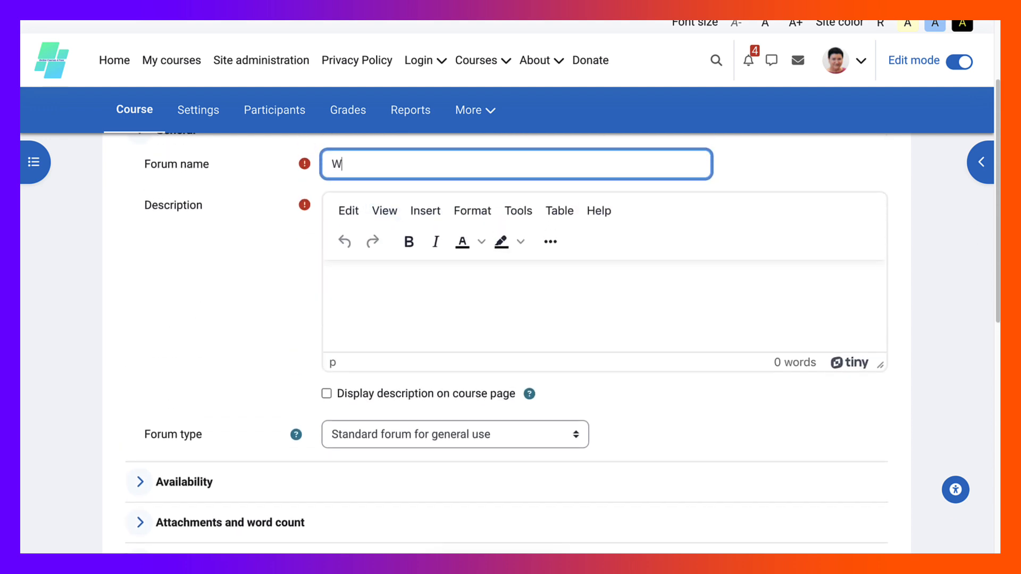
type("hole")
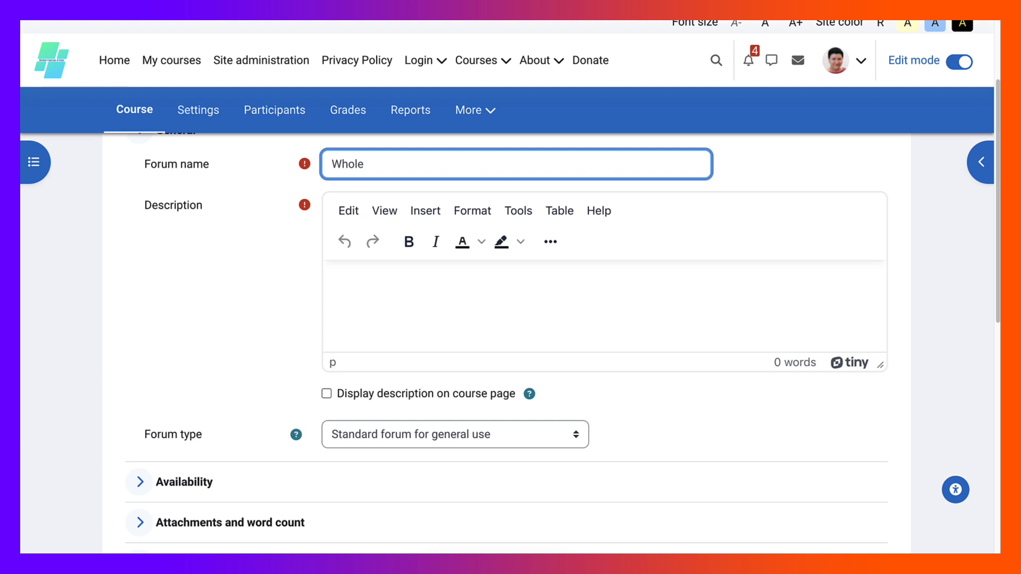
type("Forum Gr")
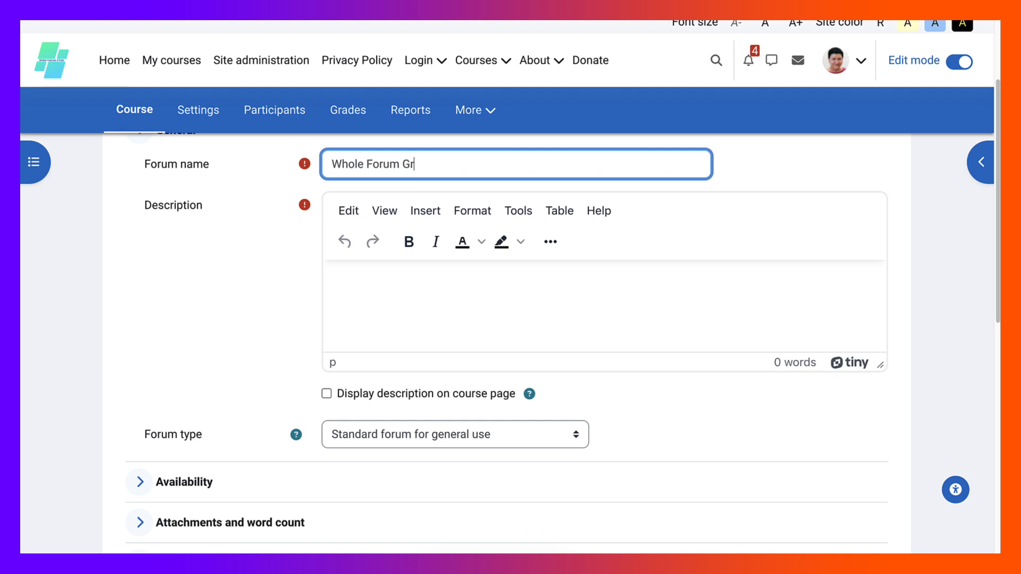
type("ading")
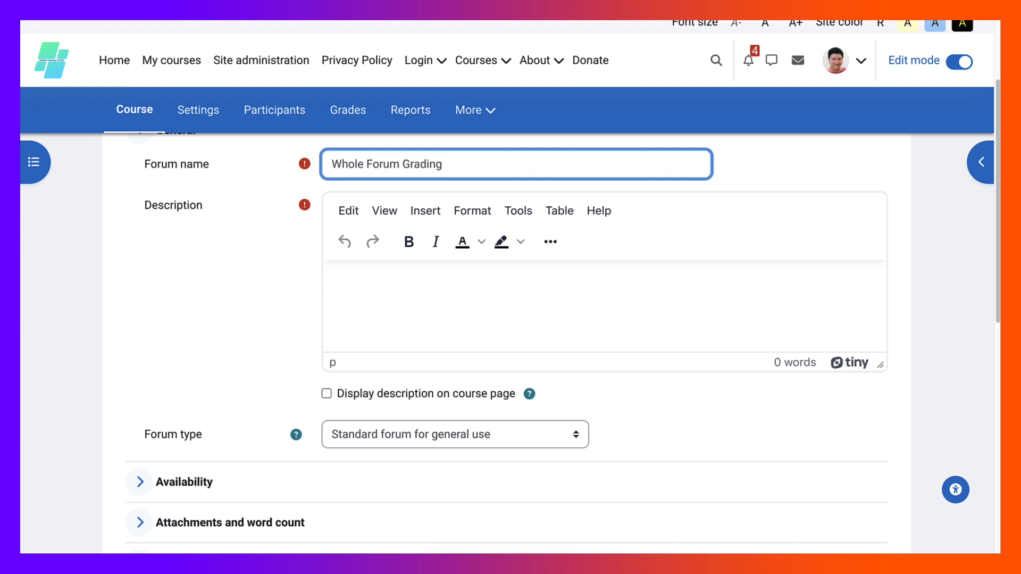
scroll("down", 3)
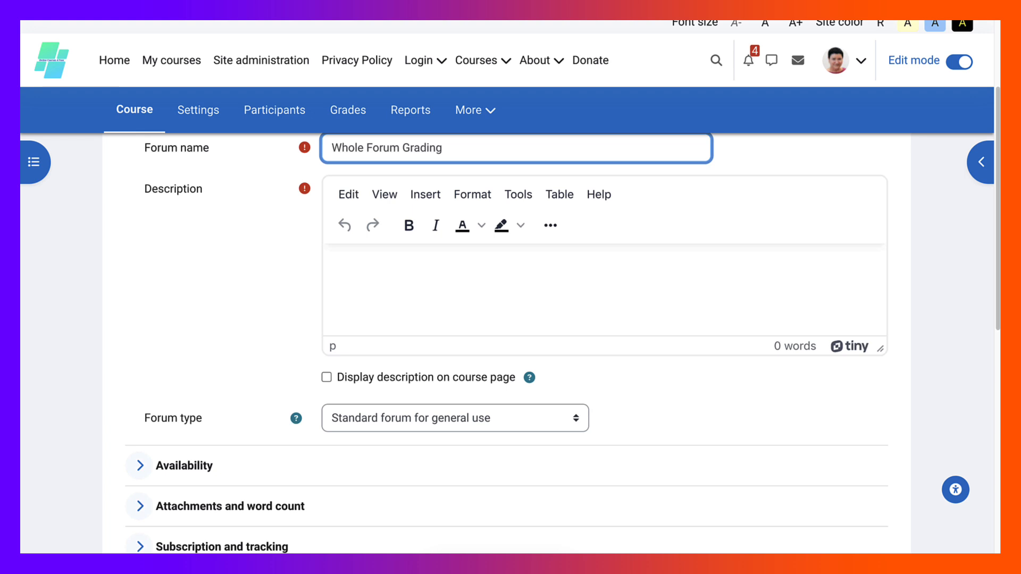
scroll("down", 3)
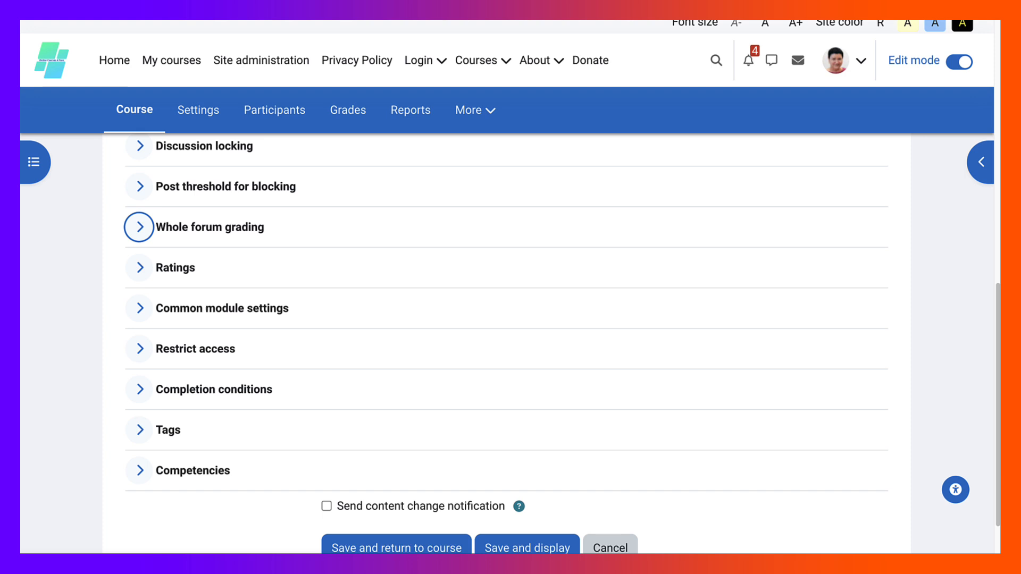
Set Whole forum grading to Point type, maximum 100, grade to pass 100, simple direct grading
left_click(138, 227)
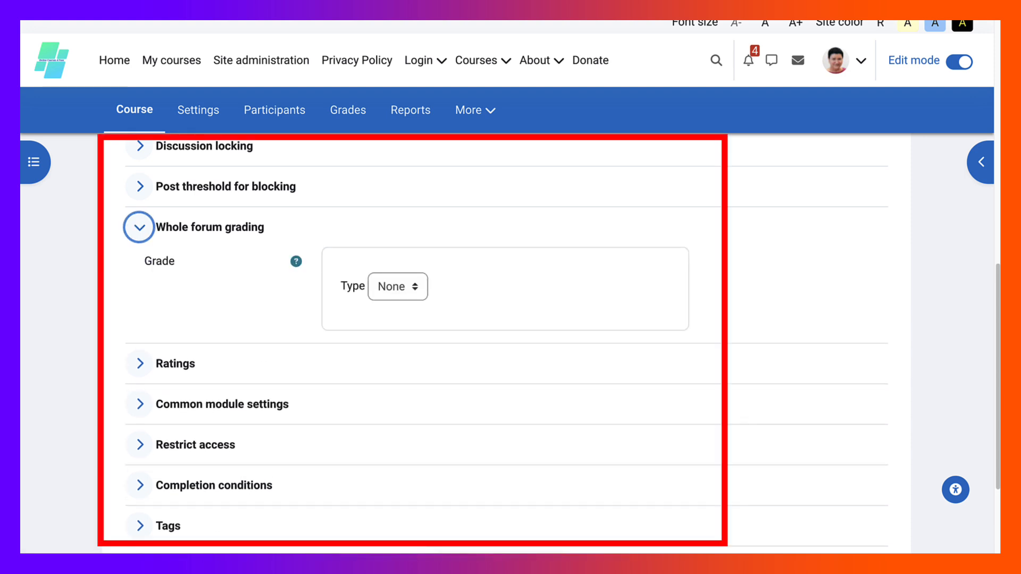
left_click(397, 286)
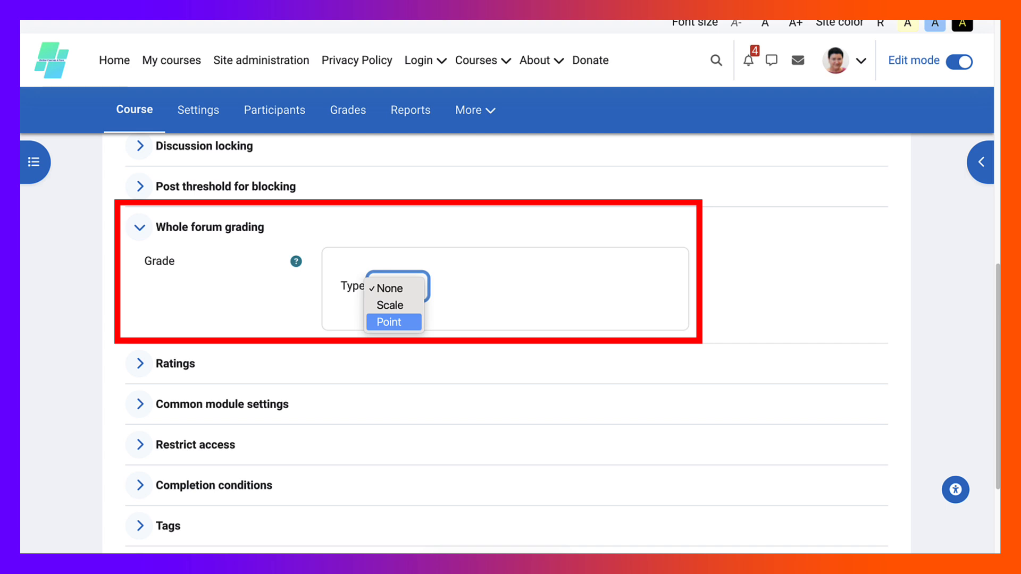
left_click(389, 322)
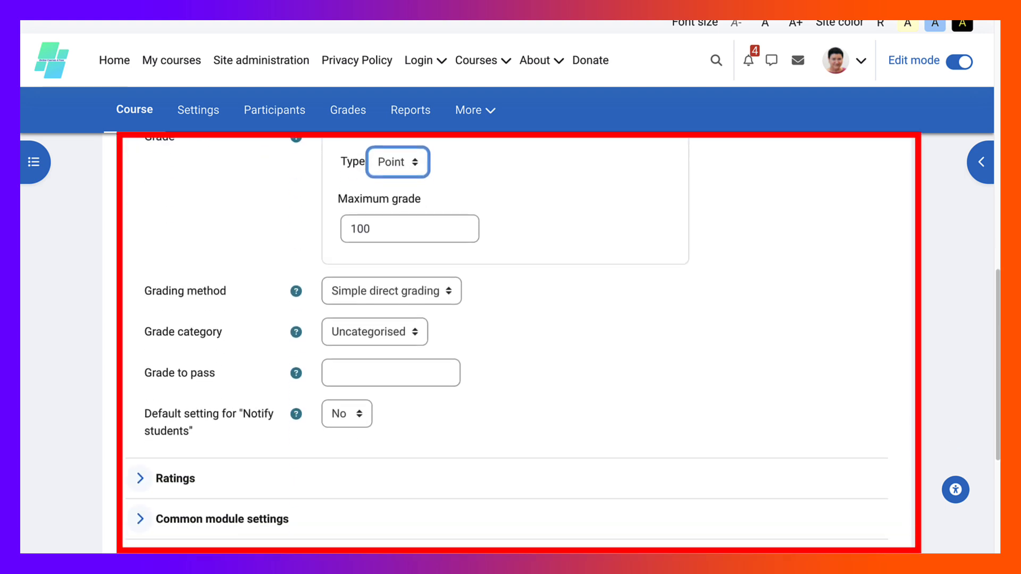
type("1")
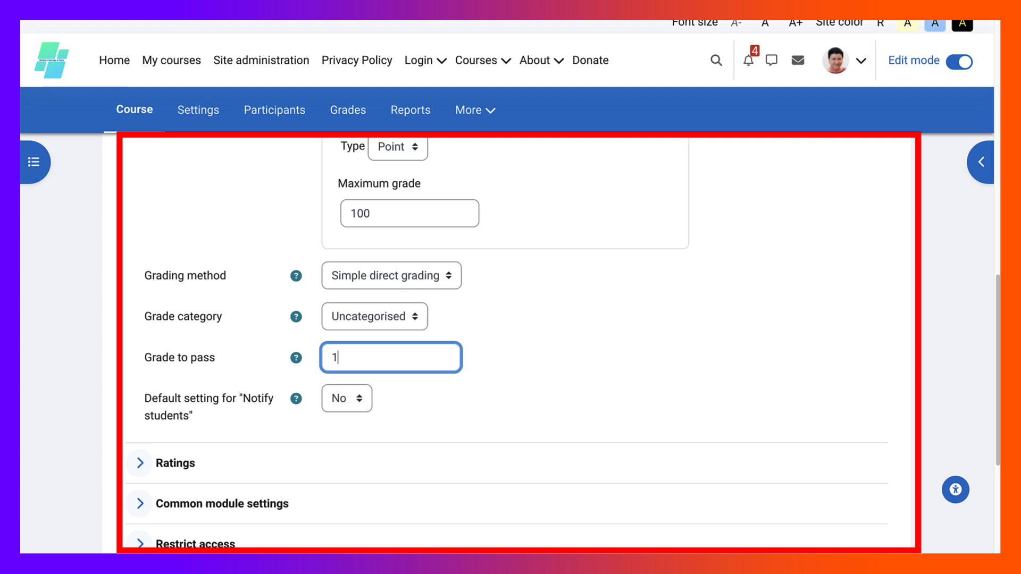
type("100")
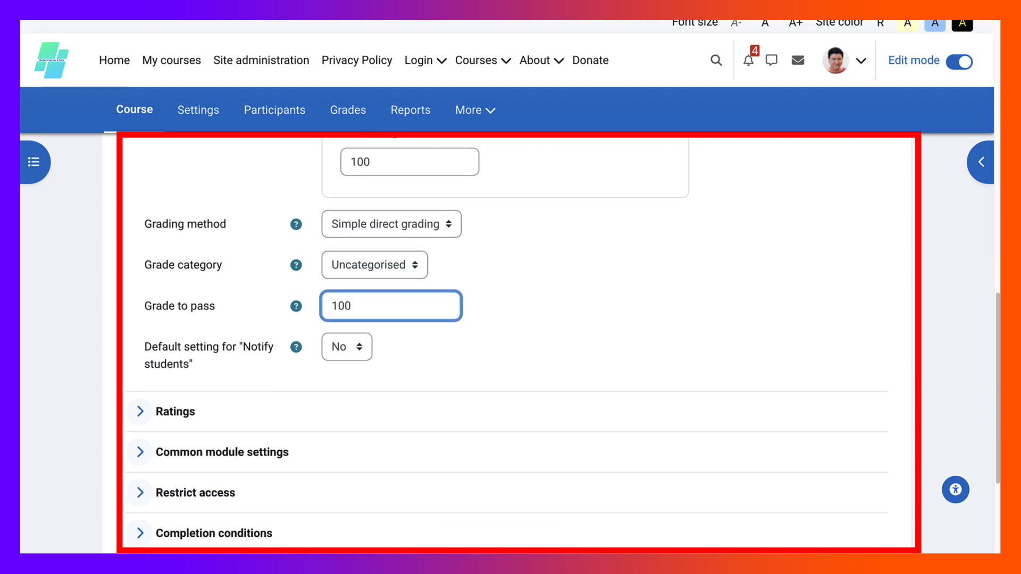
left_click(390, 224)
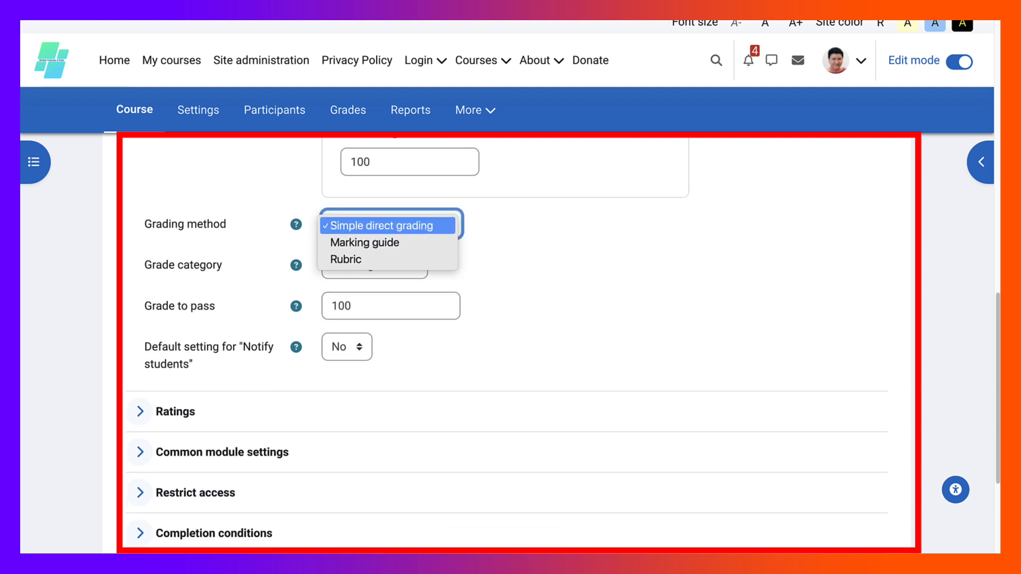
mouse_move(347, 260)
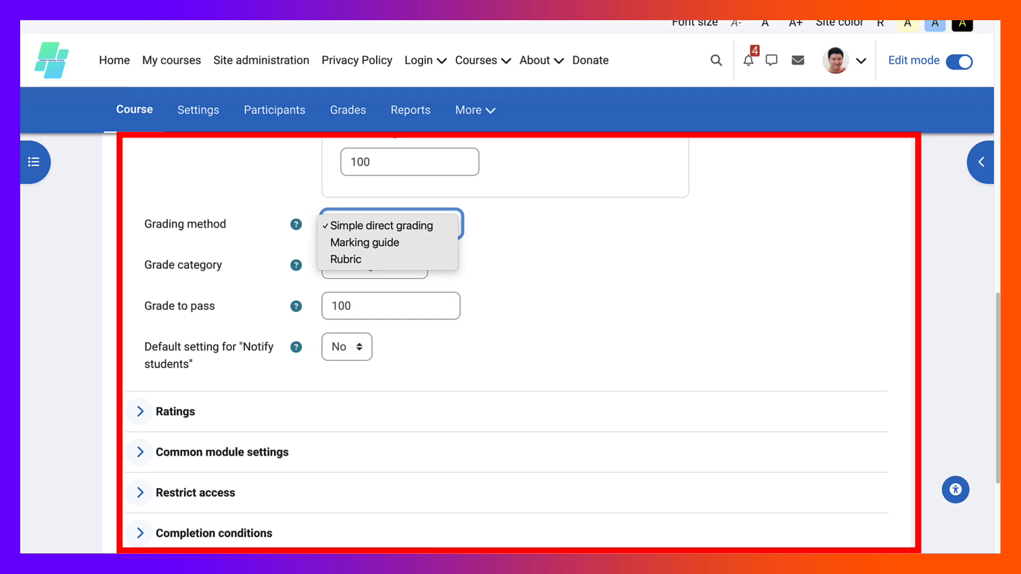
scroll("down", 3)
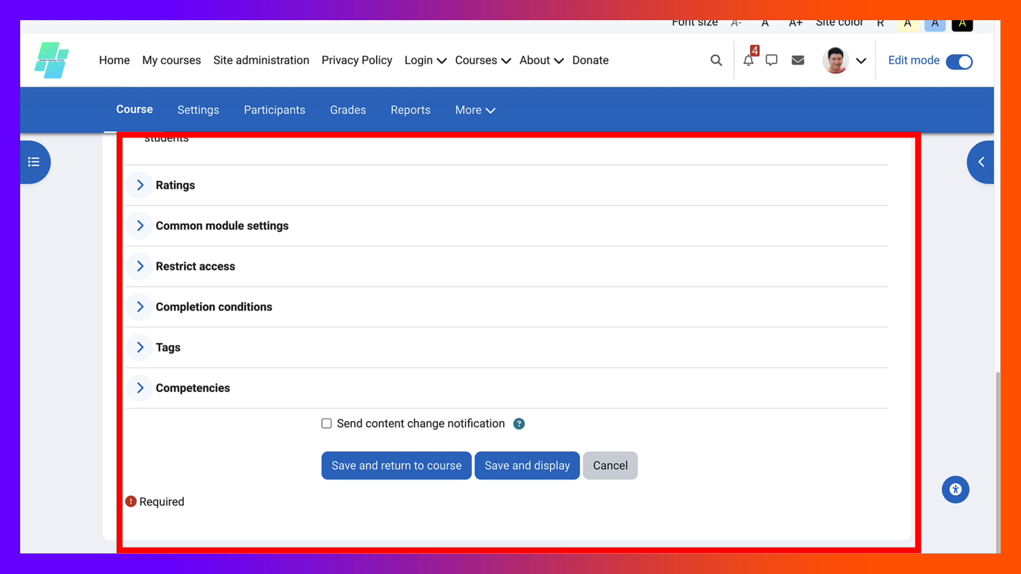
Add the completion condition that students must receive a grade
left_click(138, 307)
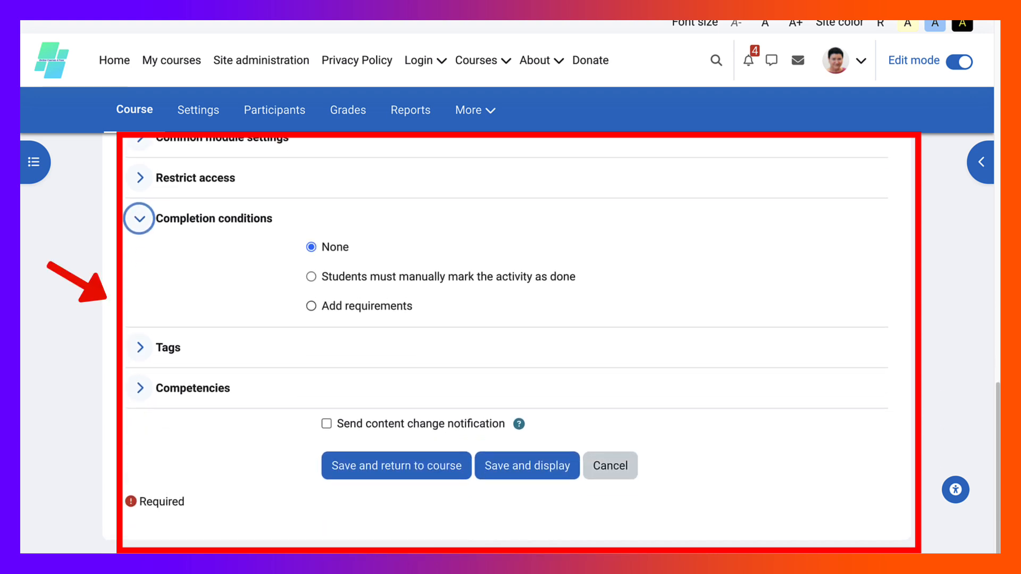
left_click(311, 306)
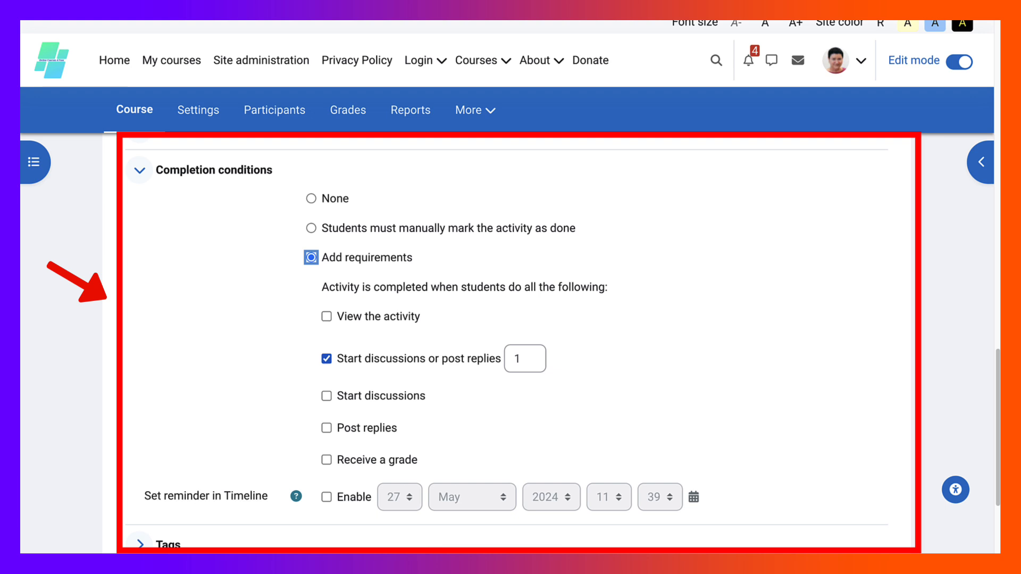
left_click(326, 459)
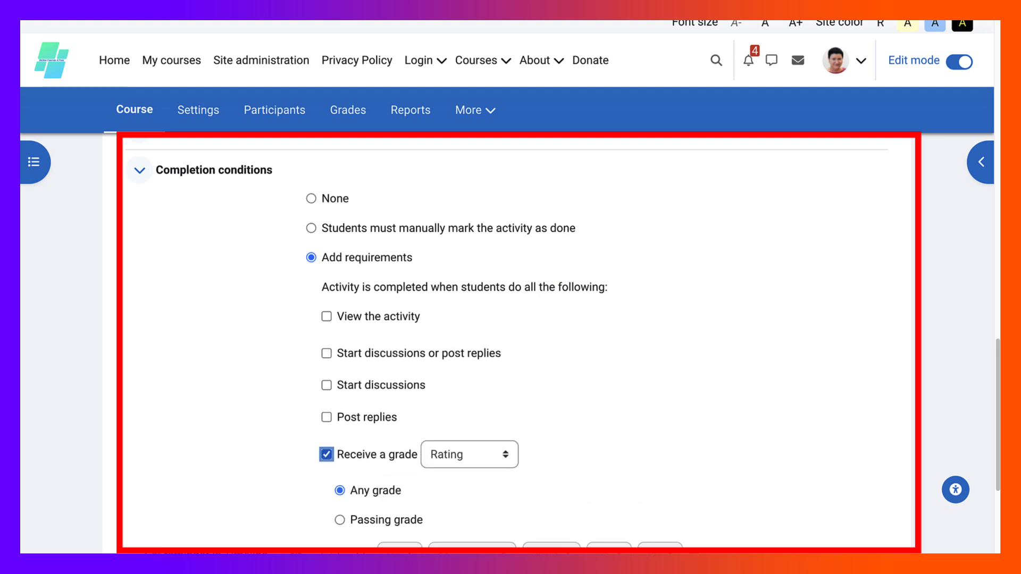
scroll("down", 3)
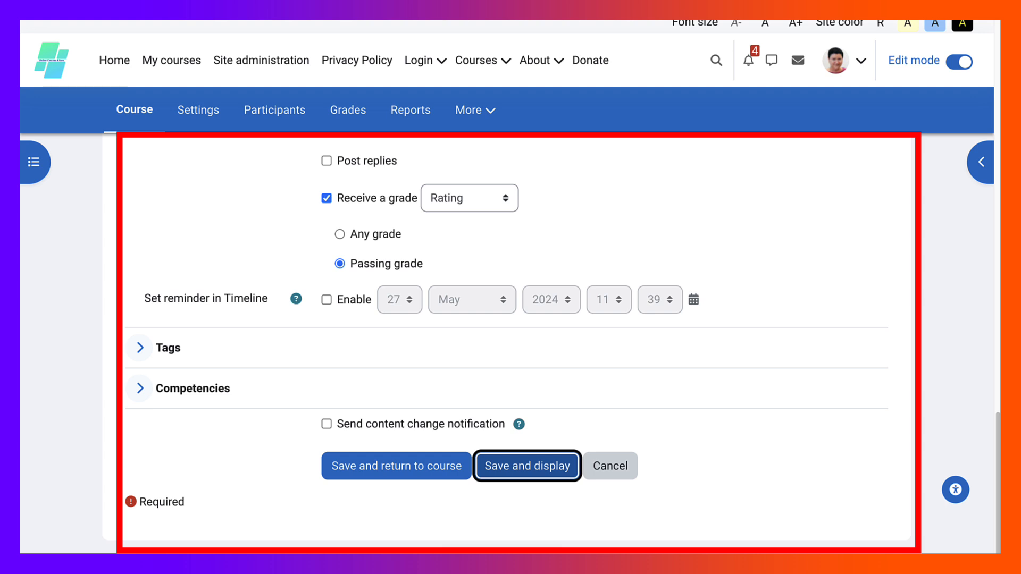
Require a passing Whole forum grade for completion, then save and display the forum
left_click(468, 198)
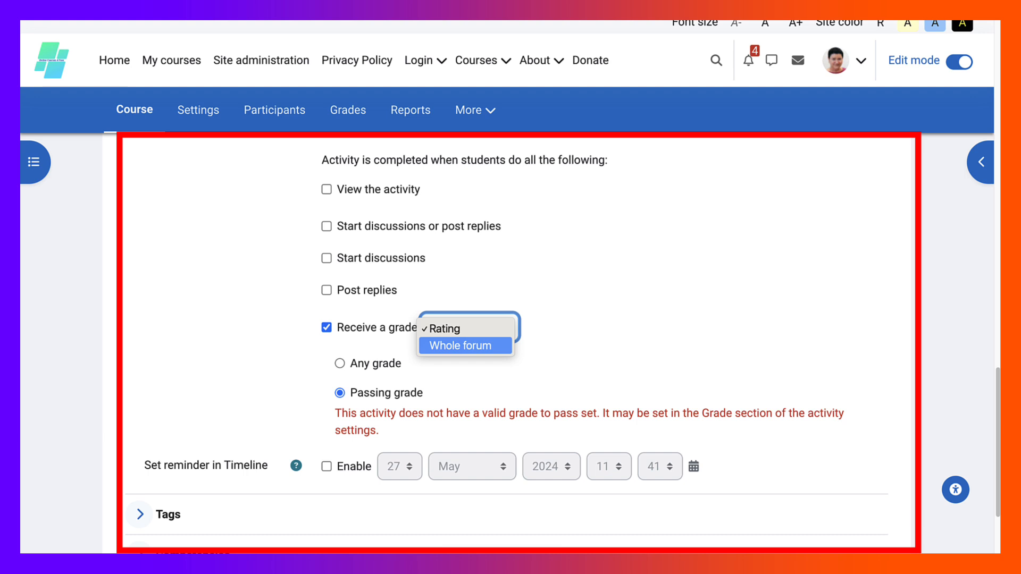
left_click(459, 345)
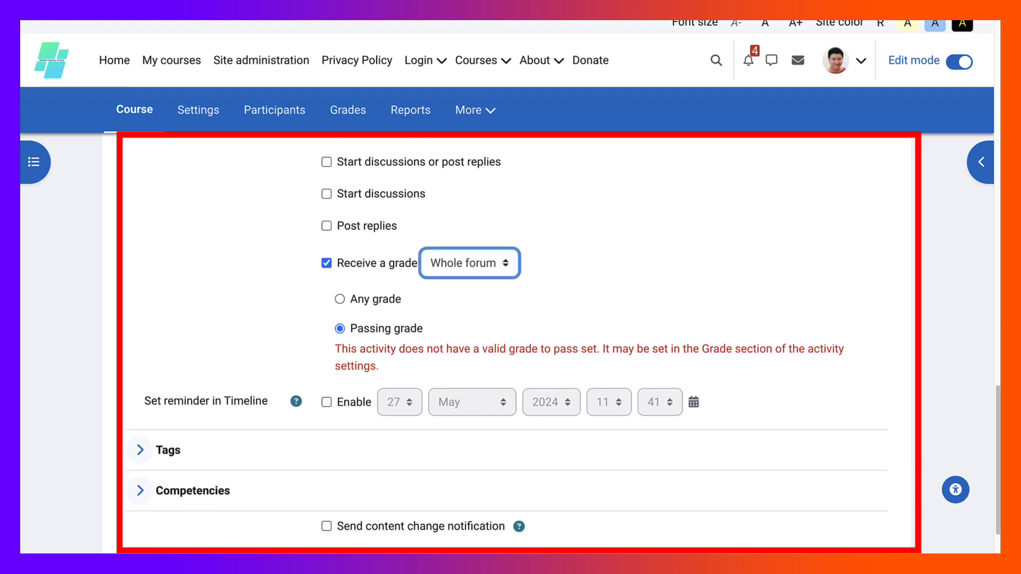
scroll("down", 3)
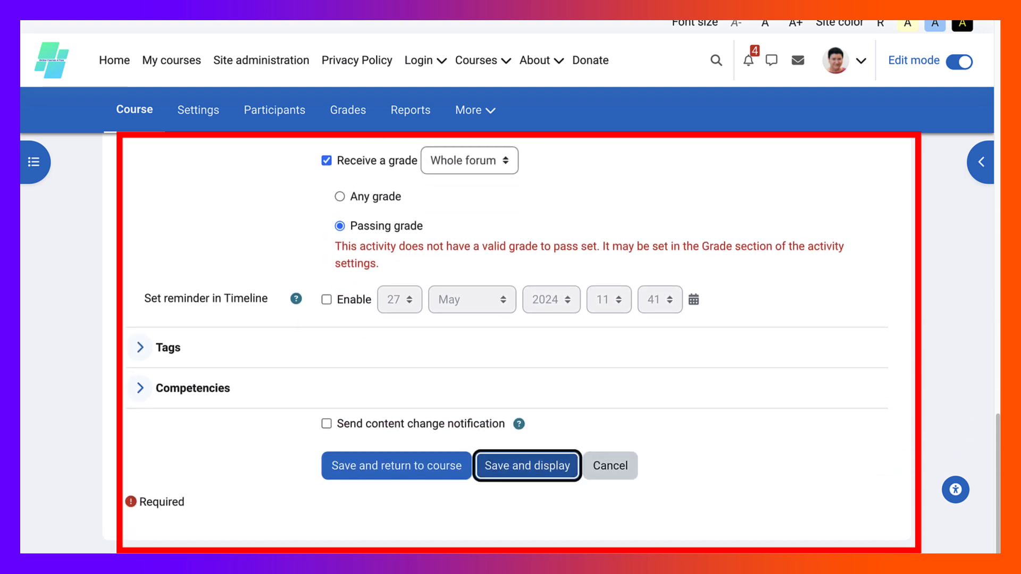
left_click(526, 465)
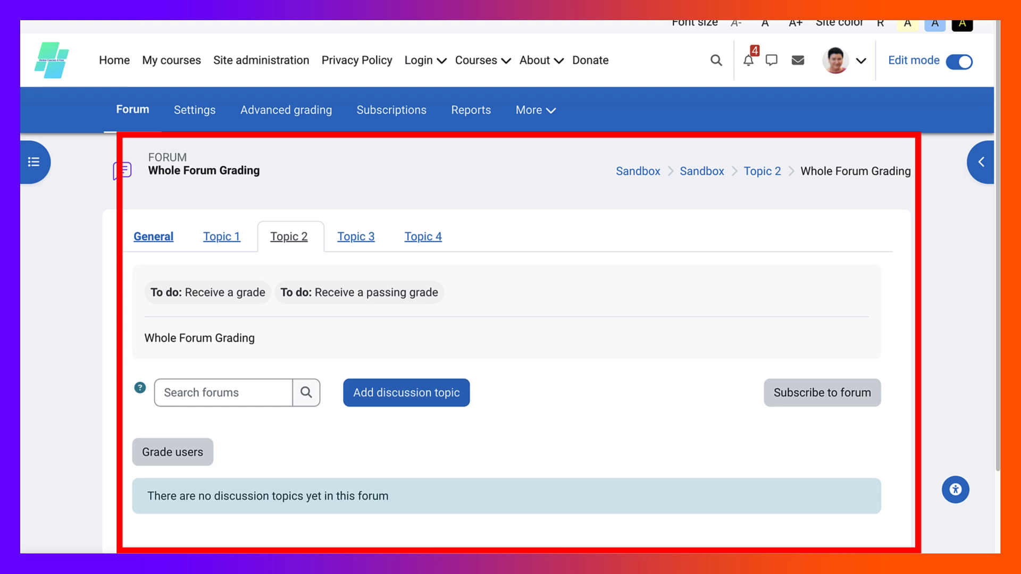
Draft a discussion titled 'Test' in Whole Forum Grading, then go back to the Topic 2 section
left_click(405, 392)
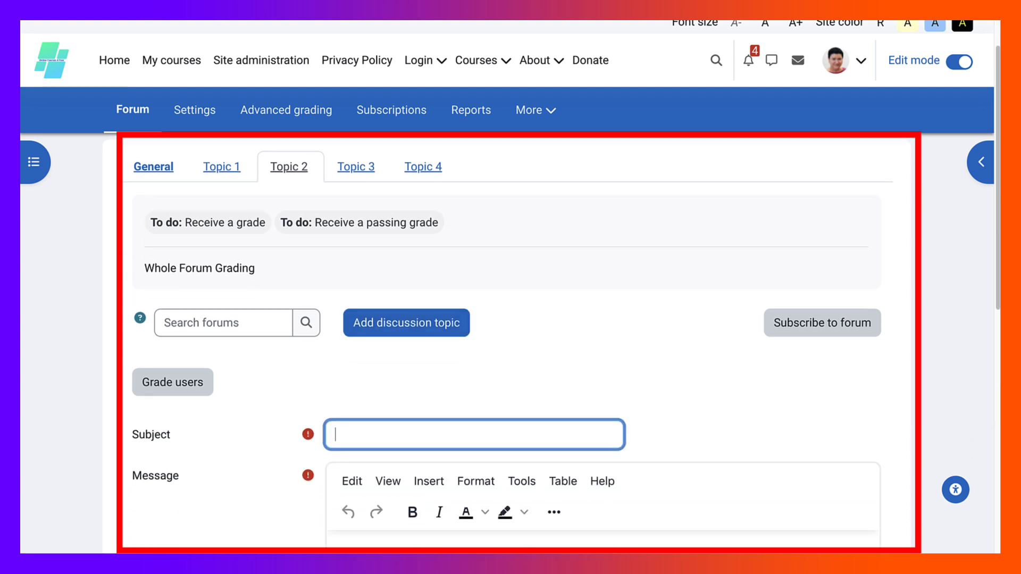
type("Test")
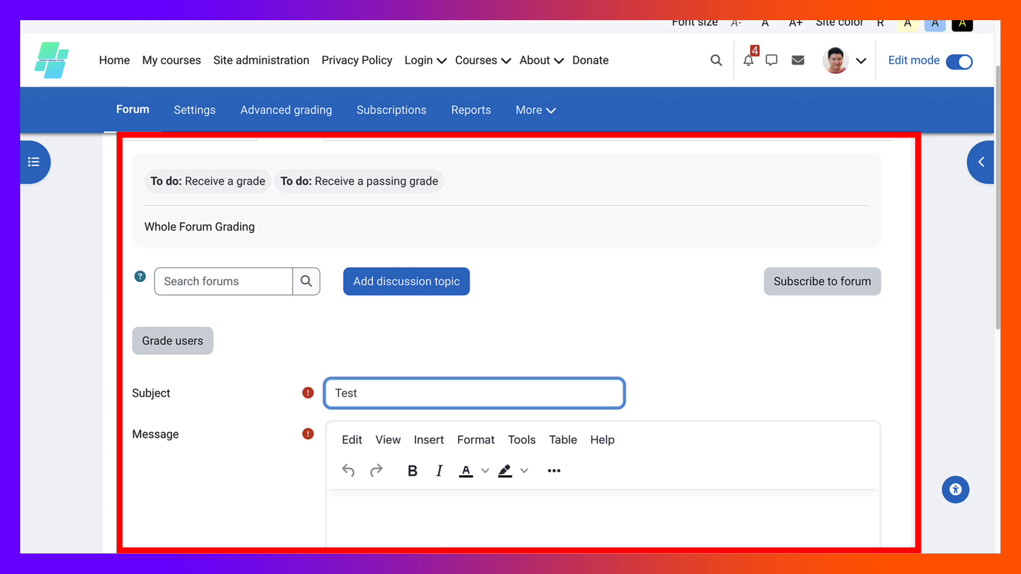
type("Tes")
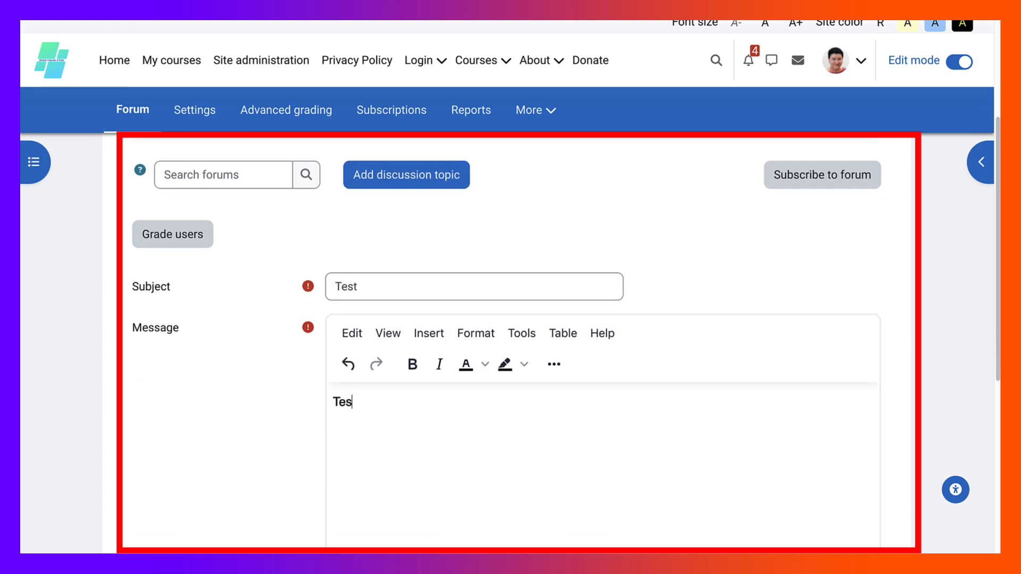
scroll("down", 3)
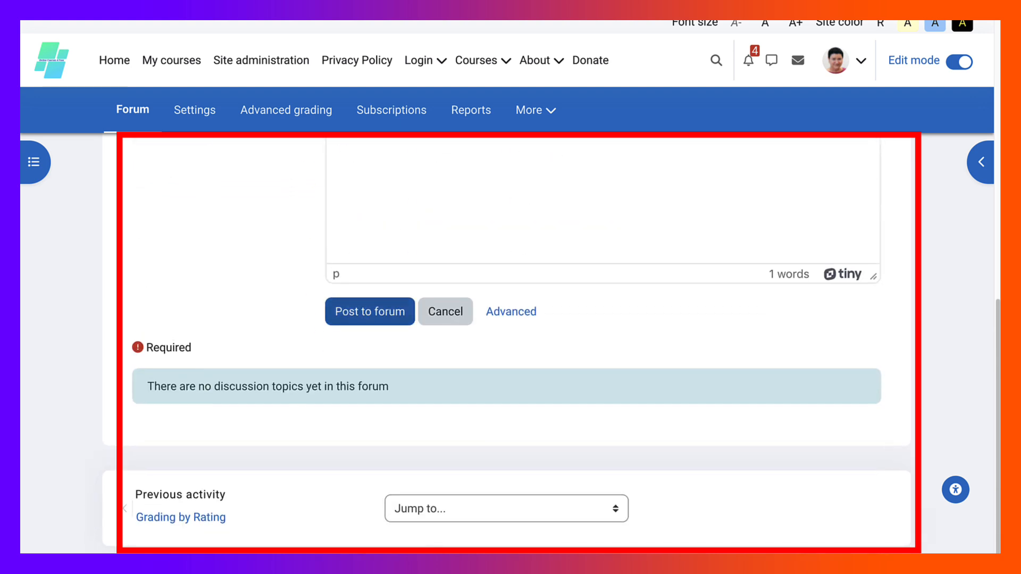
left_click(369, 312)
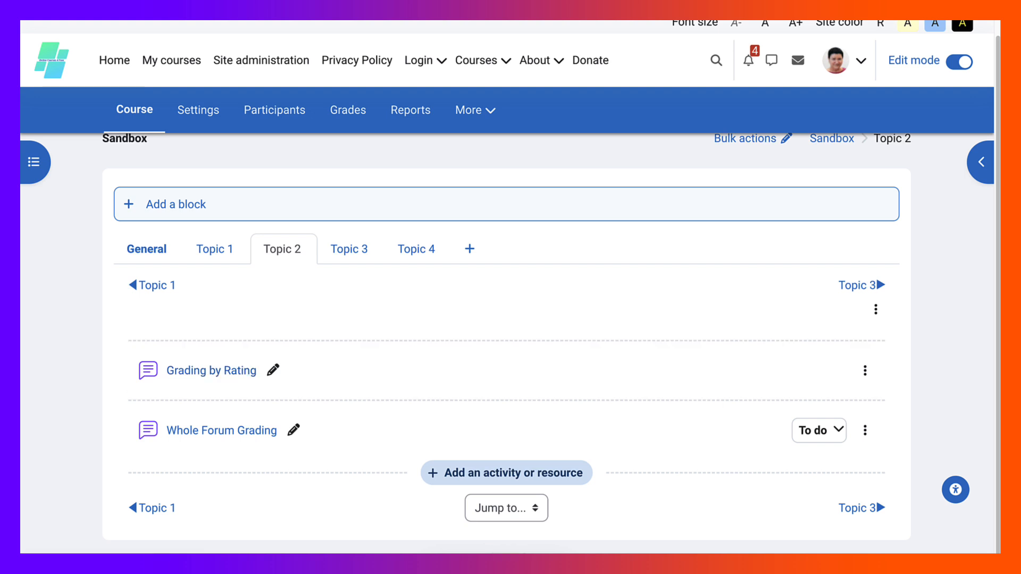
Switch Edit mode off and change role to Student to see Topic 2 as a student
left_click(955, 61)
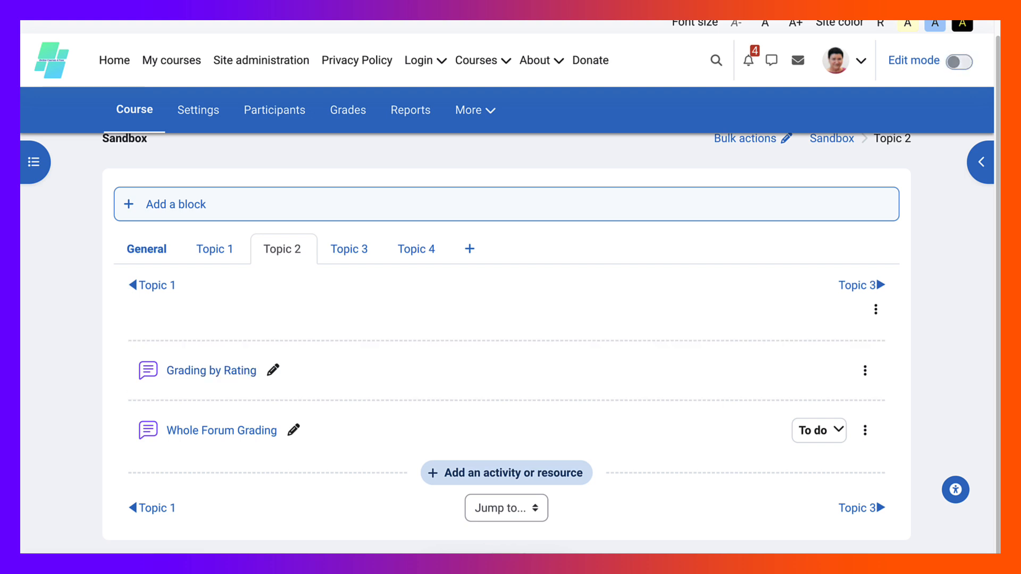
left_click(970, 60)
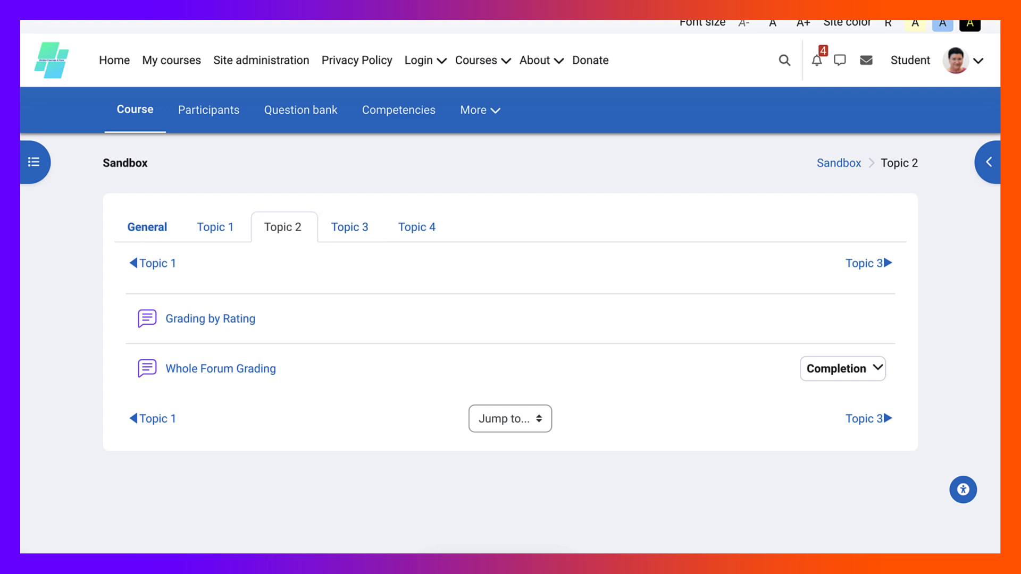
mouse_move(209, 318)
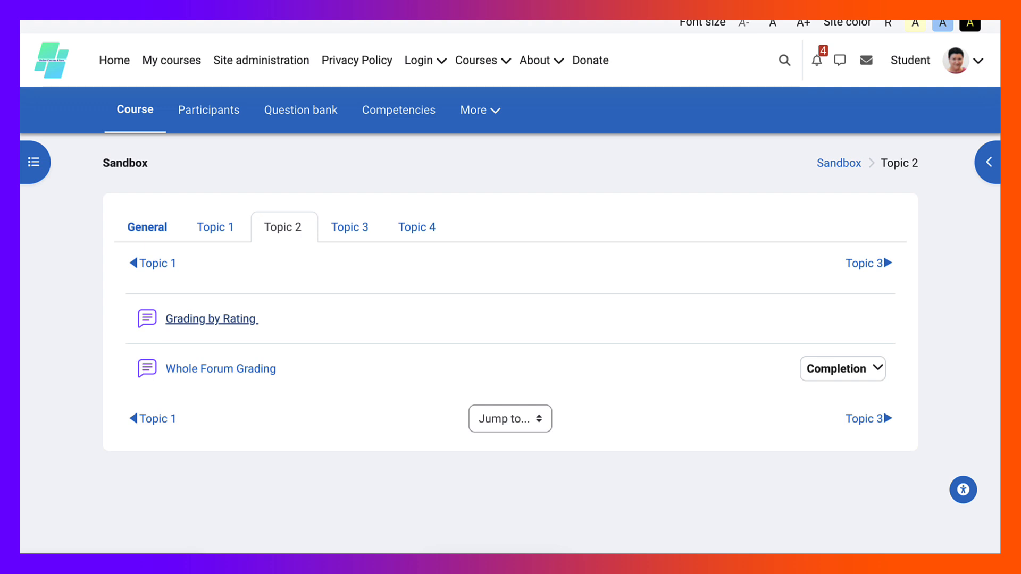
View the Grading by Rating forum as a student and look at the Hello discussion
double_click(210, 318)
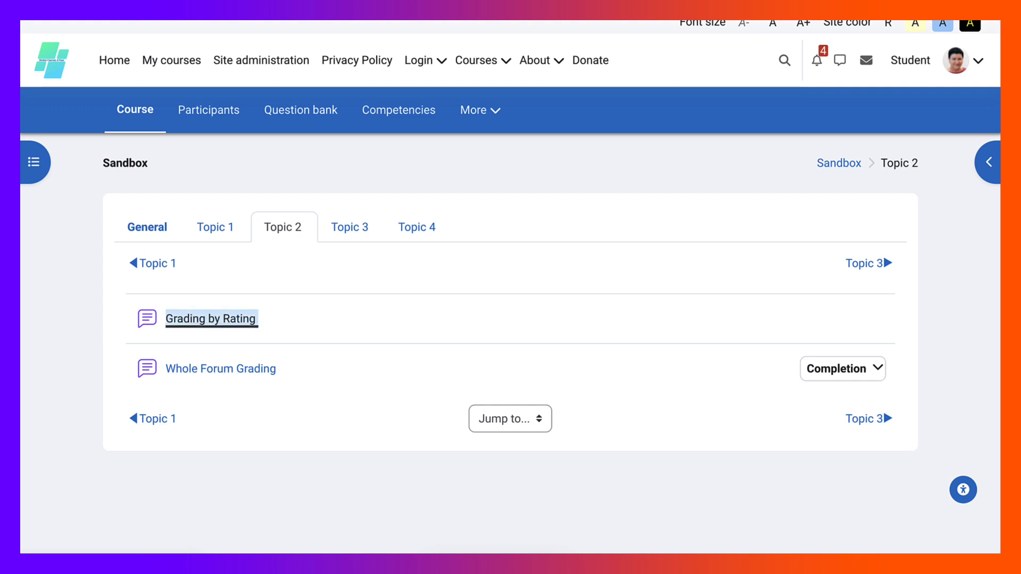
left_click(211, 318)
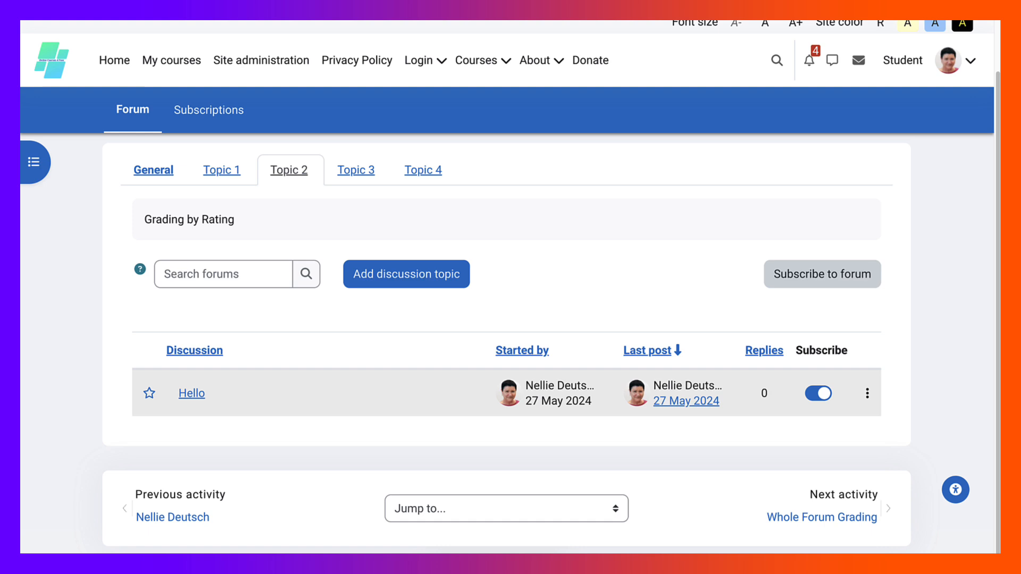
left_click(190, 393)
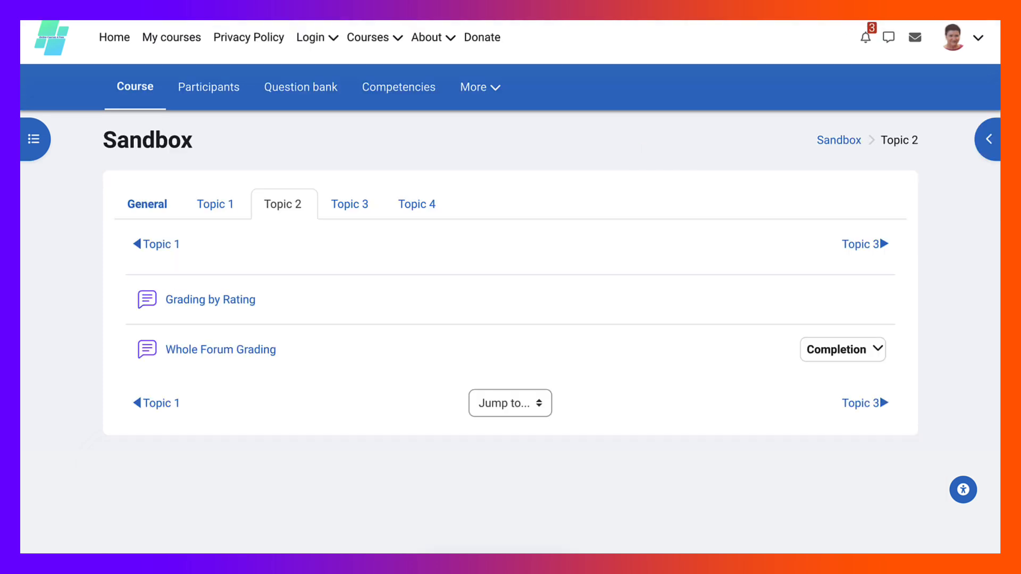
mouse_move(211, 300)
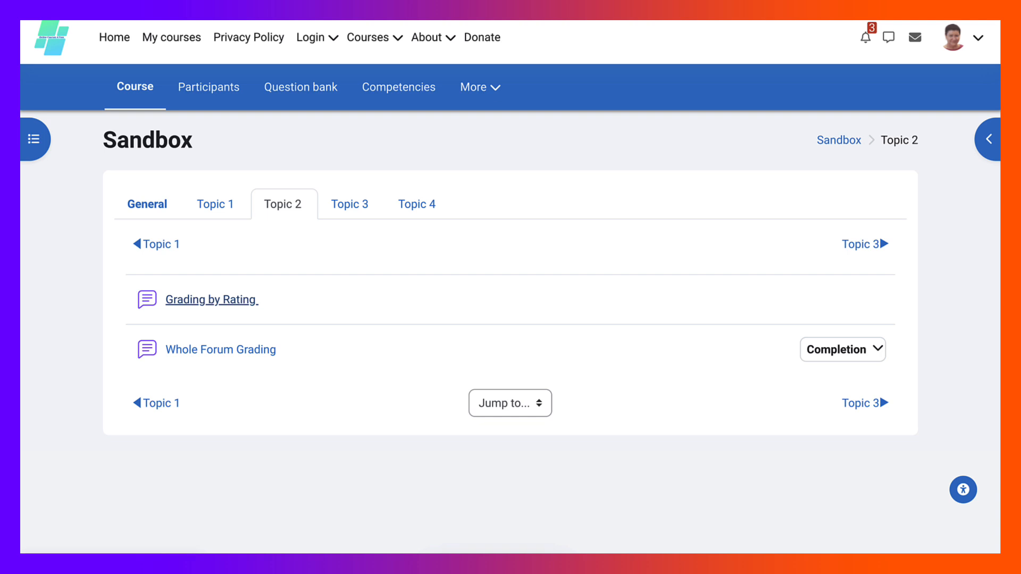
Start a new Grading by Rating discussion with subject 'Nellie as a Student'
double_click(210, 300)
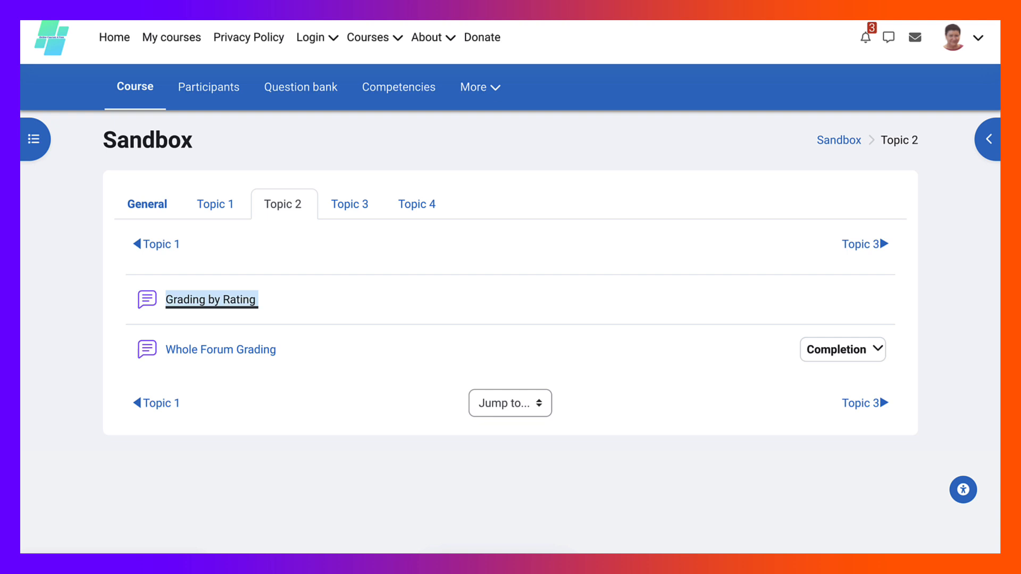
left_click(210, 299)
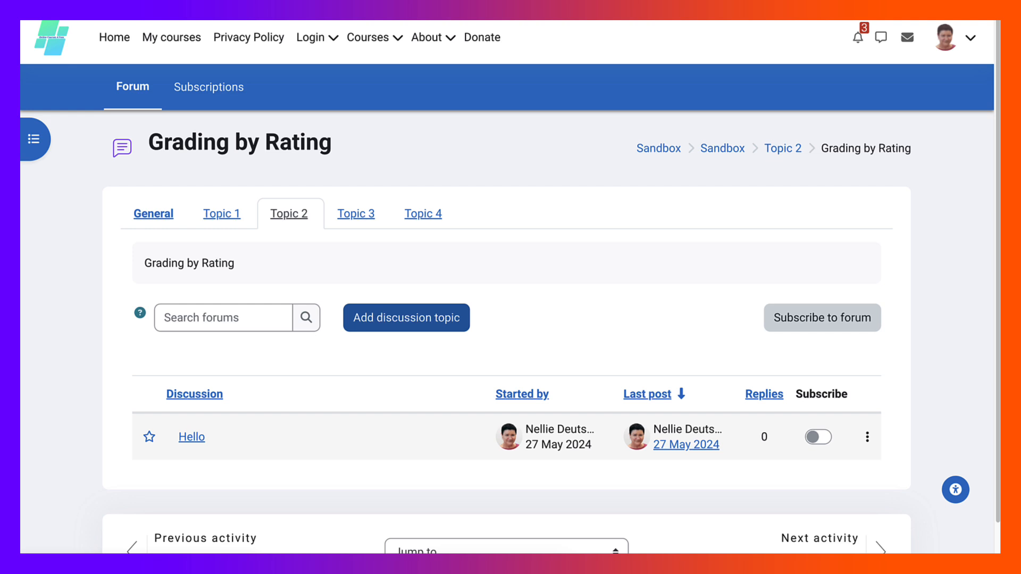
left_click(405, 318)
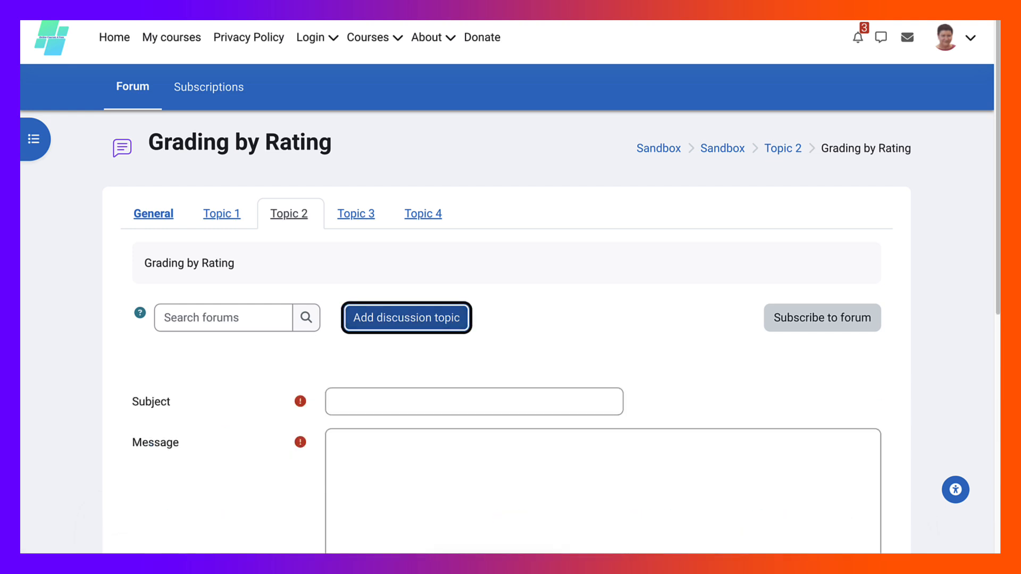
left_click(475, 401)
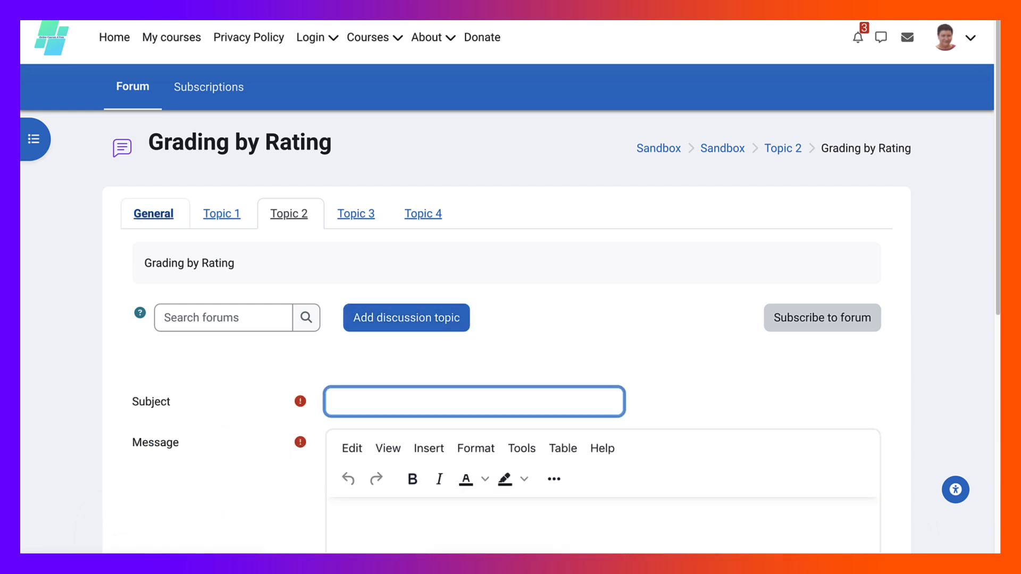
type("N")
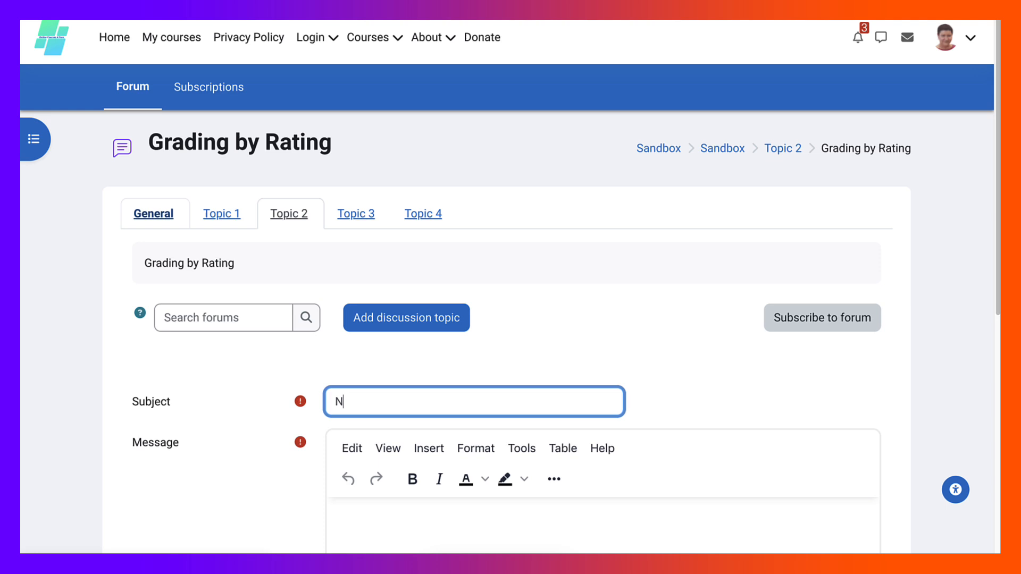
type("ellie as a")
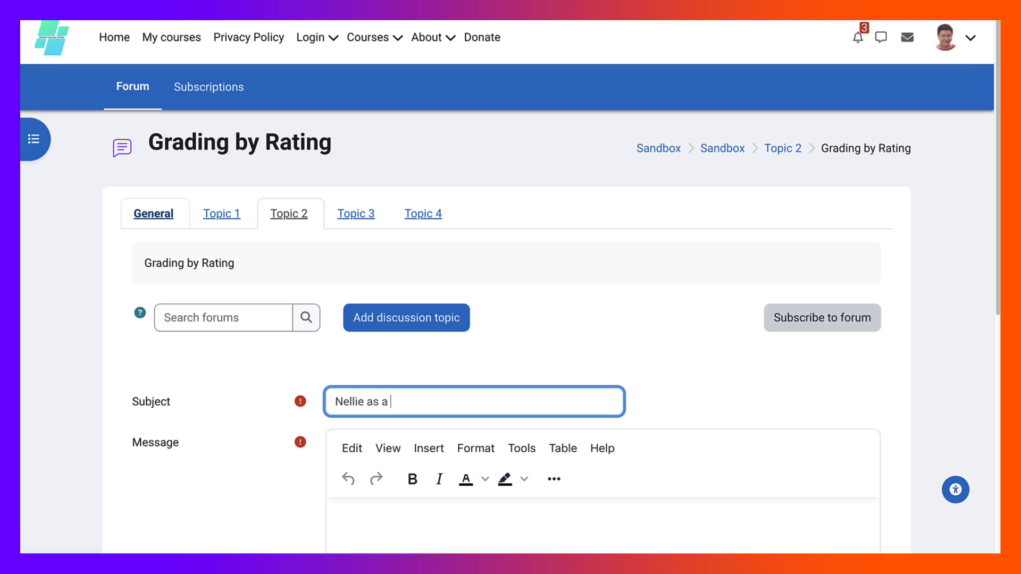
type("Studen")
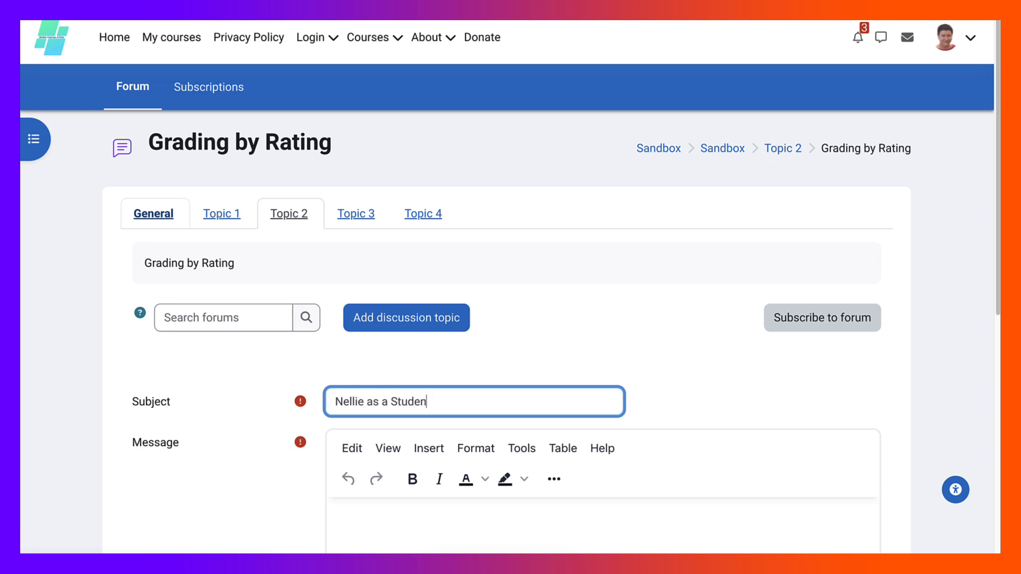
type("t")
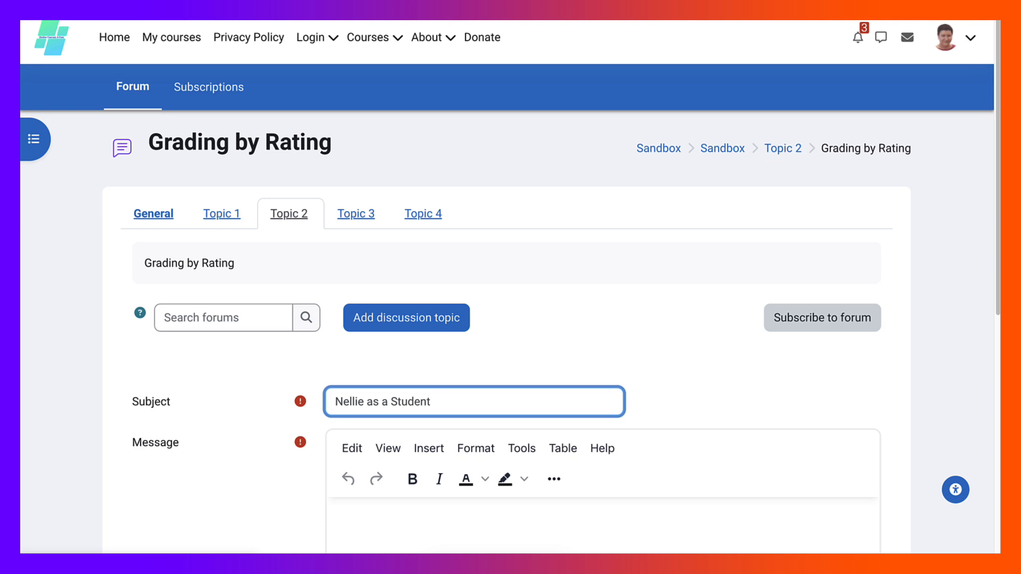
triple_click(473, 401)
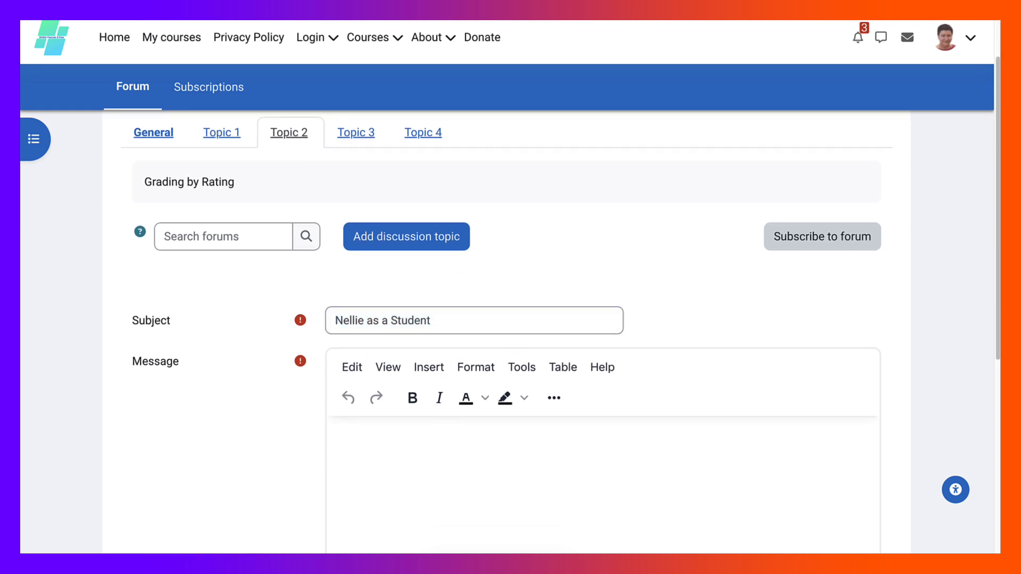
Post the 'Nellie as a Student' discussion to the forum and return to Topic 2
scroll("down", 3)
type("Nellie as a Student")
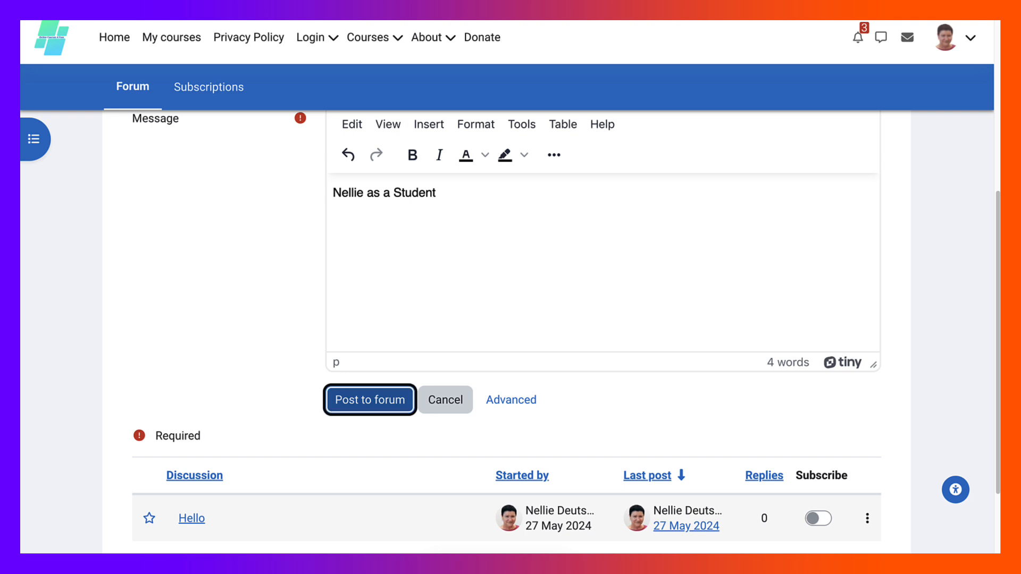
left_click(369, 399)
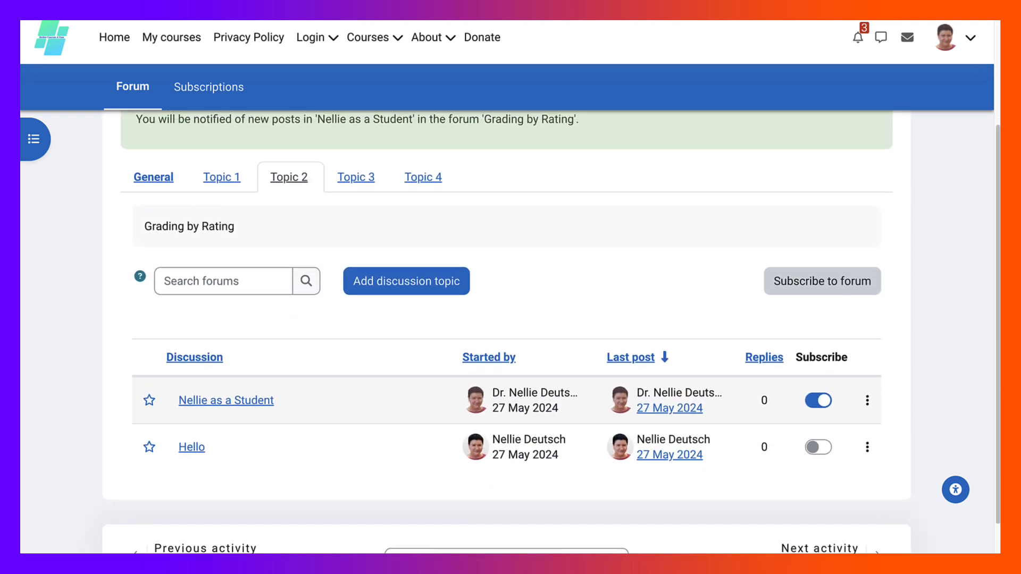
scroll("up", 3)
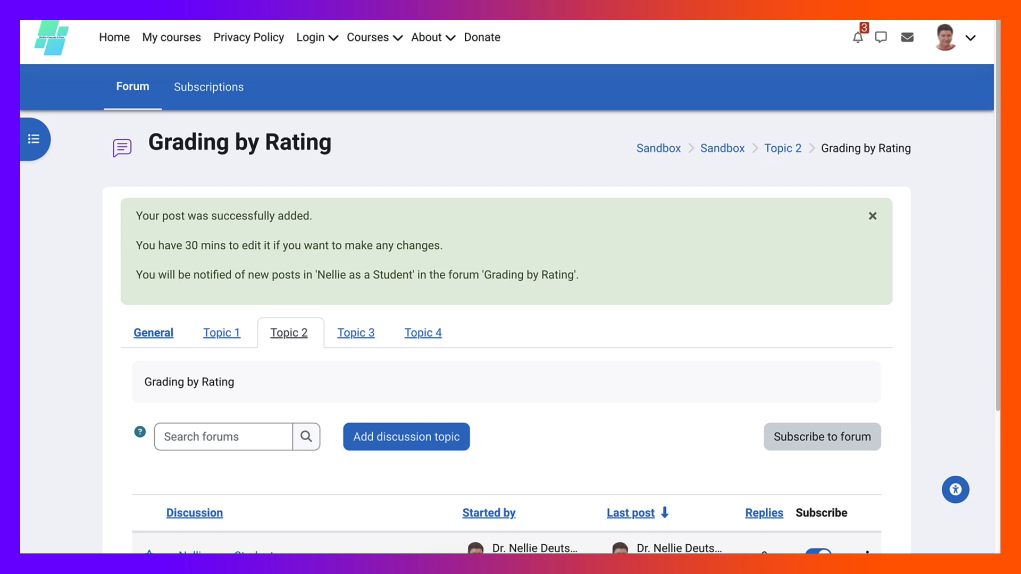
scroll("down", 3)
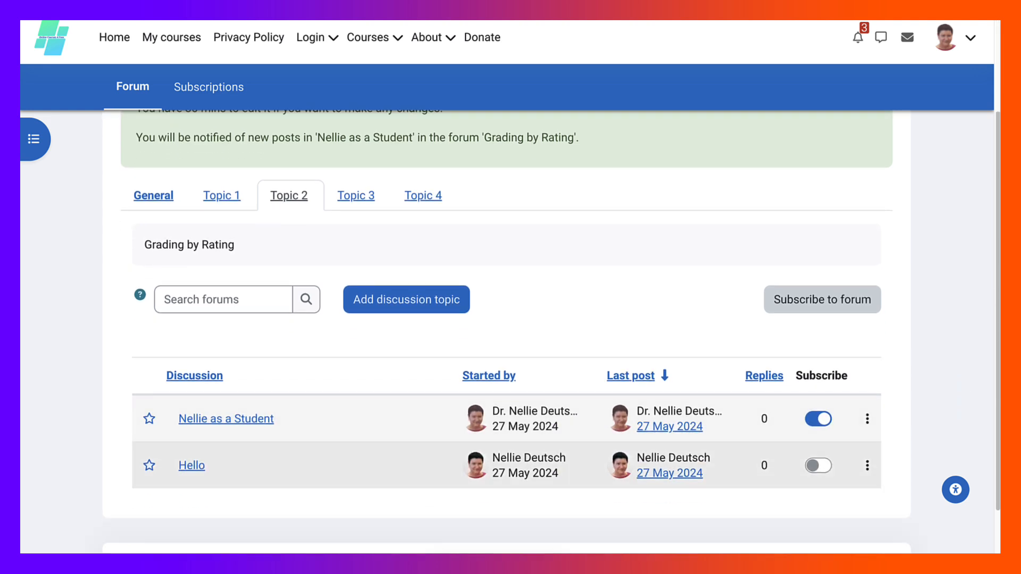
left_click(867, 465)
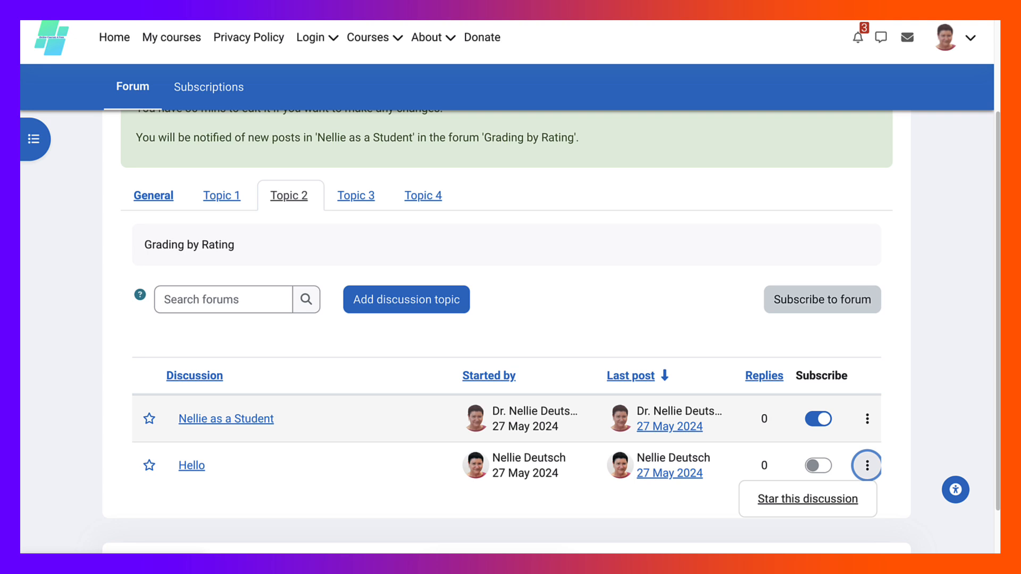
scroll("up", 3)
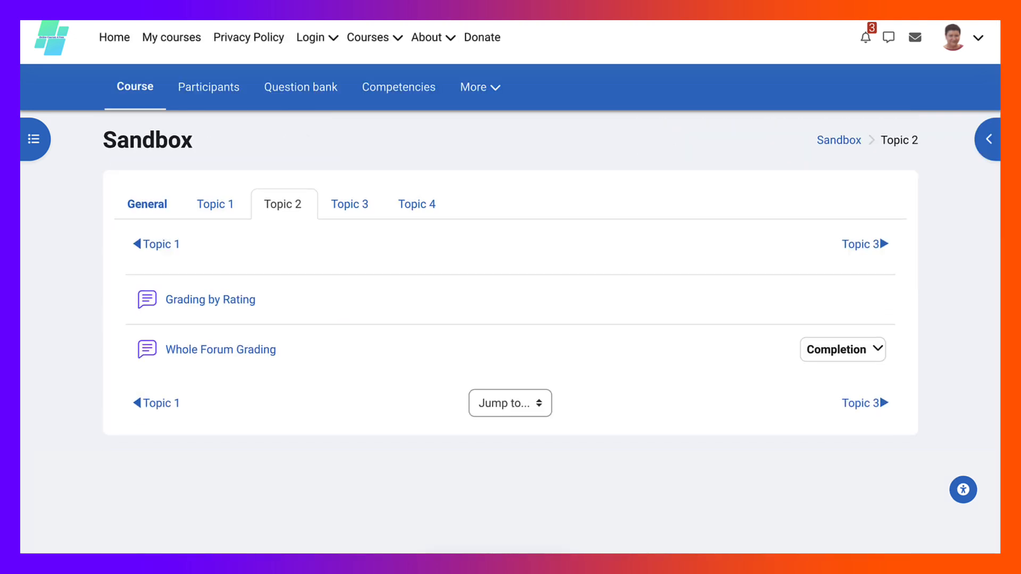
Start a Whole Forum Grading discussion 'Nellie for Whole Grade' with the subject as its message
double_click(221, 350)
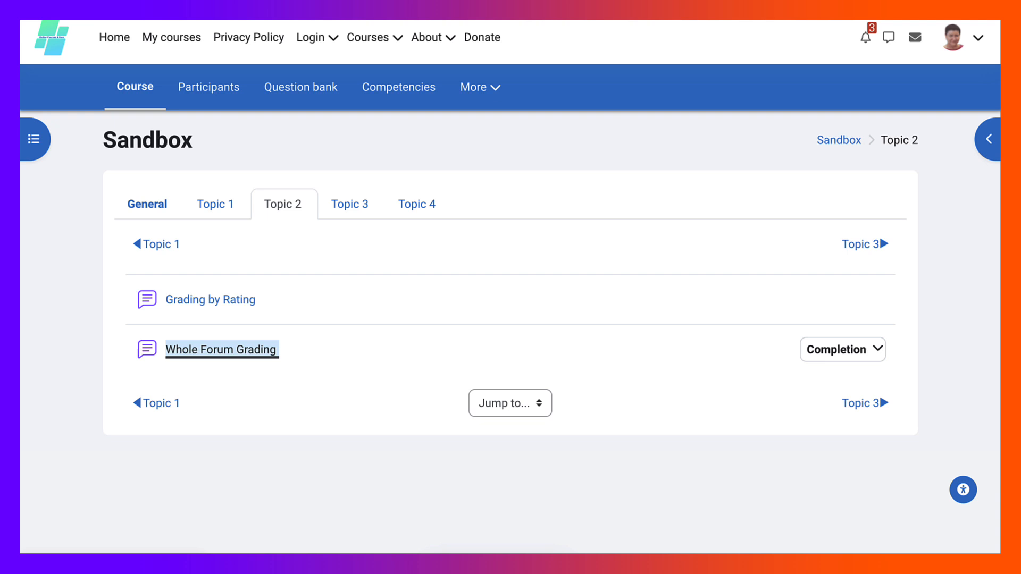
left_click(221, 349)
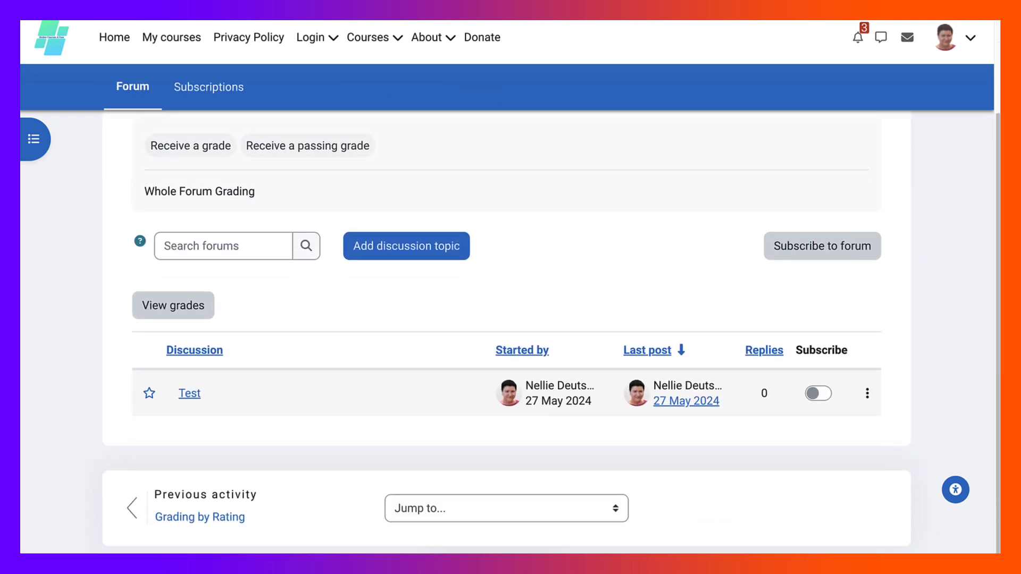
left_click(405, 246)
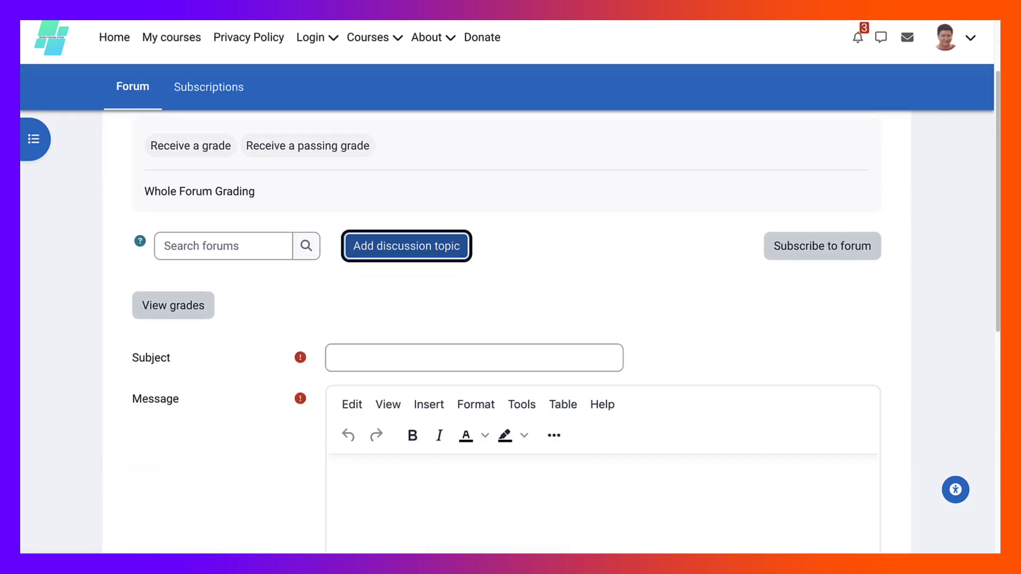
left_click(473, 358)
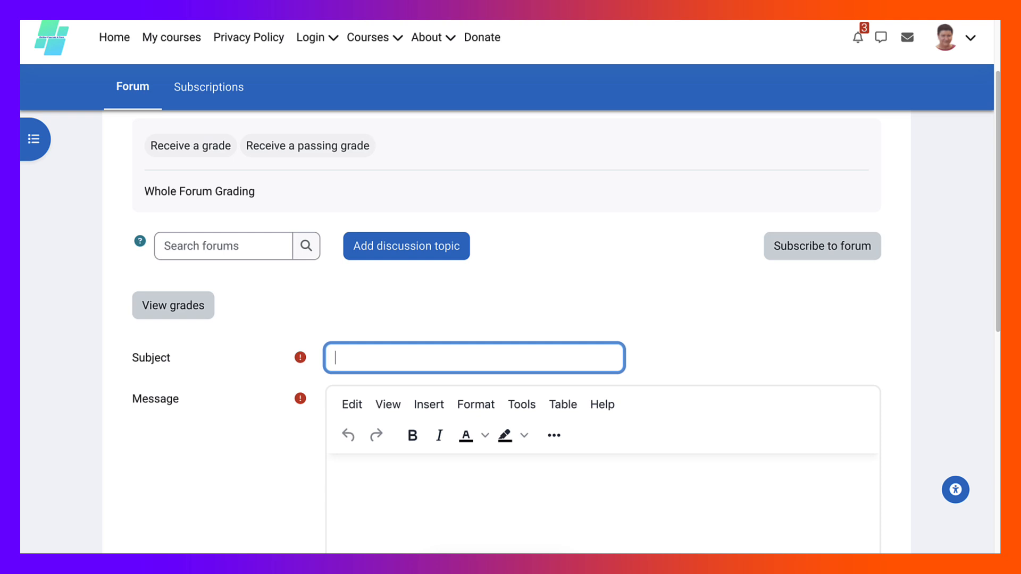
type("Nellie")
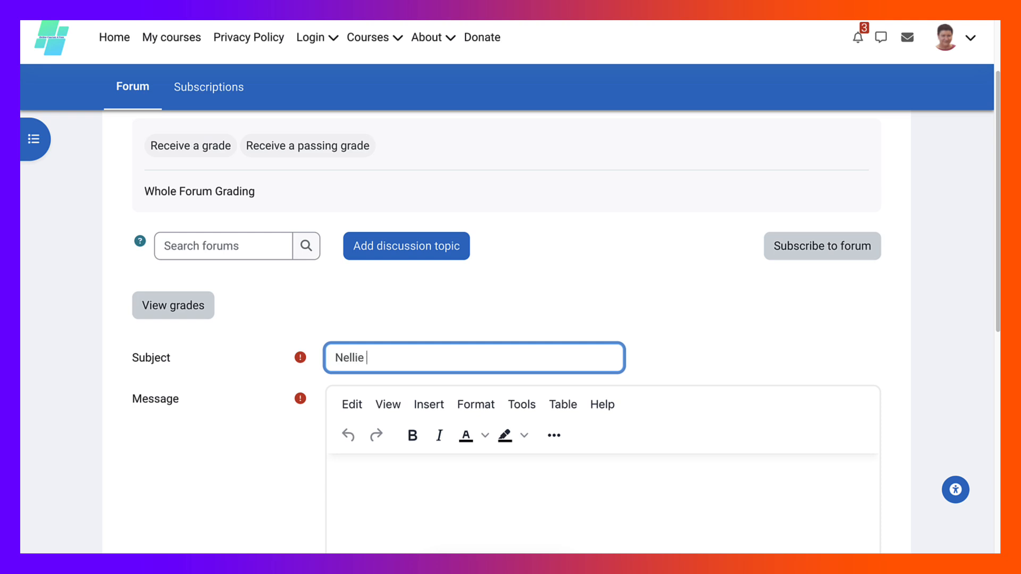
type("for")
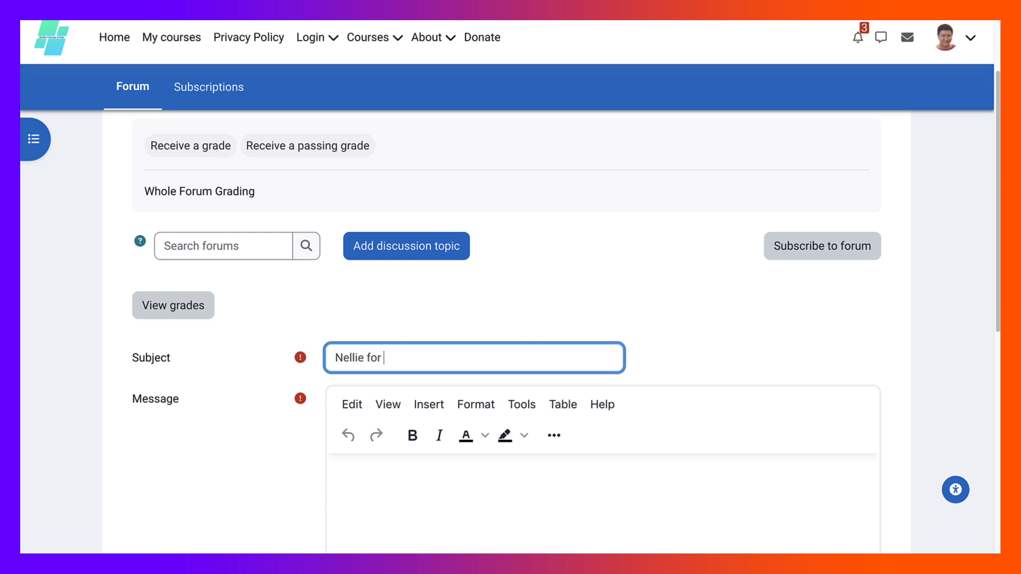
type("W")
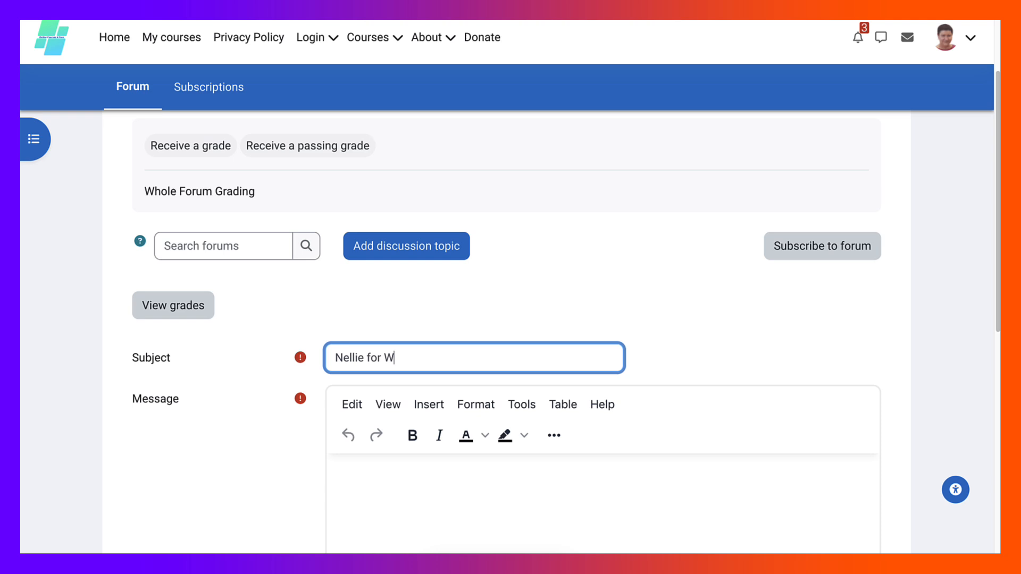
type("hole Grade")
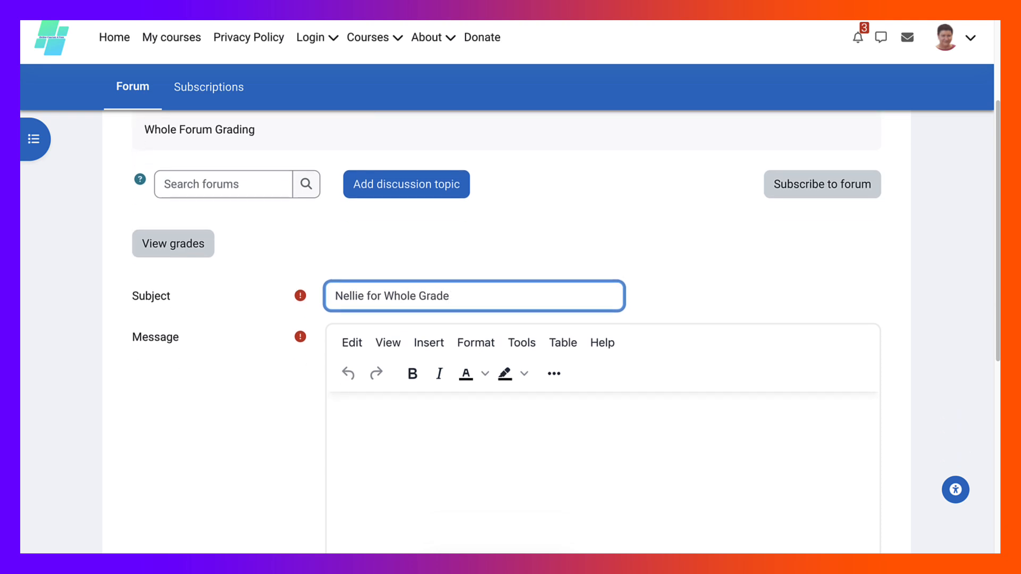
triple_click(391, 296)
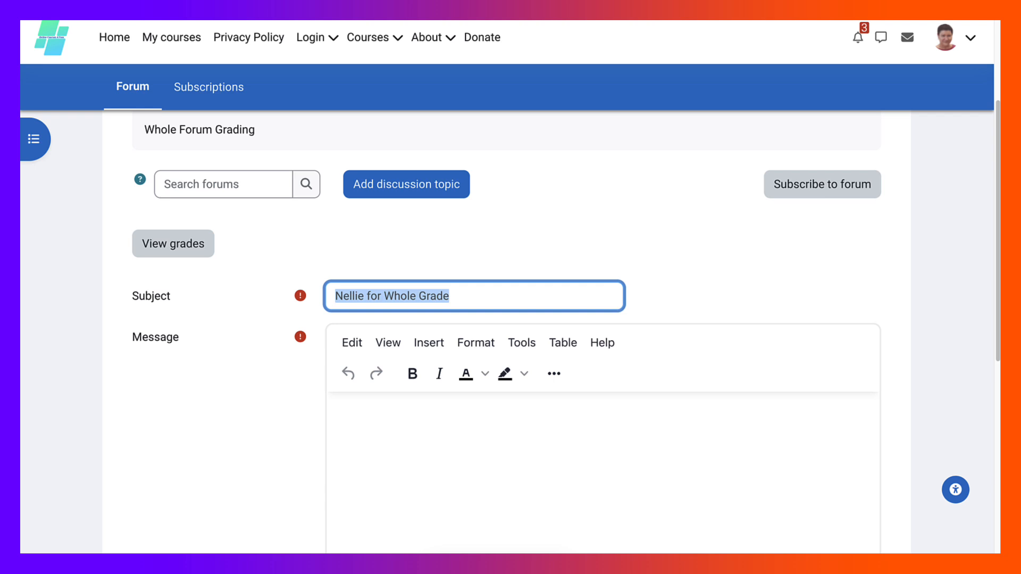
type("Nellie for Whole Grade")
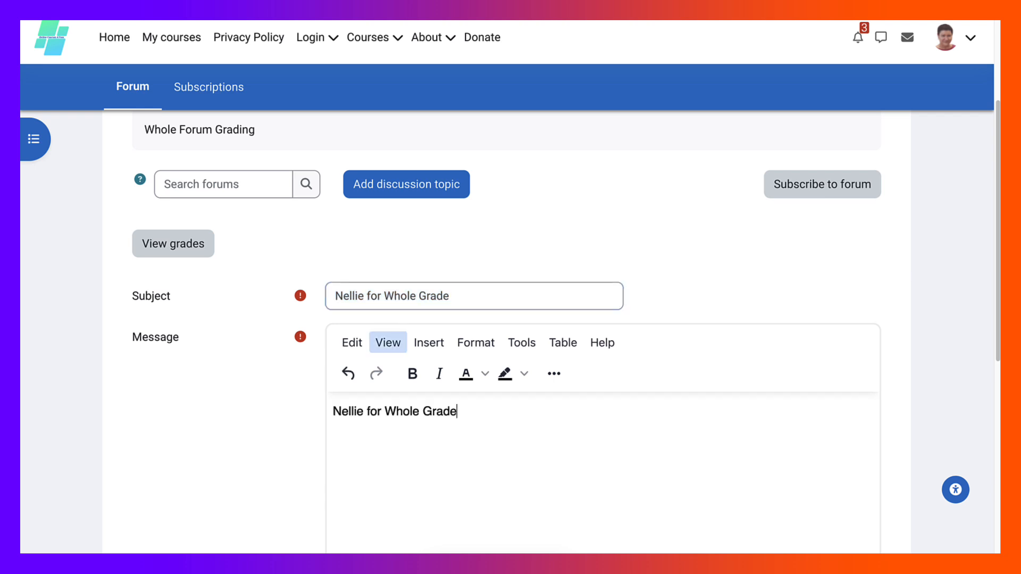
Post the 'Nellie for Whole Grade' discussion and return to the Topic 2 section
scroll("down", 3)
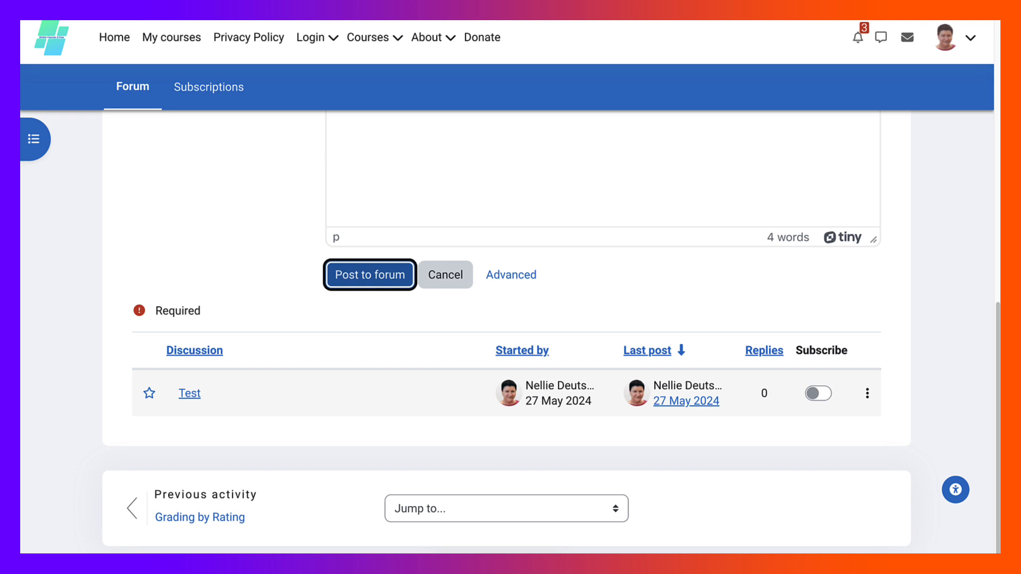
left_click(369, 274)
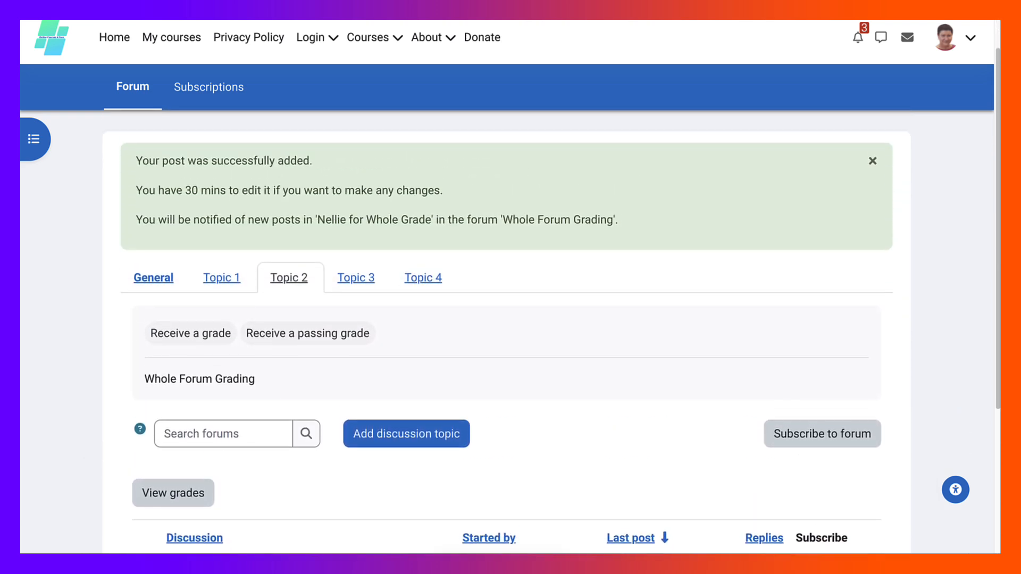
scroll("up", 3)
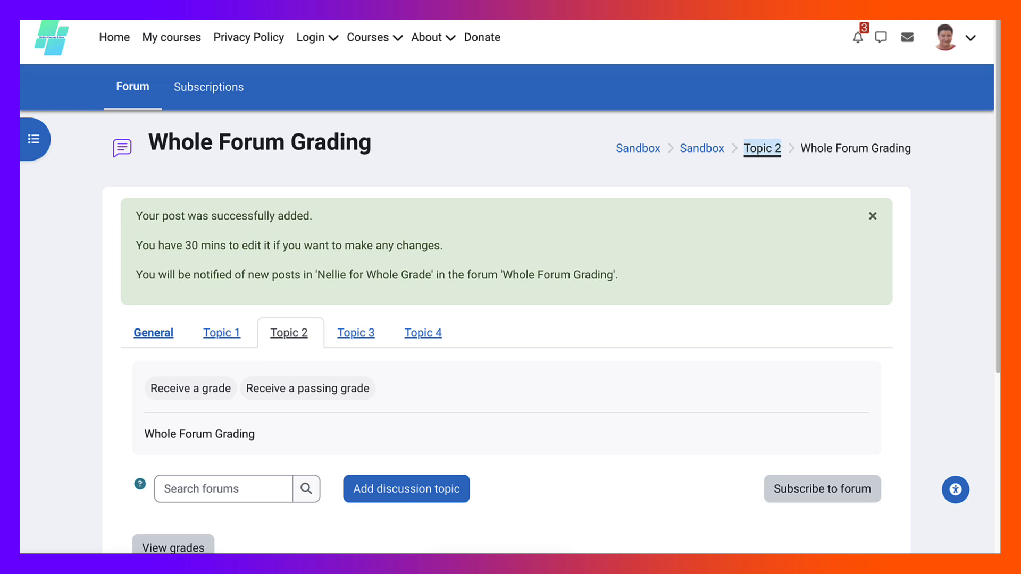
left_click(761, 147)
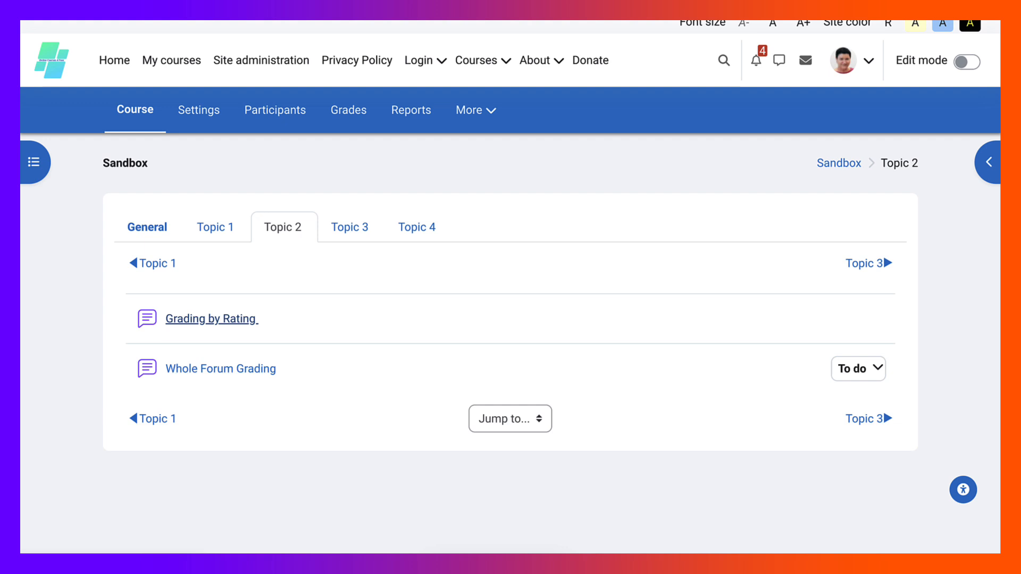
Rate the 'Nellie as a Student' post 100 in the Grading by Rating forum
double_click(210, 318)
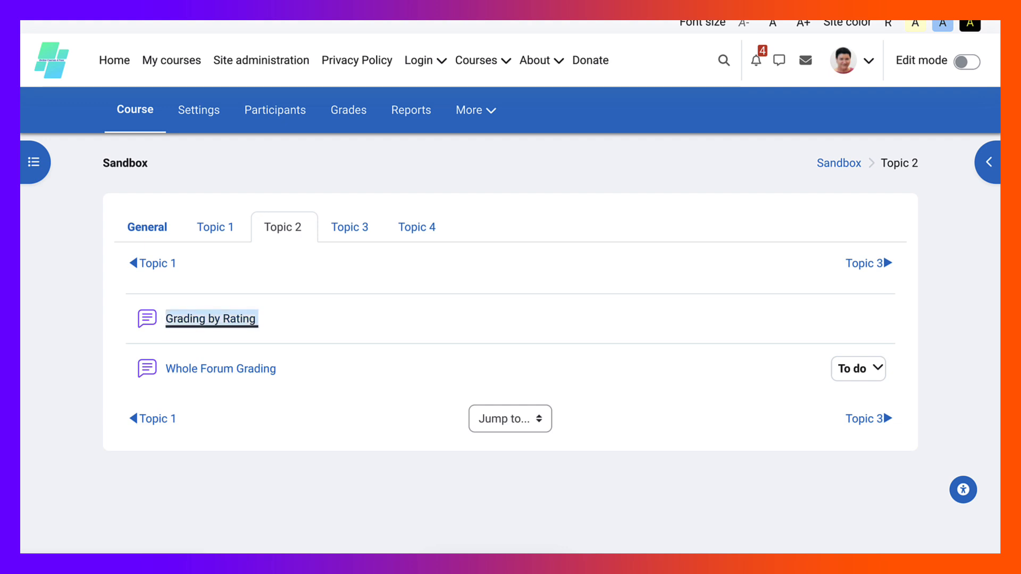
left_click(211, 318)
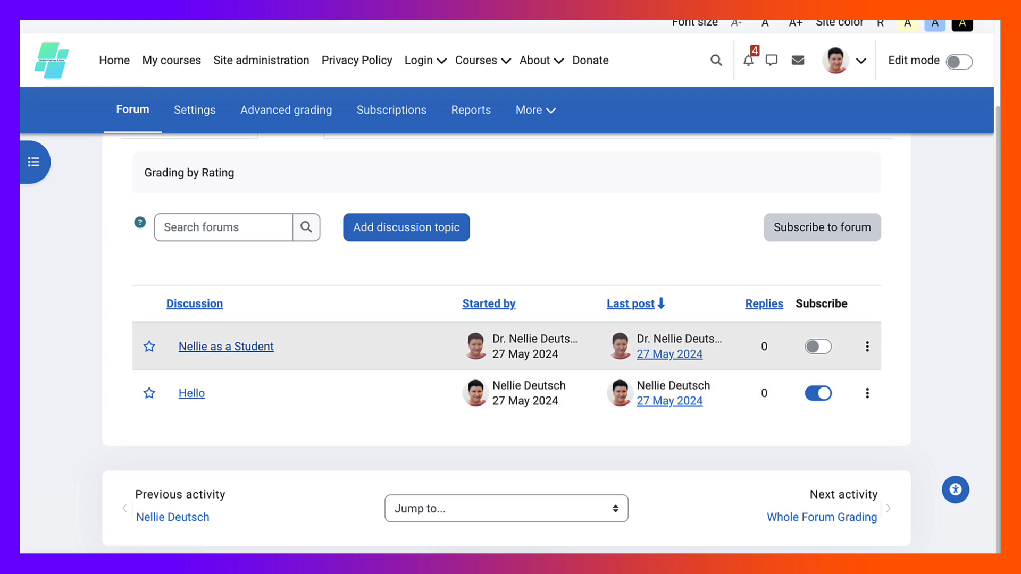
left_click(226, 345)
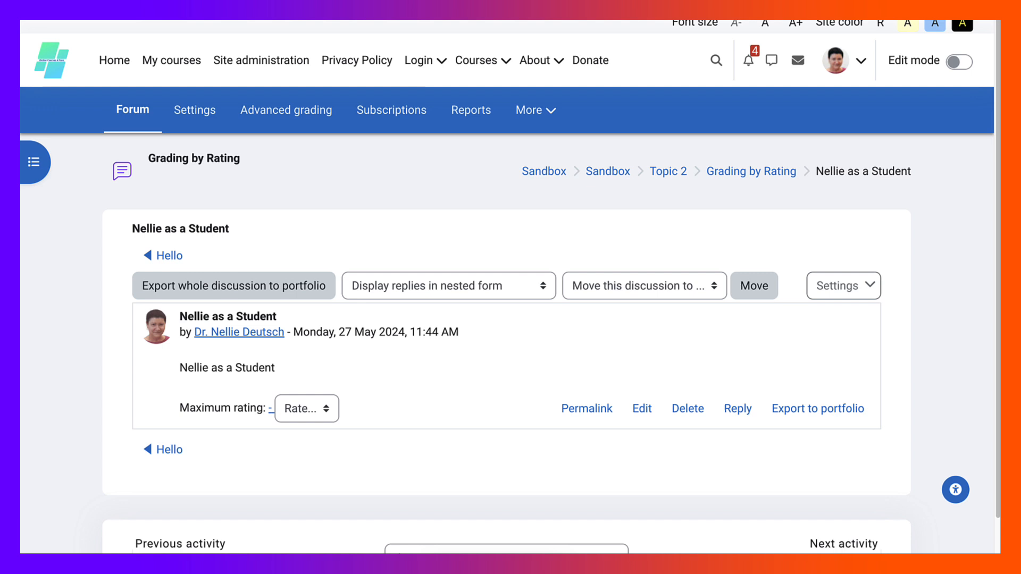
left_click(306, 409)
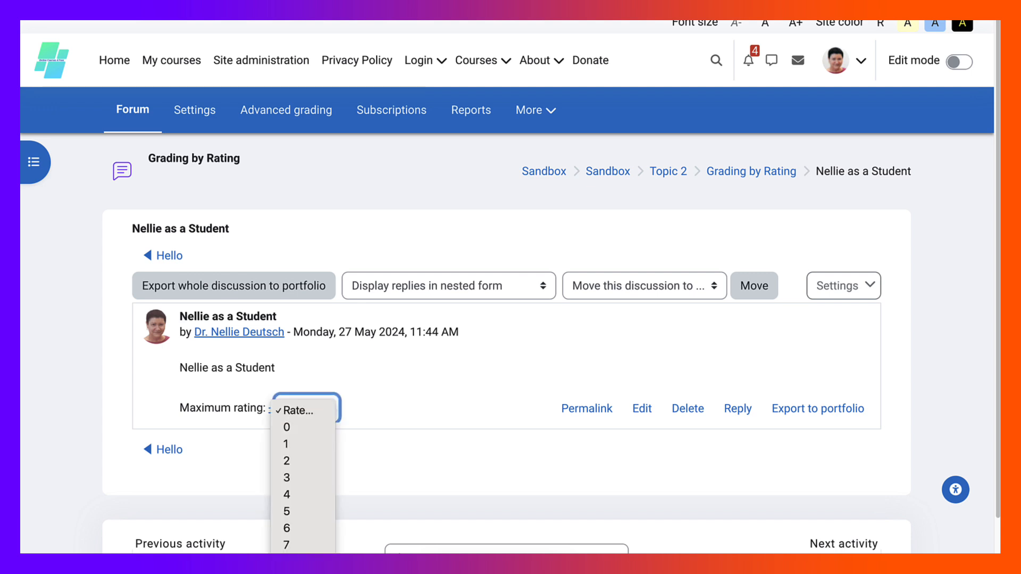
scroll("down", 3)
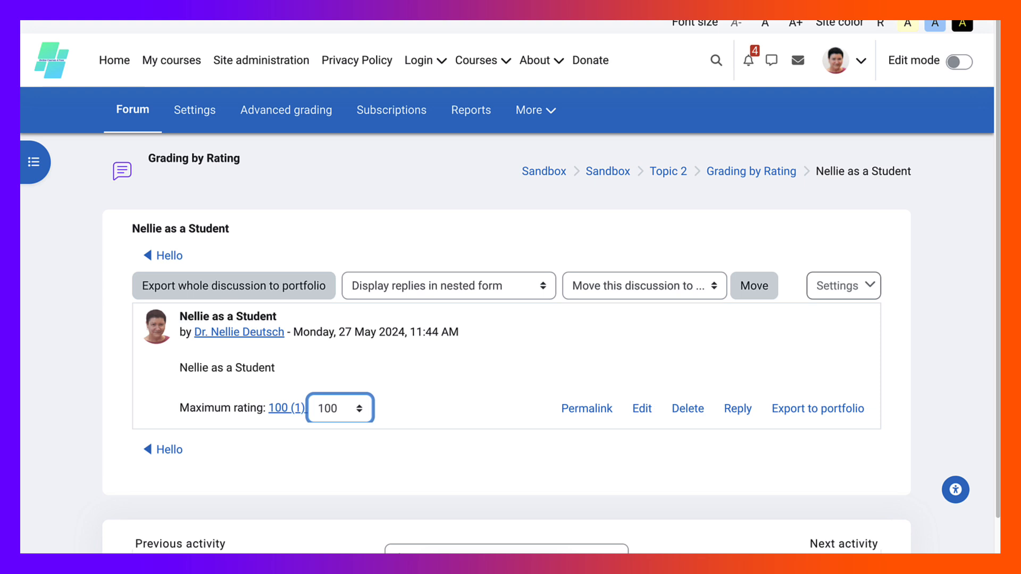
mouse_move(751, 171)
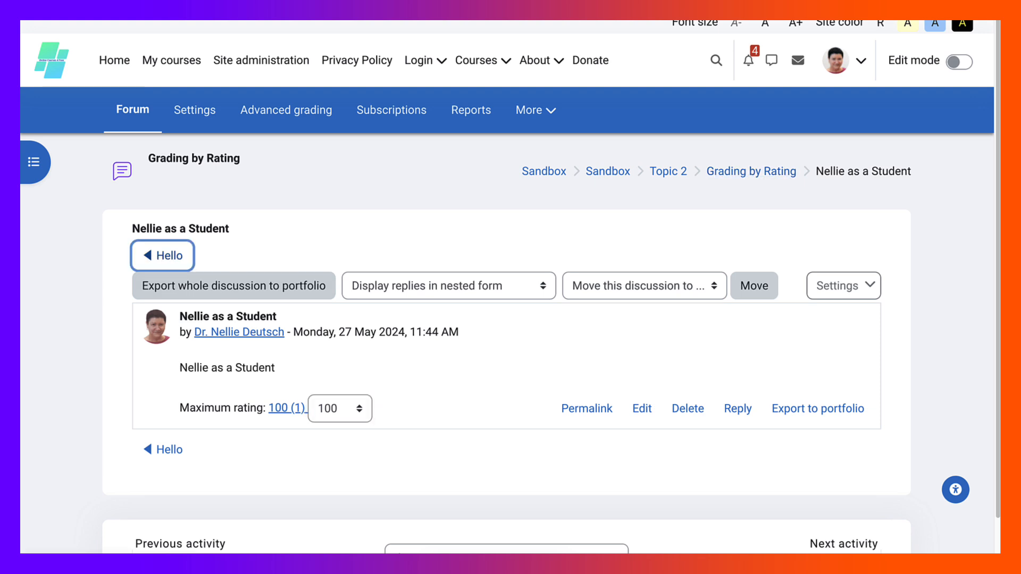
Check the Hello discussion, then return to the Topic 2 course section
left_click(169, 256)
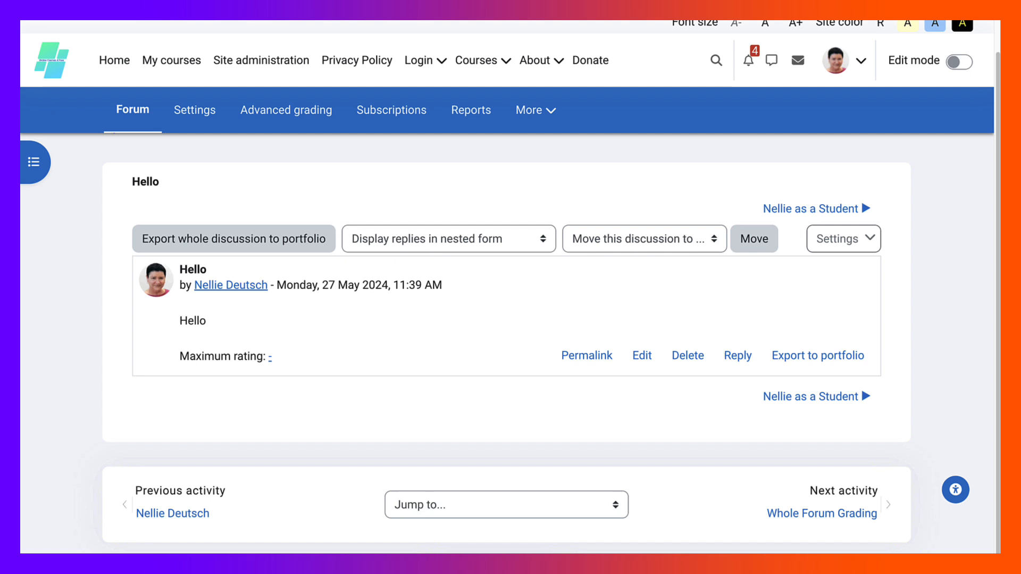
scroll("down", 3)
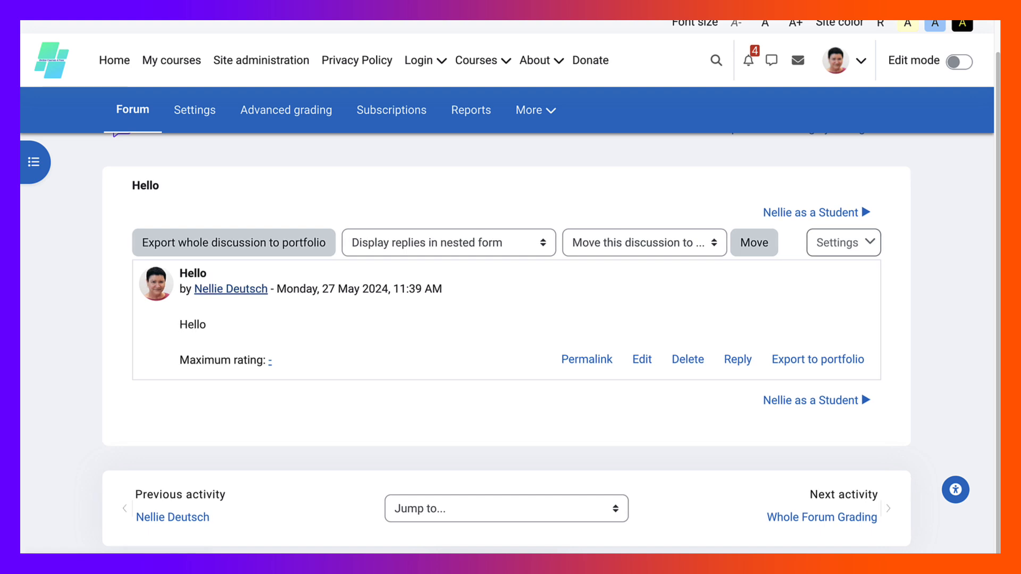
scroll("up", 3)
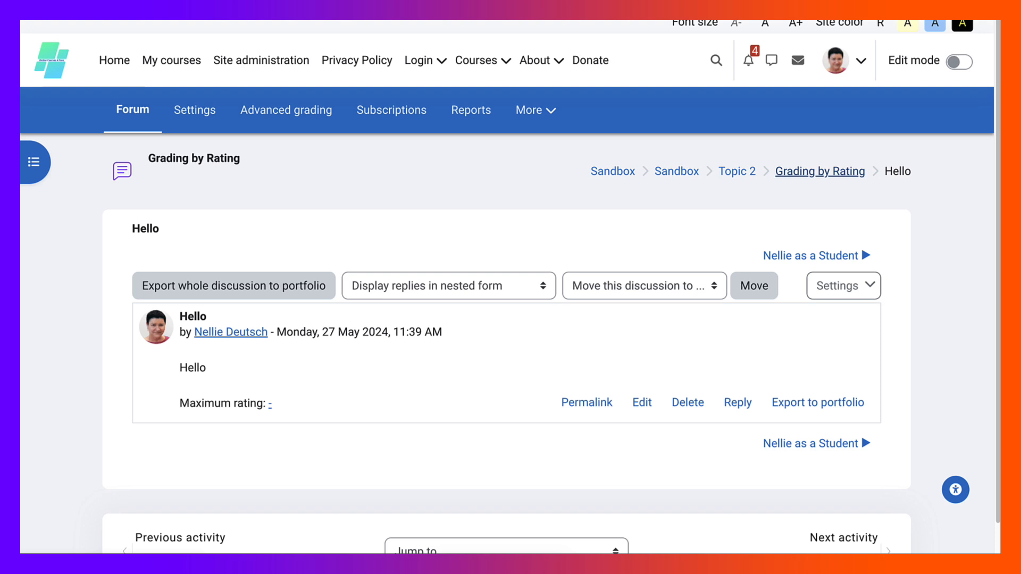
mouse_move(736, 171)
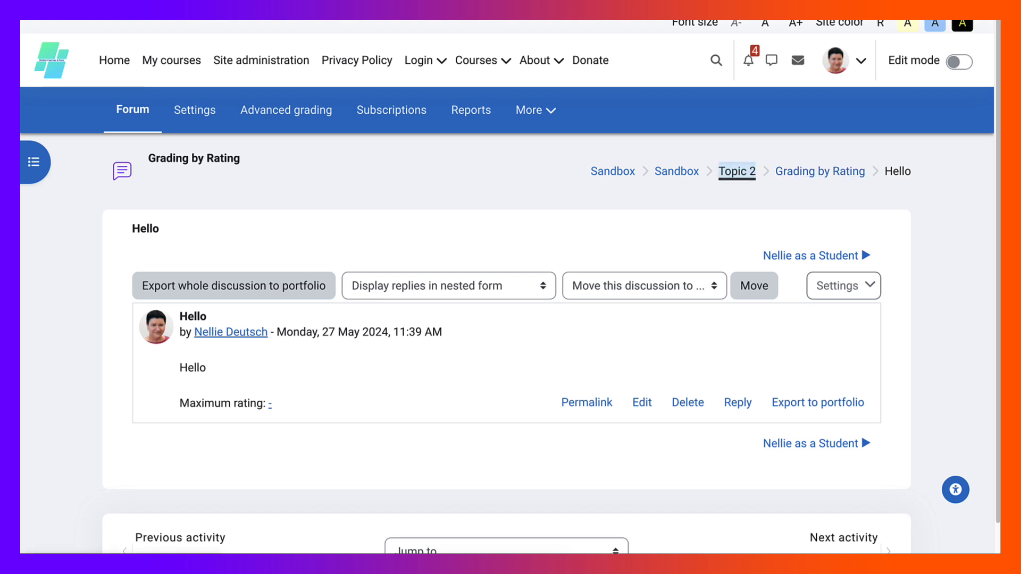
left_click(736, 171)
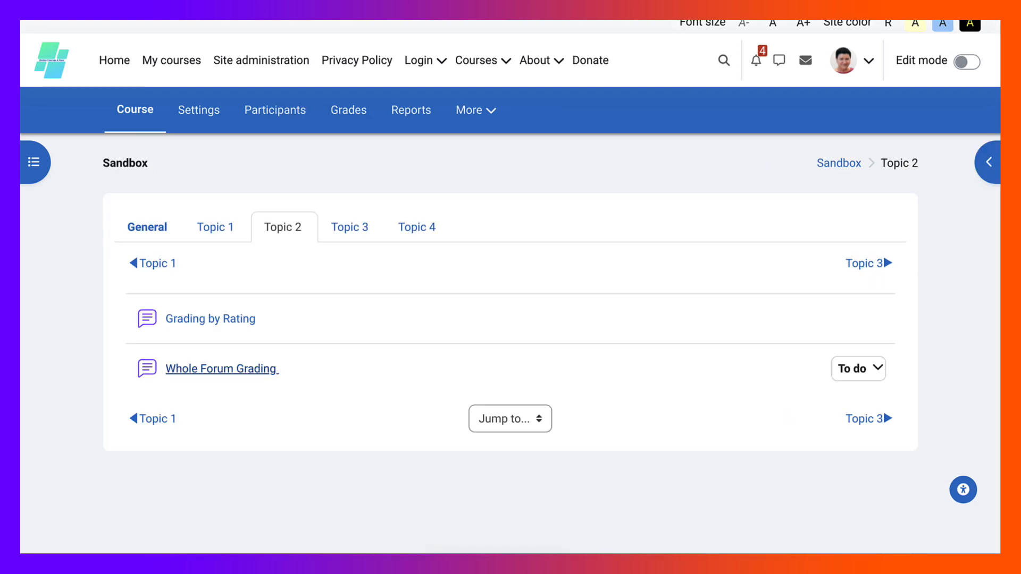
left_click(221, 369)
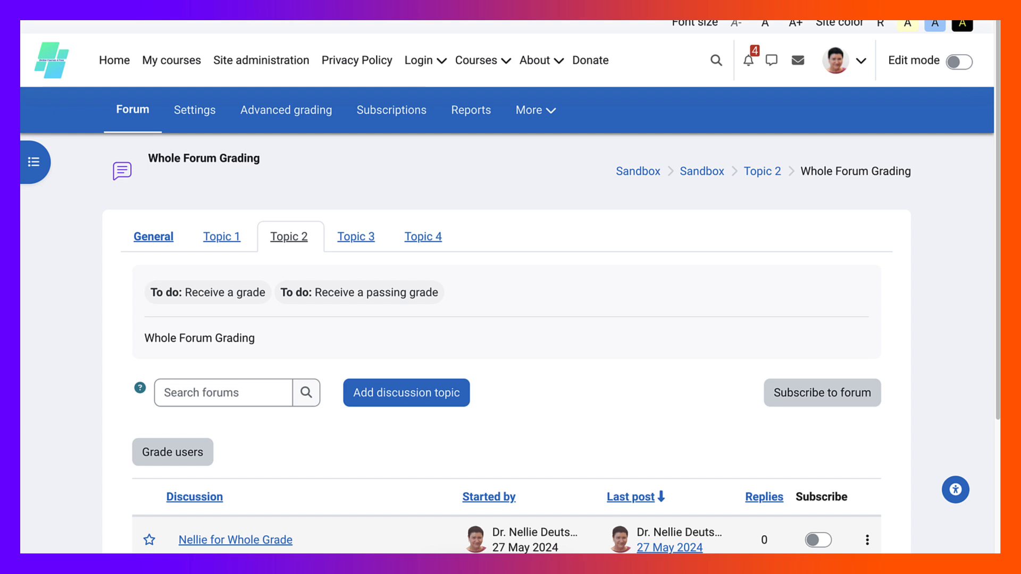
scroll("down", 3)
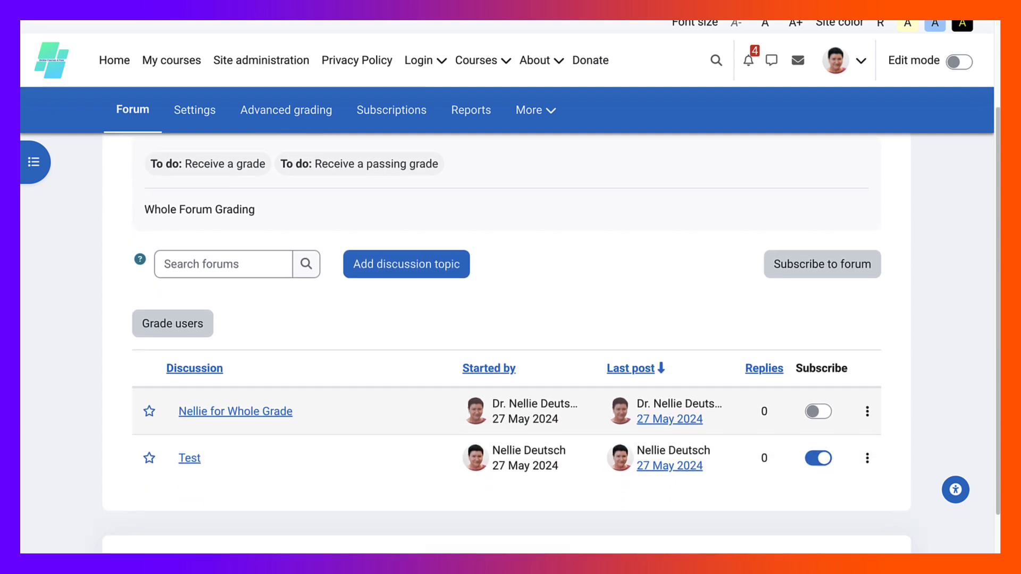
scroll("down", 3)
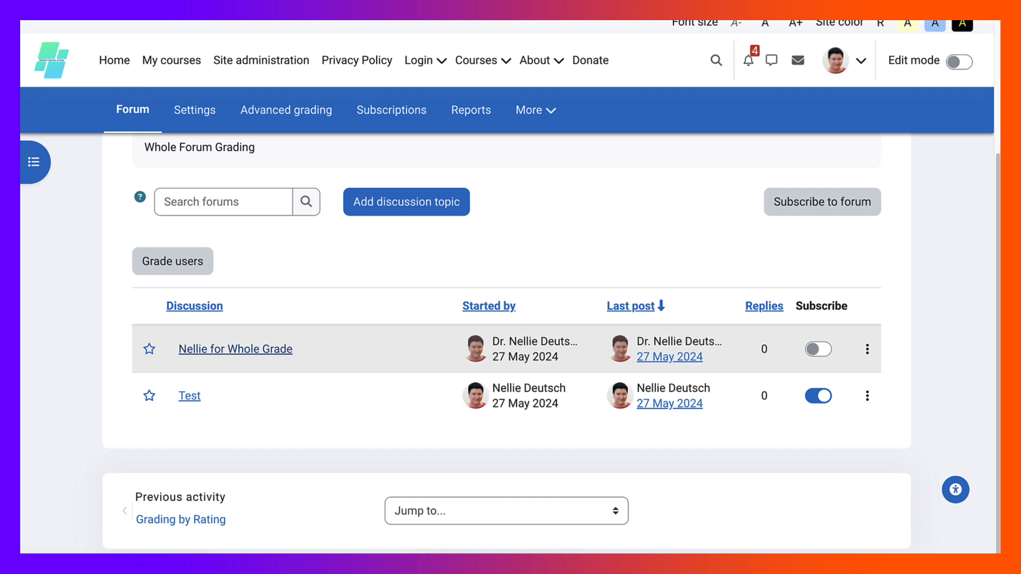
left_click(235, 349)
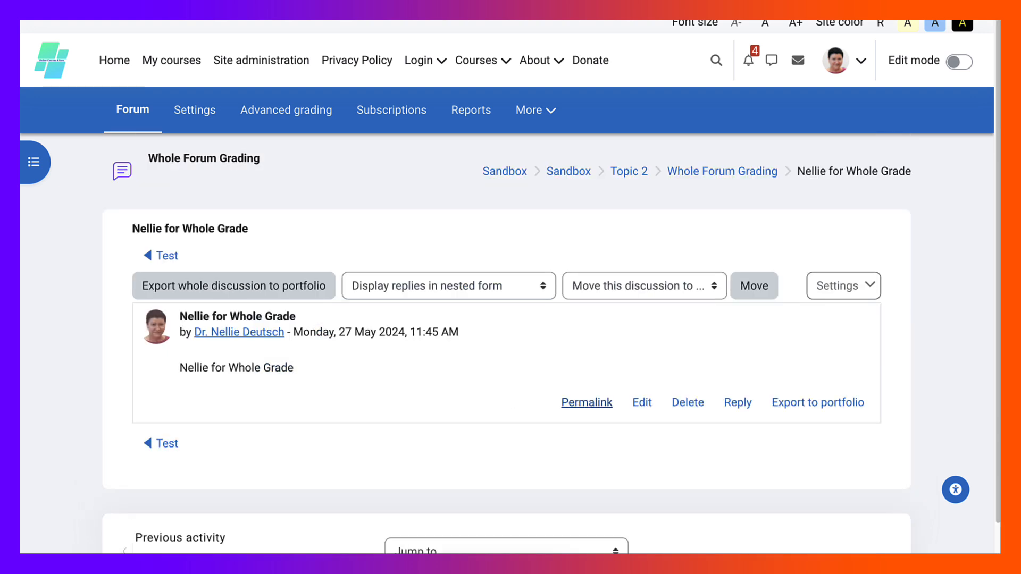
mouse_move(737, 403)
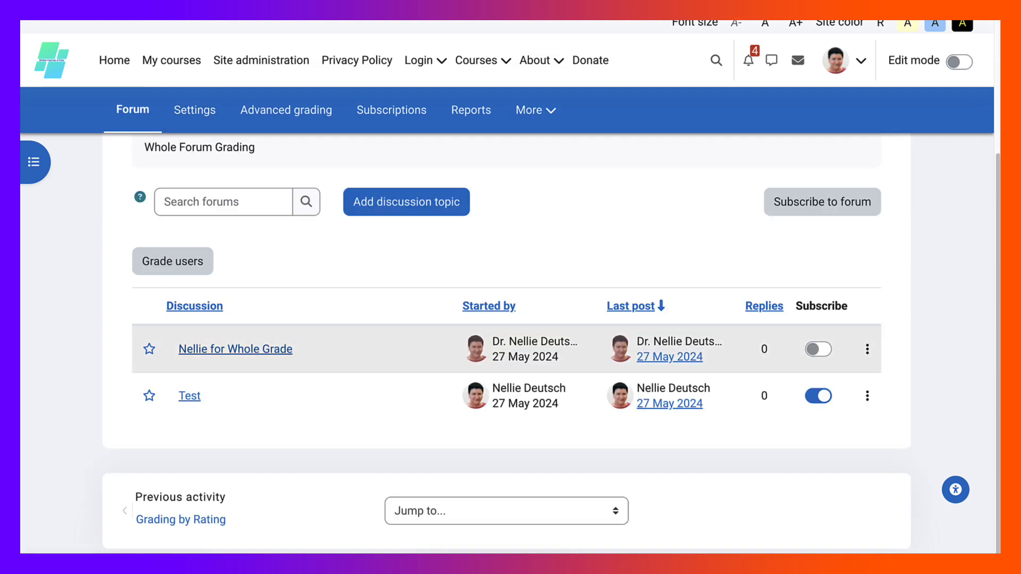
scroll("up", 3)
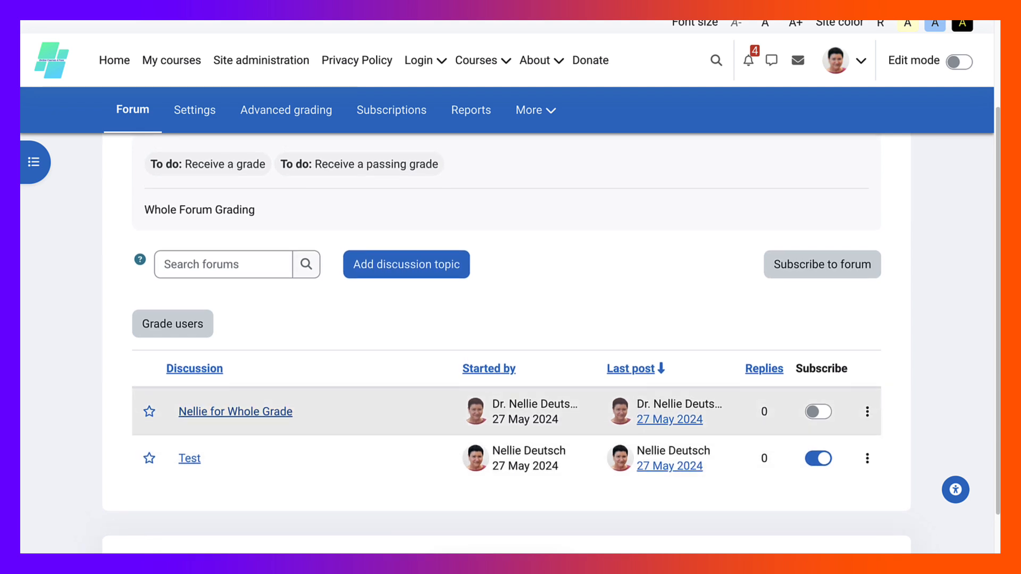
Bring up the Grade users panel for Dr. Nellie Deutsch's ungraded Whole Forum Grading work
scroll("up", 3)
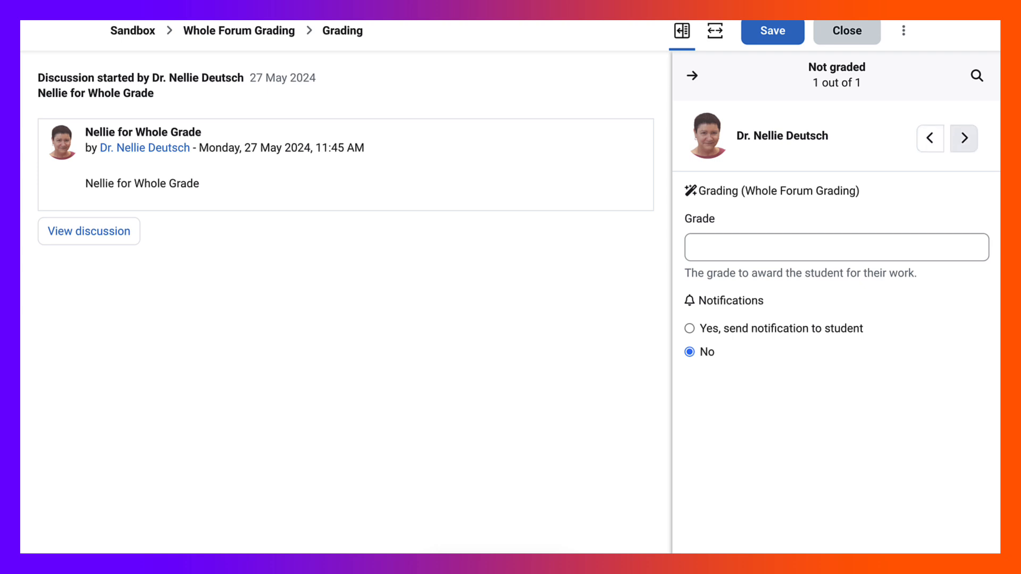
mouse_move(965, 139)
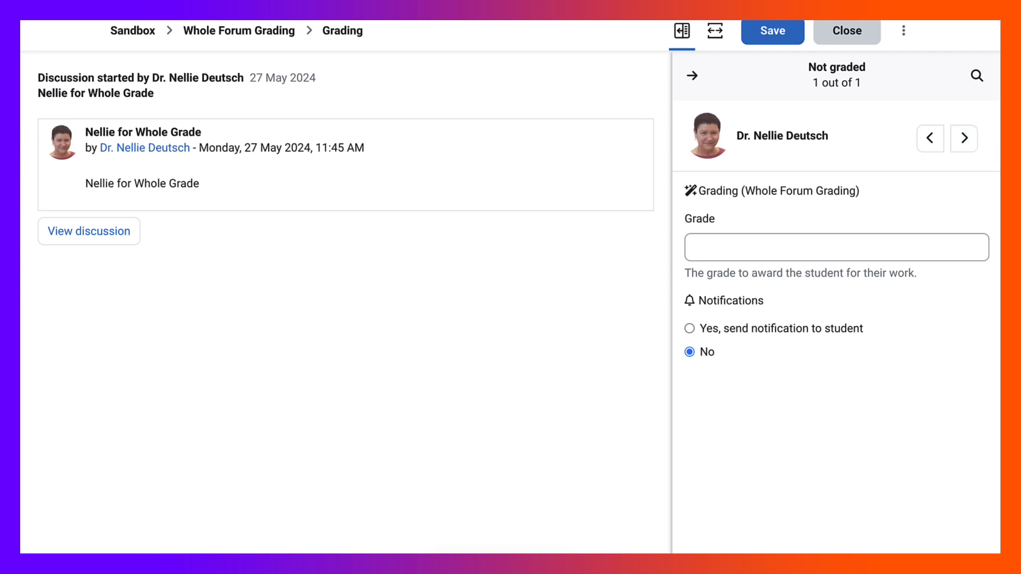
left_click(903, 31)
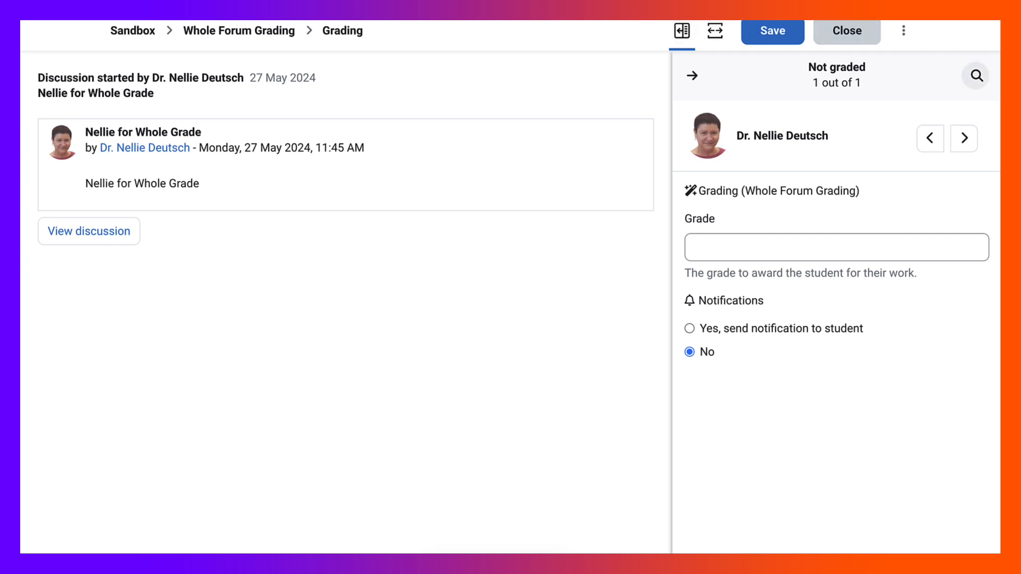
mouse_move(975, 75)
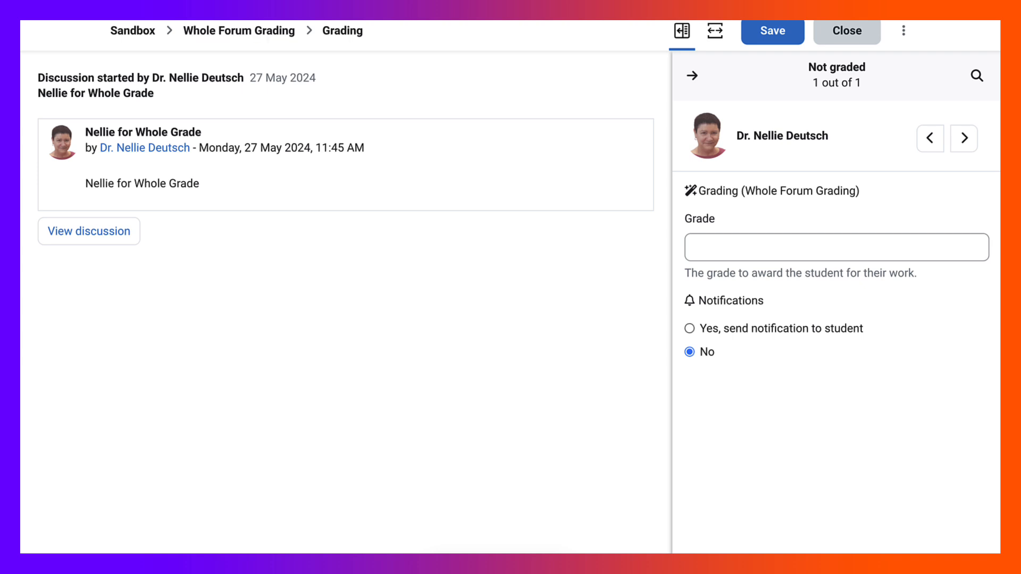
Enter a whole-forum grade of 100 with student notification on and save it
left_click(689, 329)
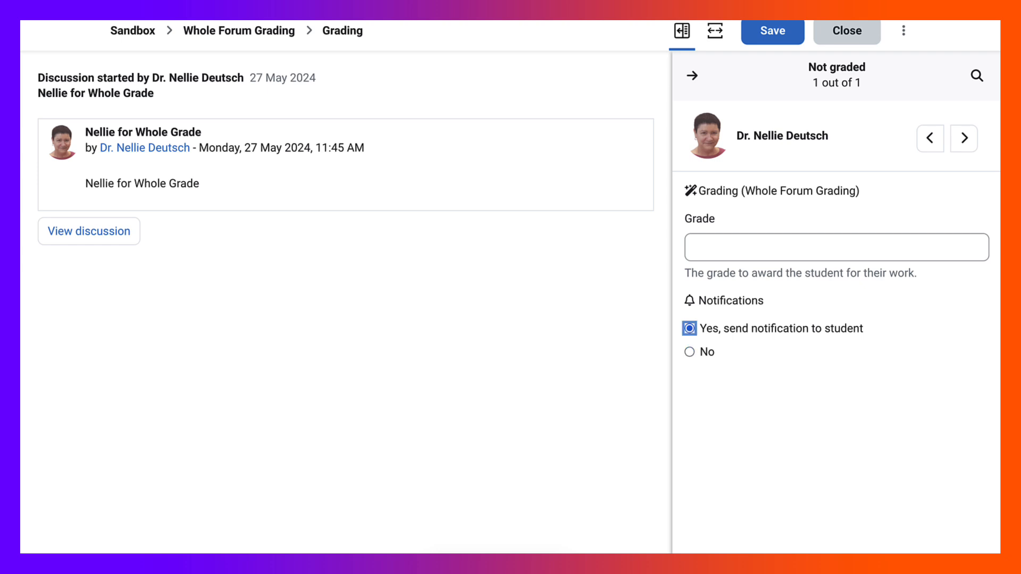
type("1")
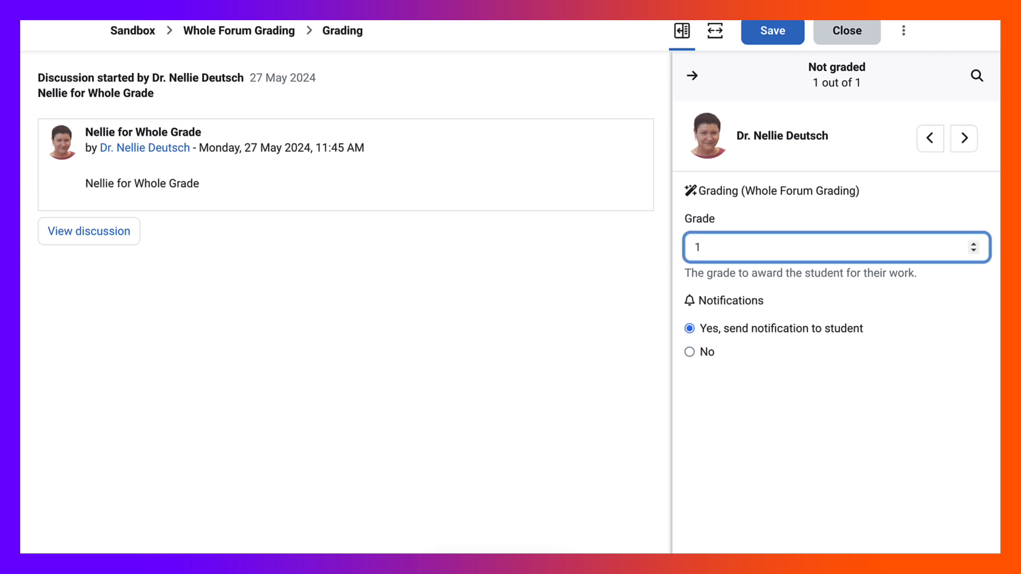
type("00")
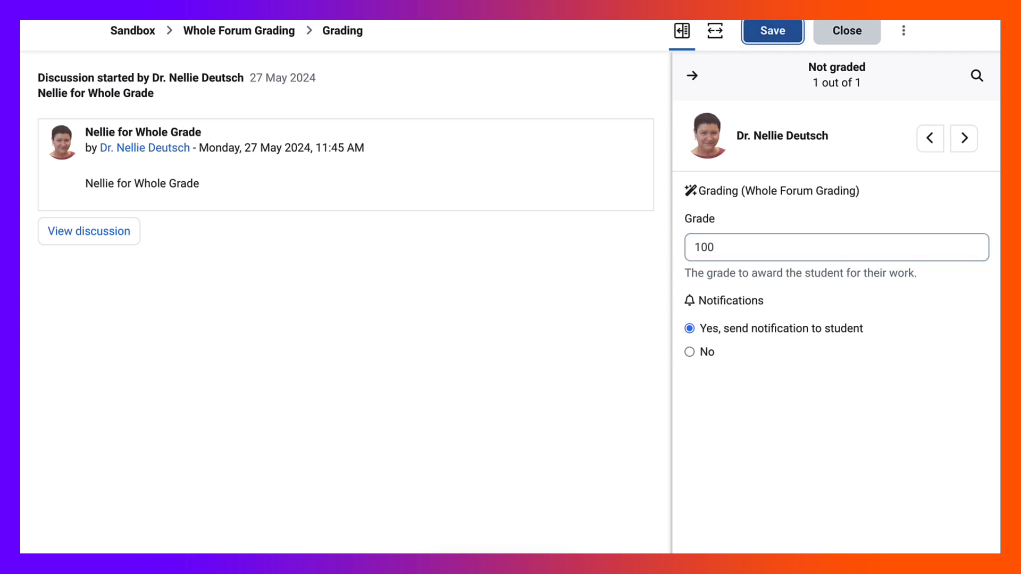
left_click(773, 31)
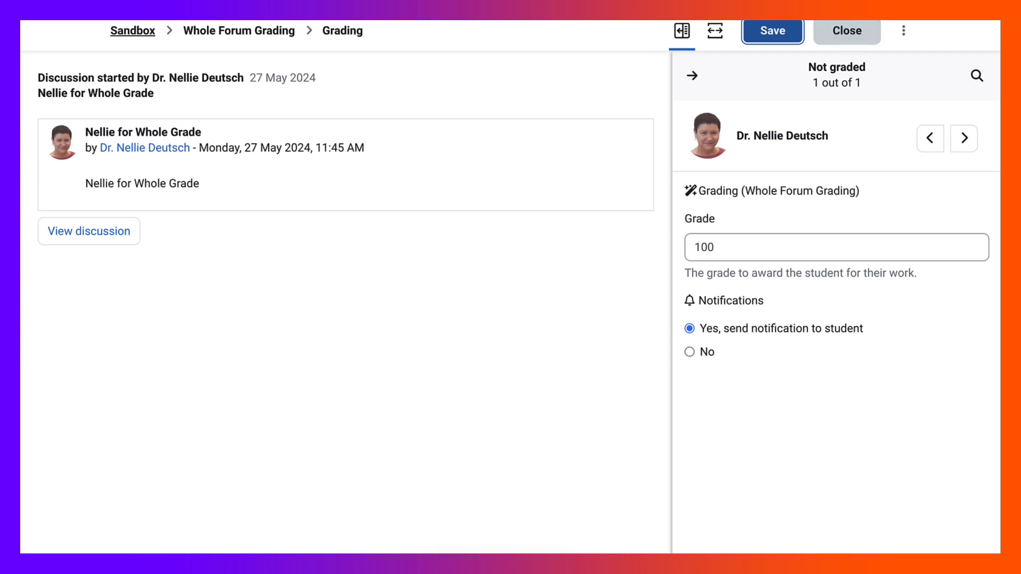
From the Sandbox Topic 2 section, reopen 'Nellie as a Student' showing a rating of 100
left_click(846, 30)
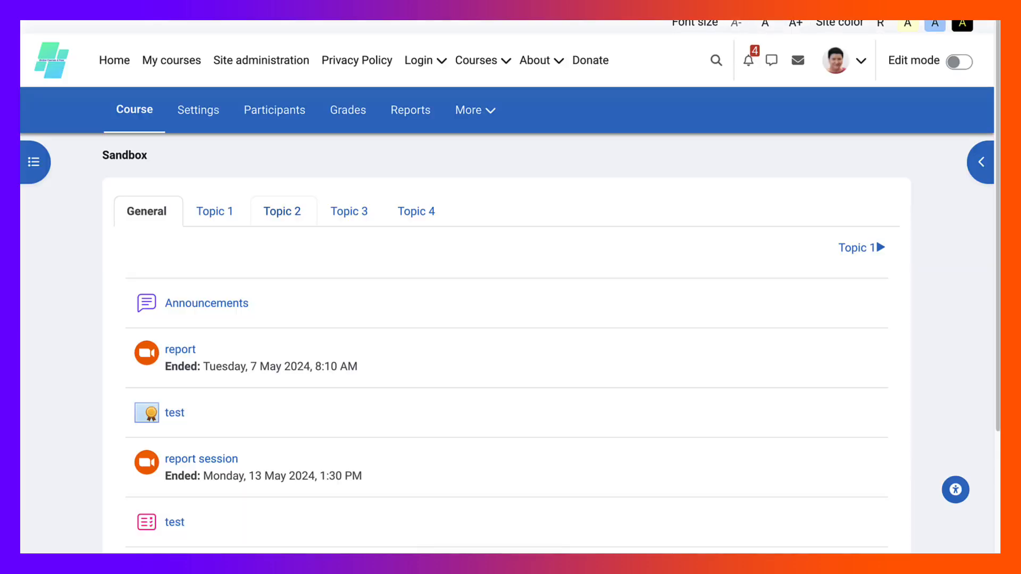
left_click(281, 211)
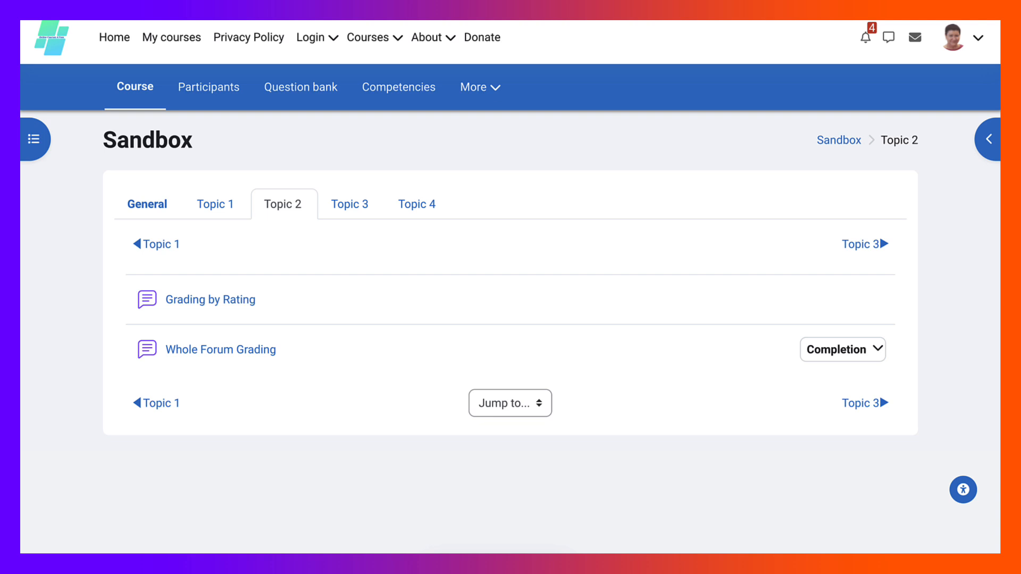
mouse_move(211, 300)
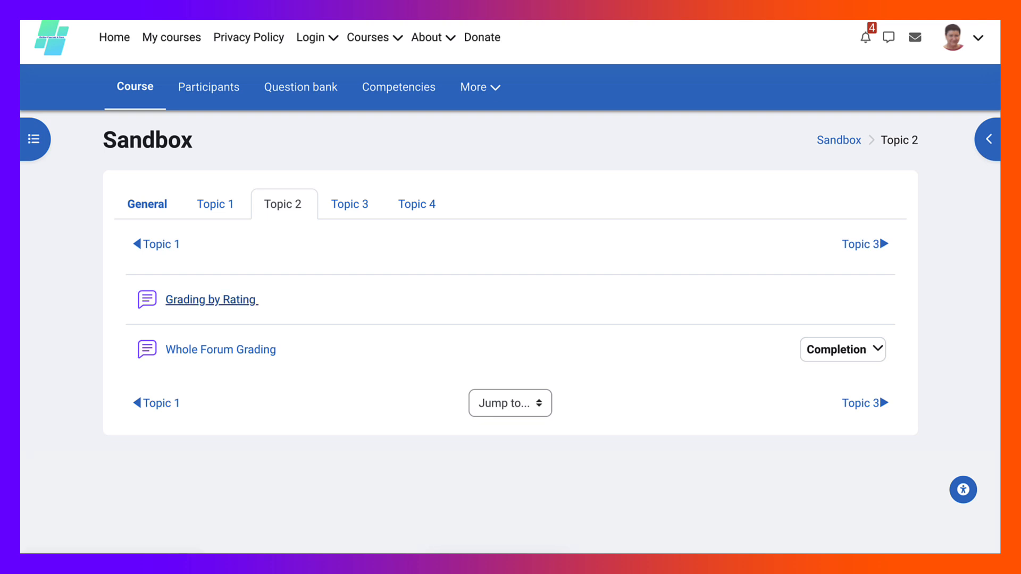
double_click(210, 300)
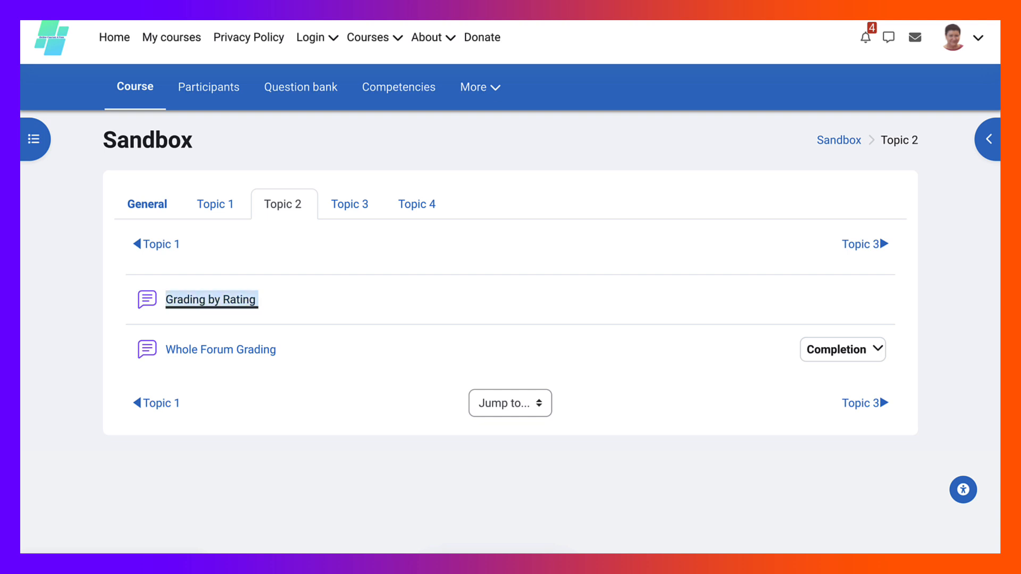
left_click(211, 299)
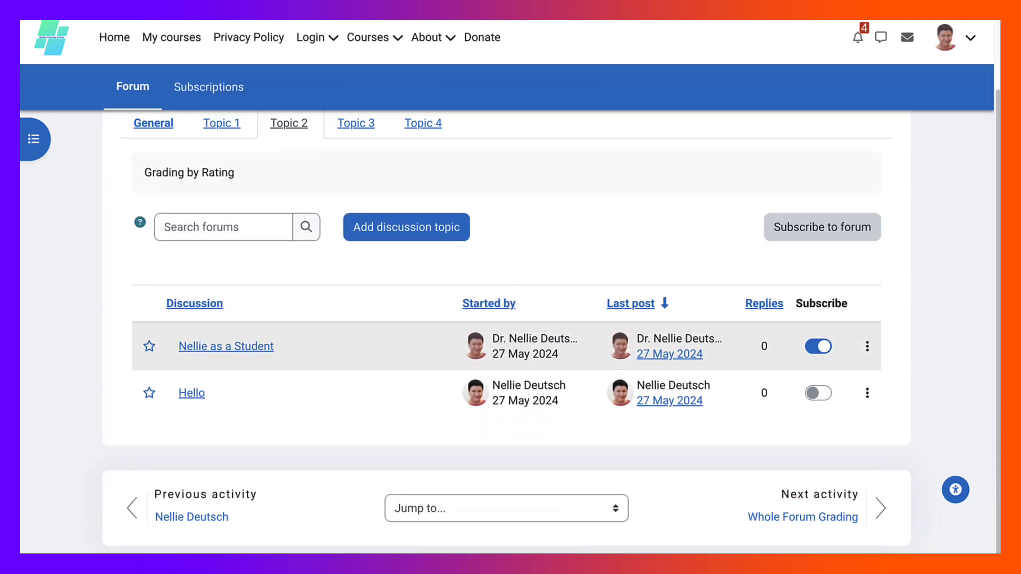
mouse_move(226, 346)
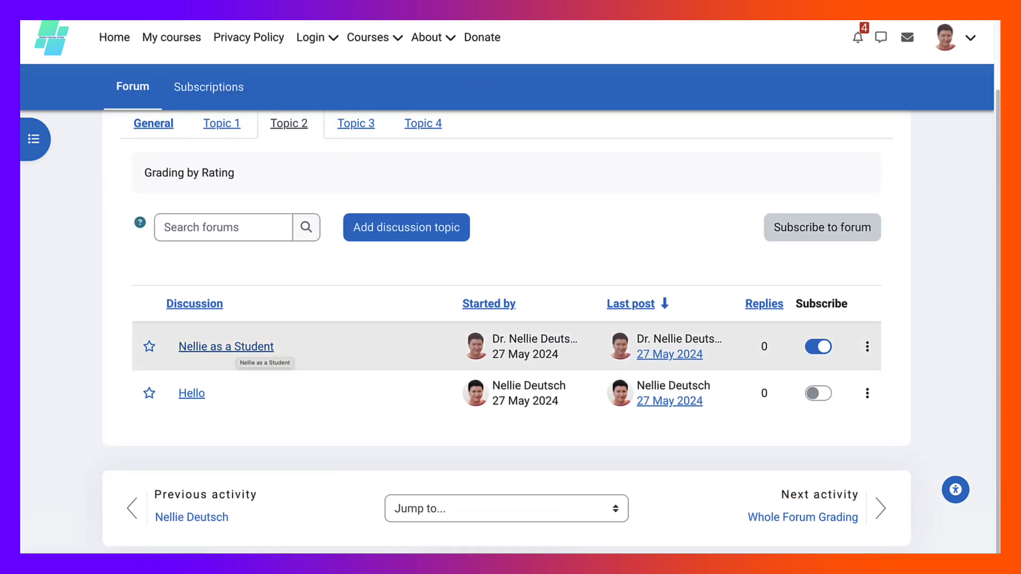
left_click(225, 345)
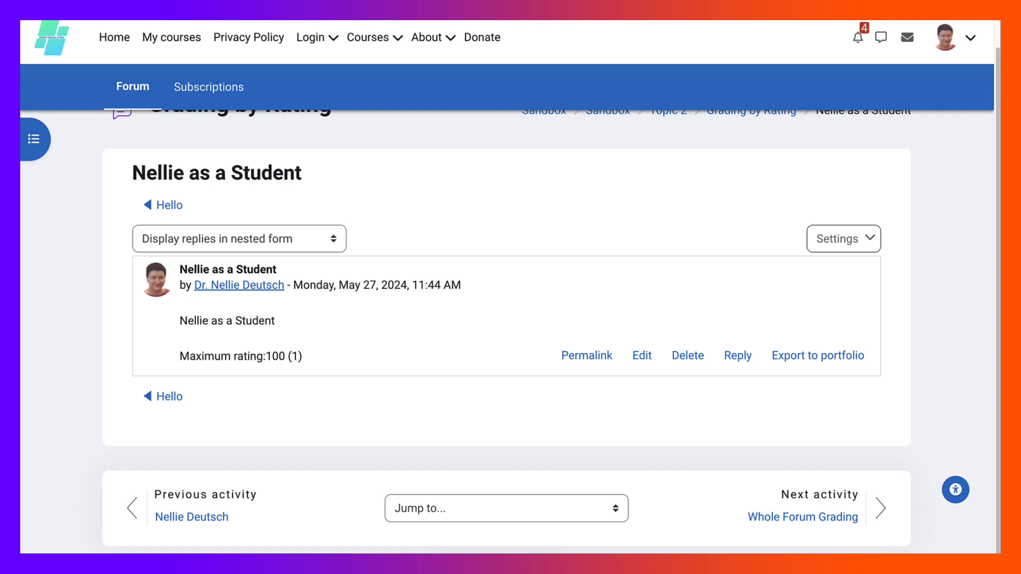
scroll("up", 3)
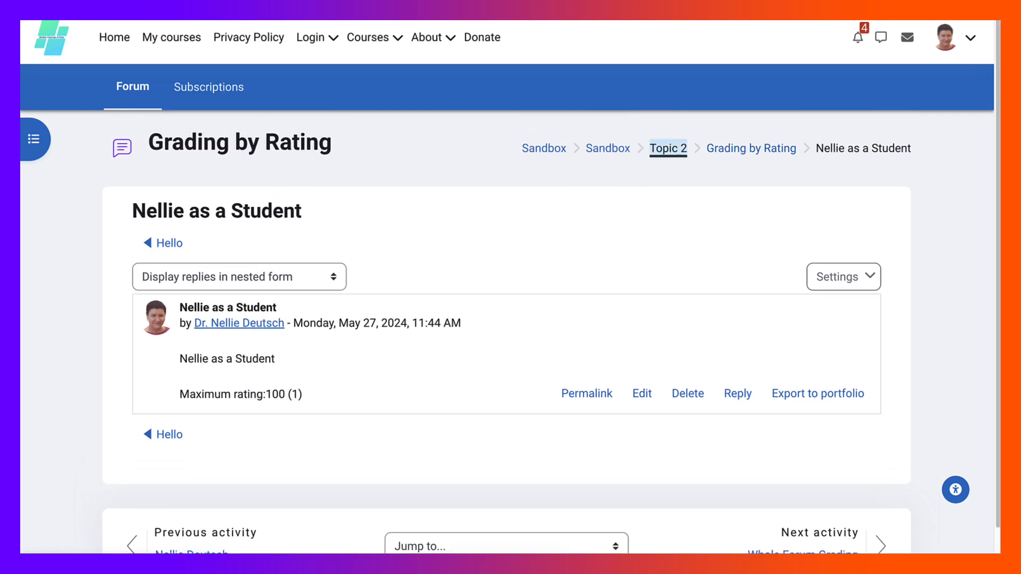
Return to Whole Forum Grading, view the Test discussion, and go back to its discussion list
left_click(668, 148)
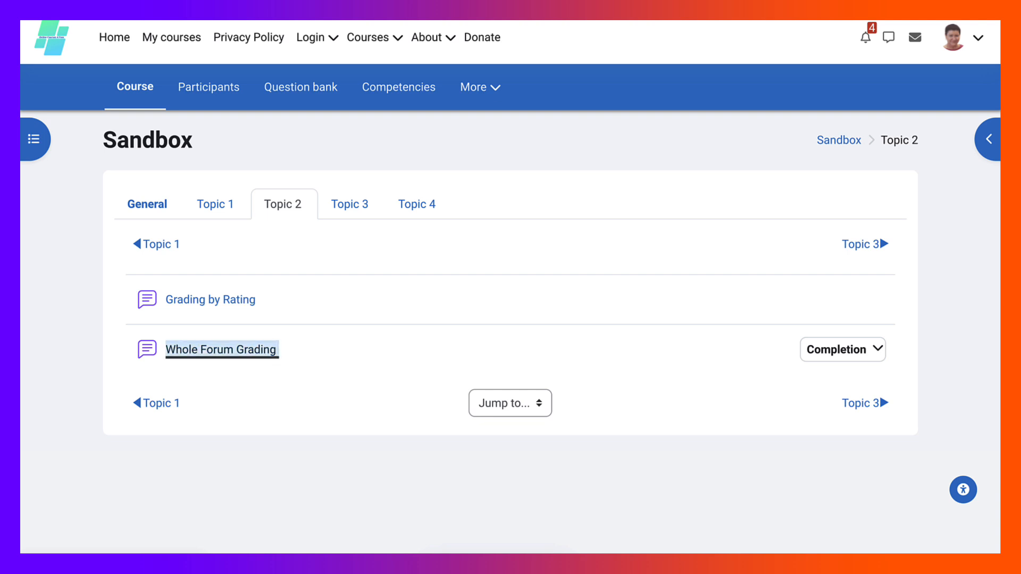
left_click(221, 349)
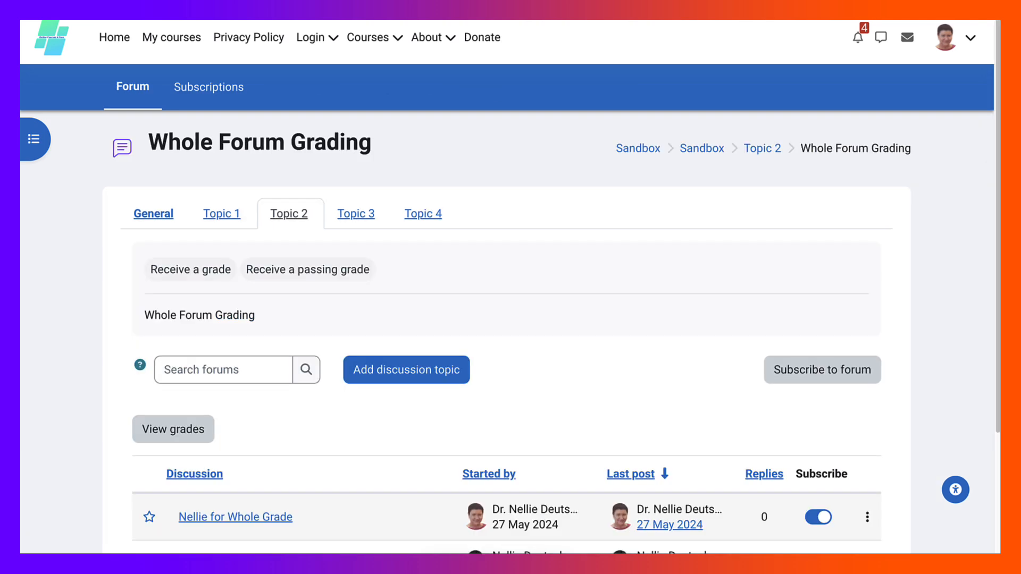
scroll("down", 3)
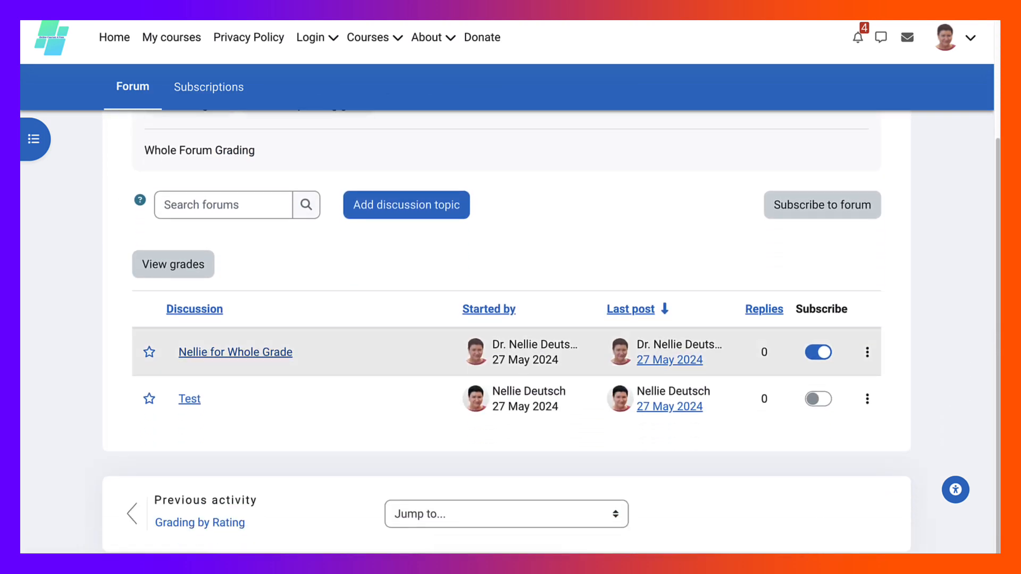
left_click(236, 352)
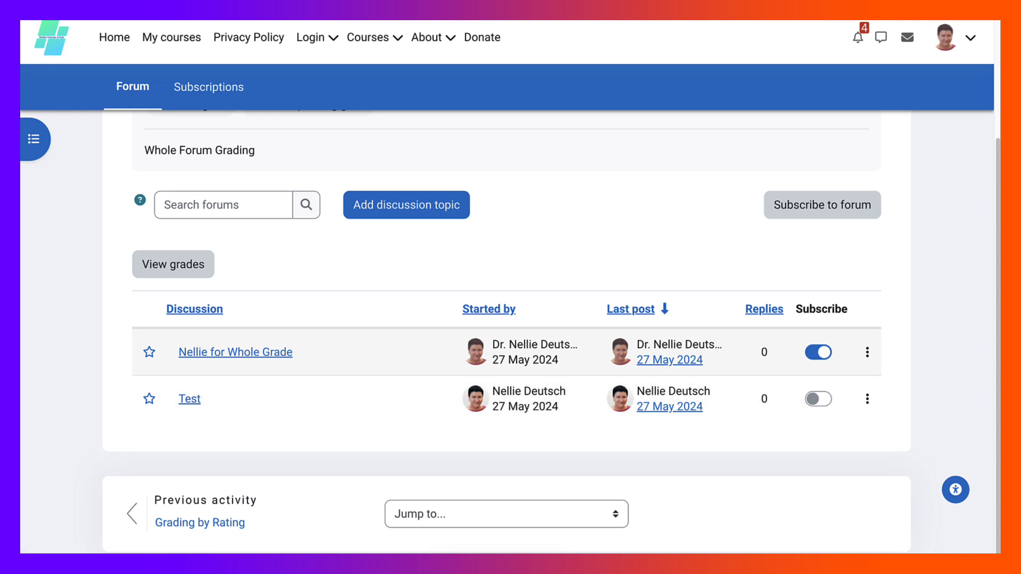
left_click(189, 398)
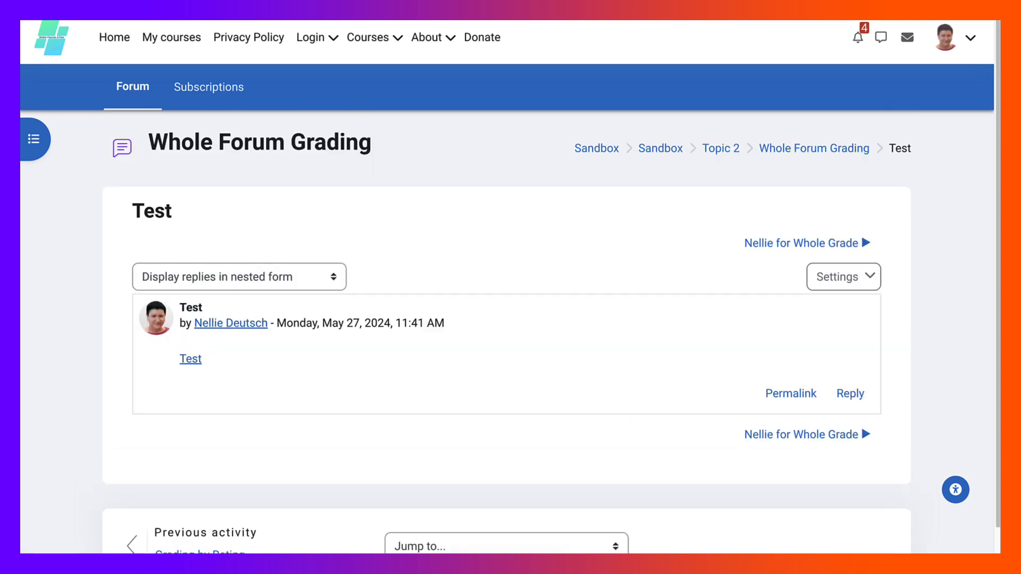
left_click(814, 148)
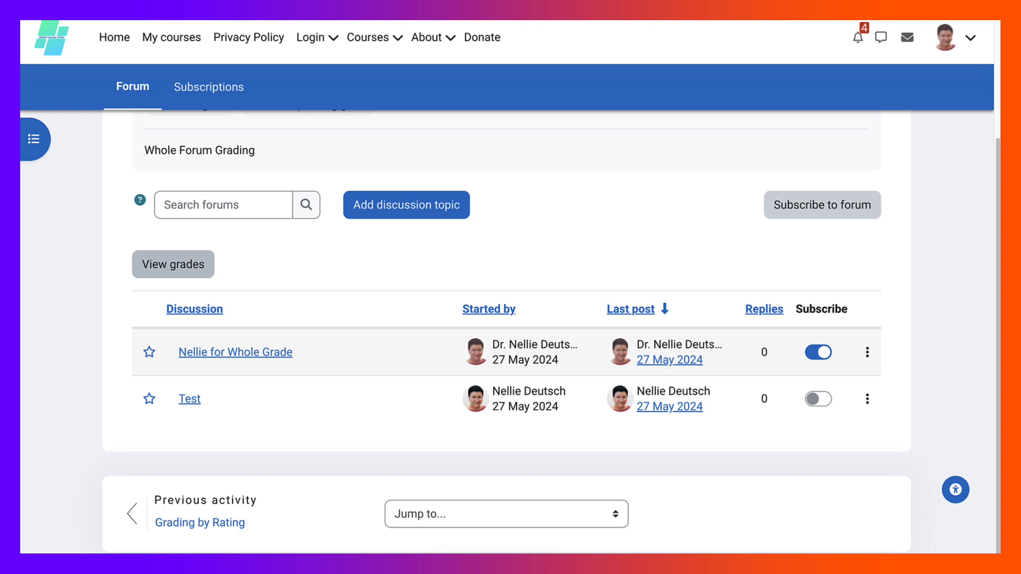
View the whole-forum grade of 100.00 / 100.00, close it, and return to Topic 2
left_click(172, 264)
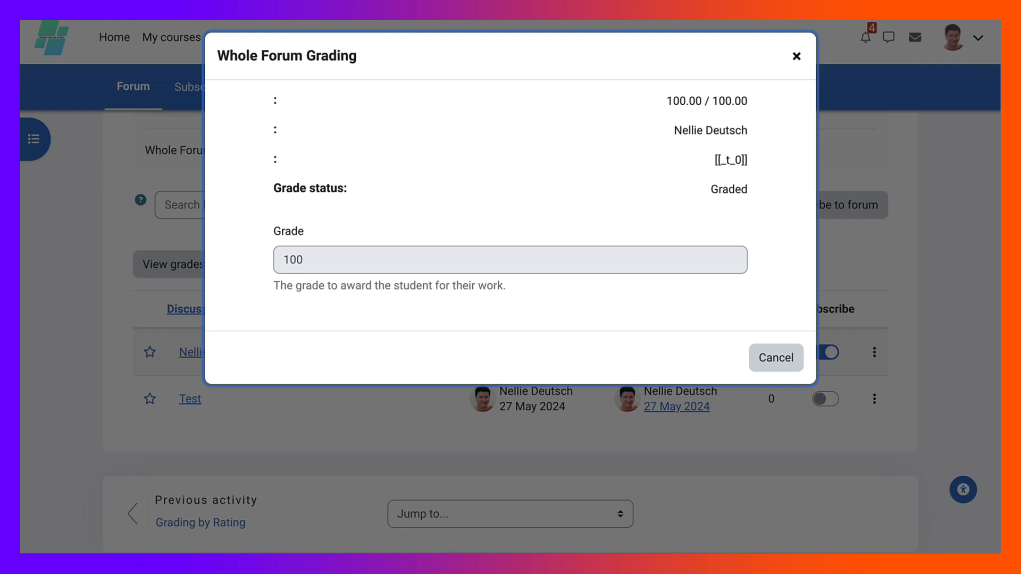
left_click(775, 358)
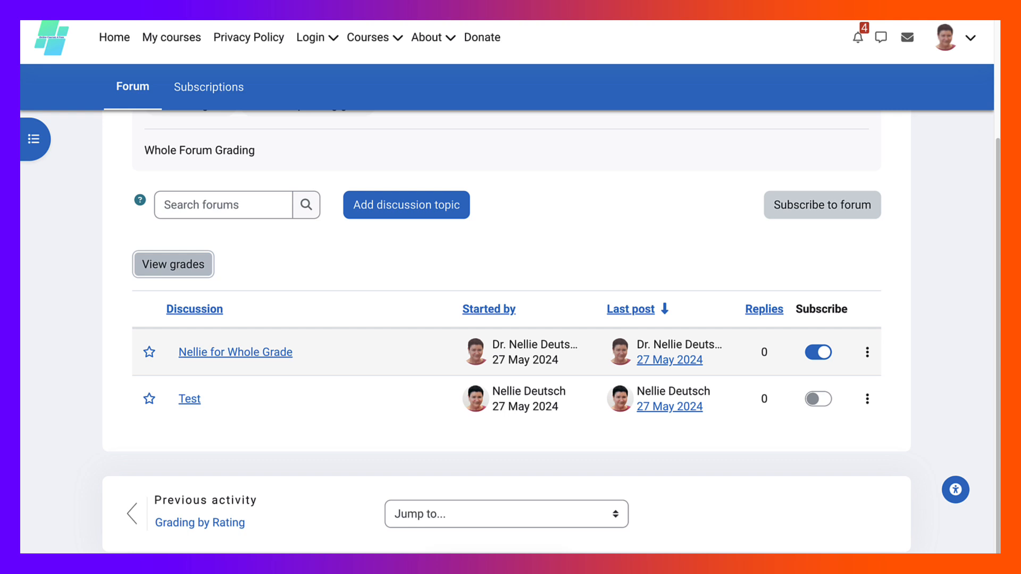
scroll("up", 3)
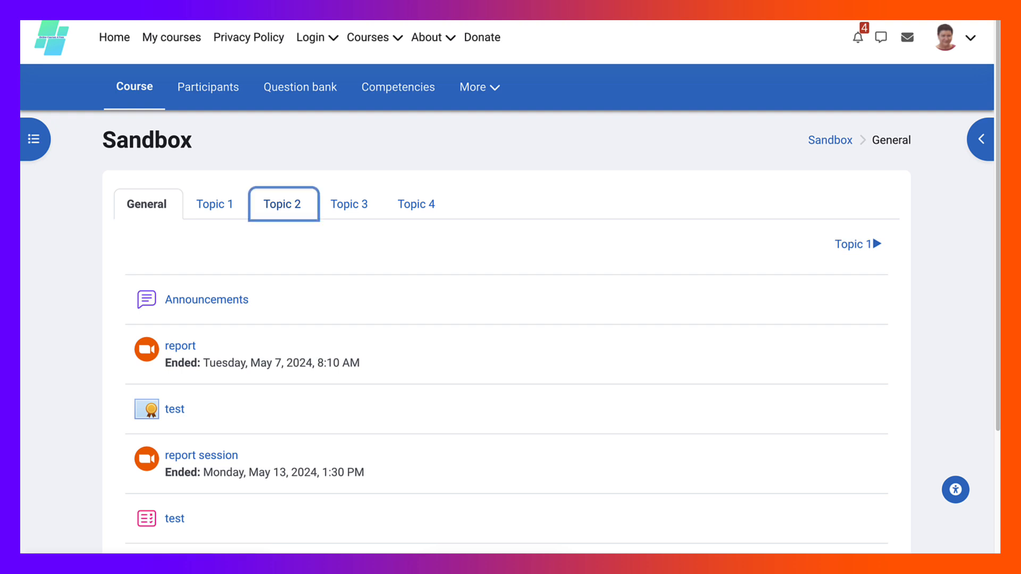
left_click(283, 205)
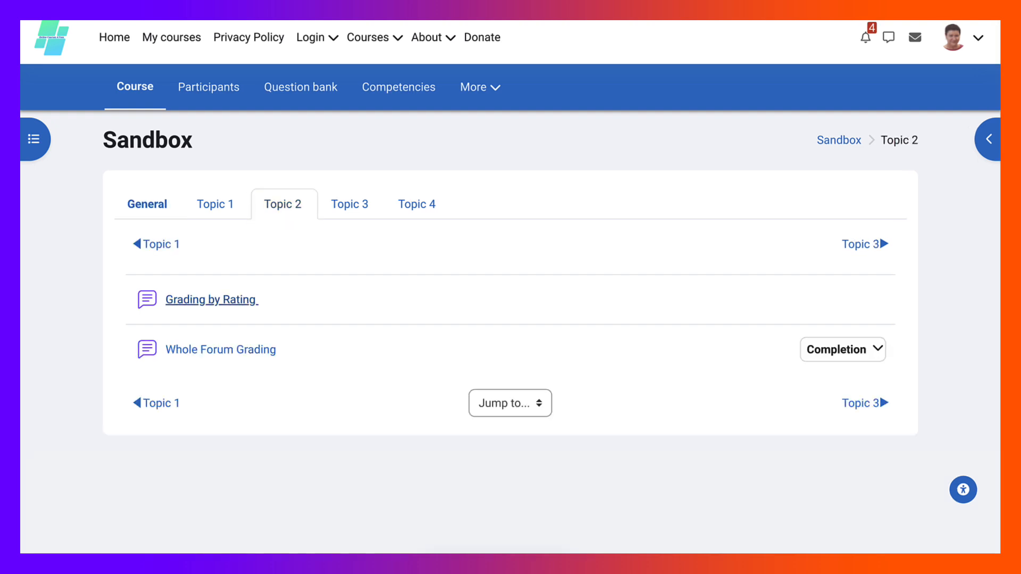